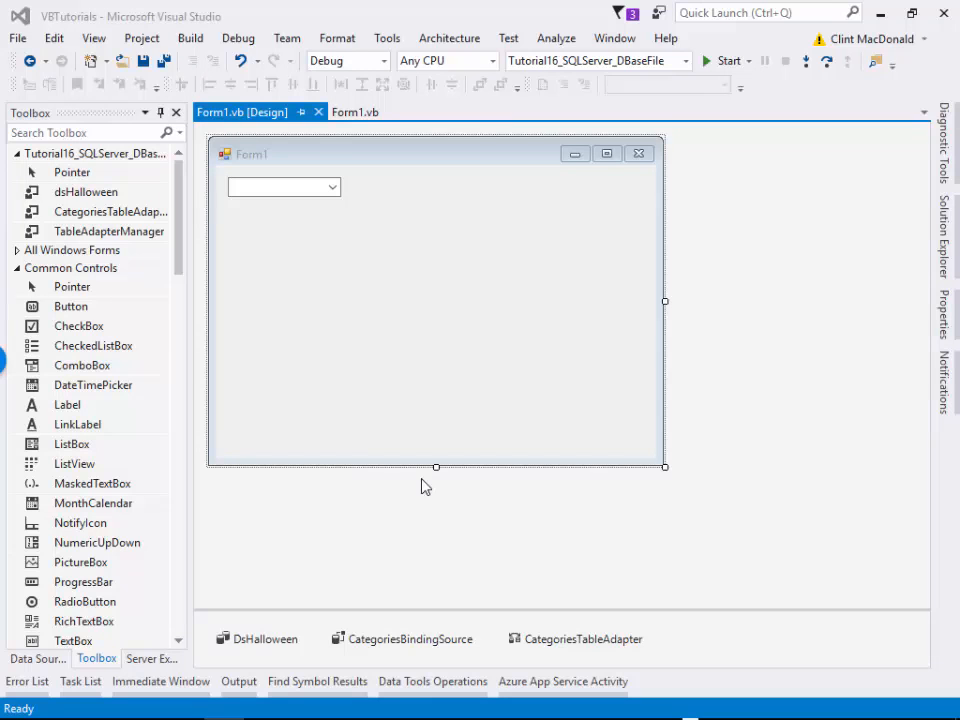
# Review the project's files and Form1's code, then return to the form designer.
pyautogui.click(284, 188)
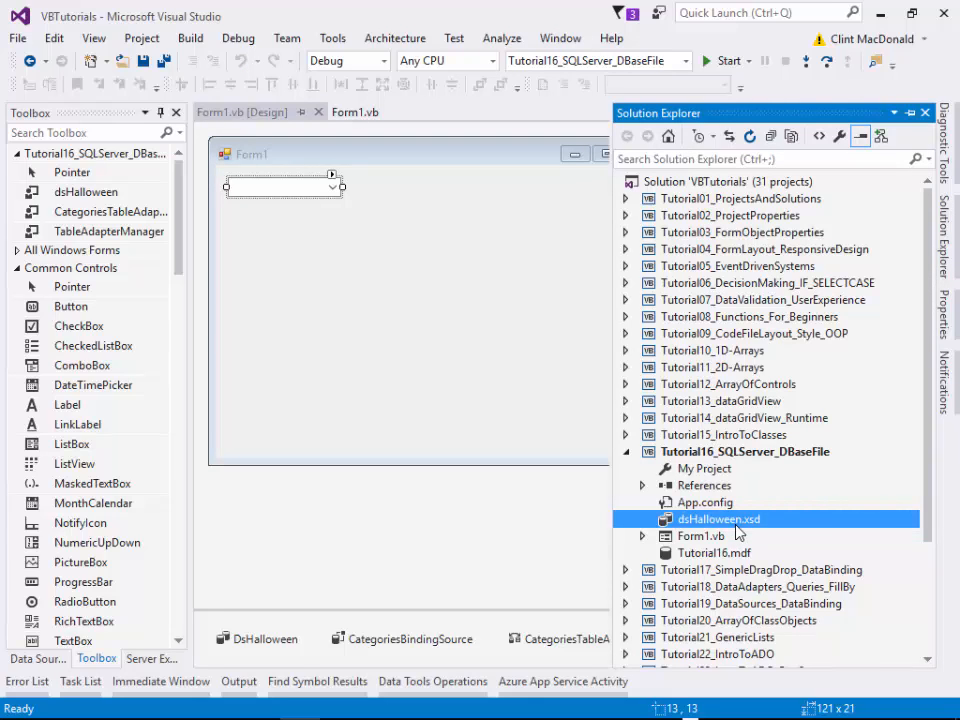
pyautogui.click(356, 112)
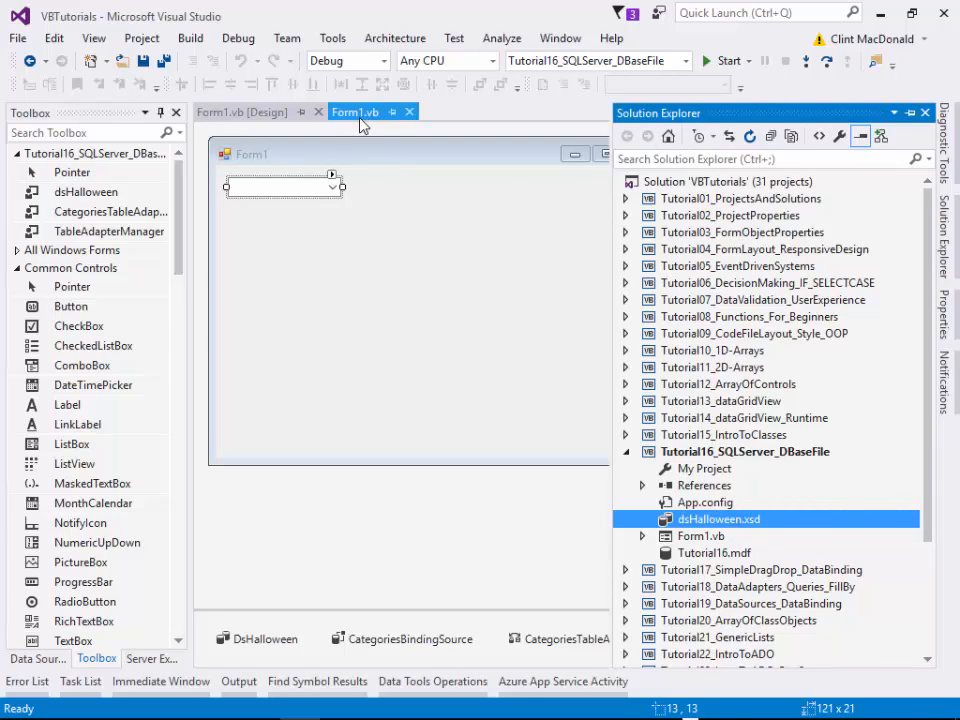
pyautogui.click(356, 112)
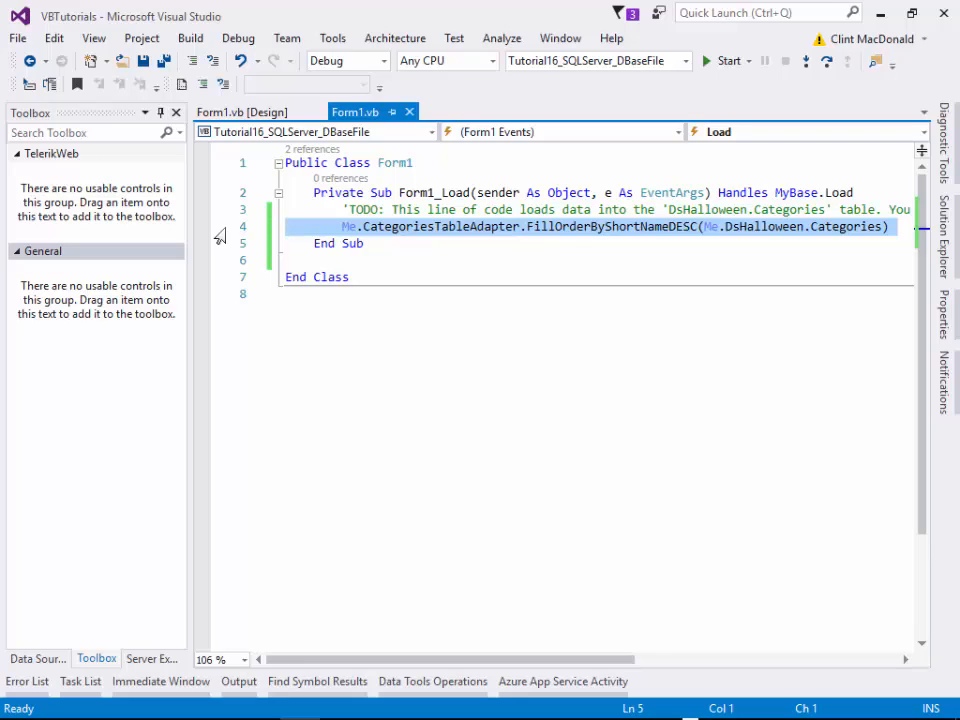
pyautogui.click(242, 112)
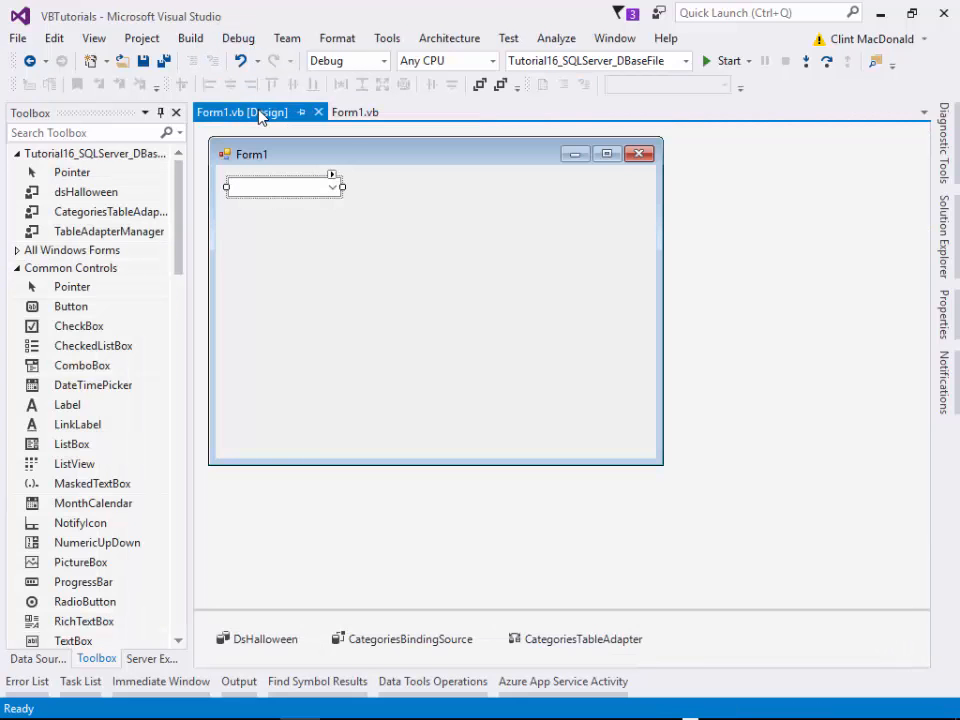
pyautogui.moveTo(314, 308)
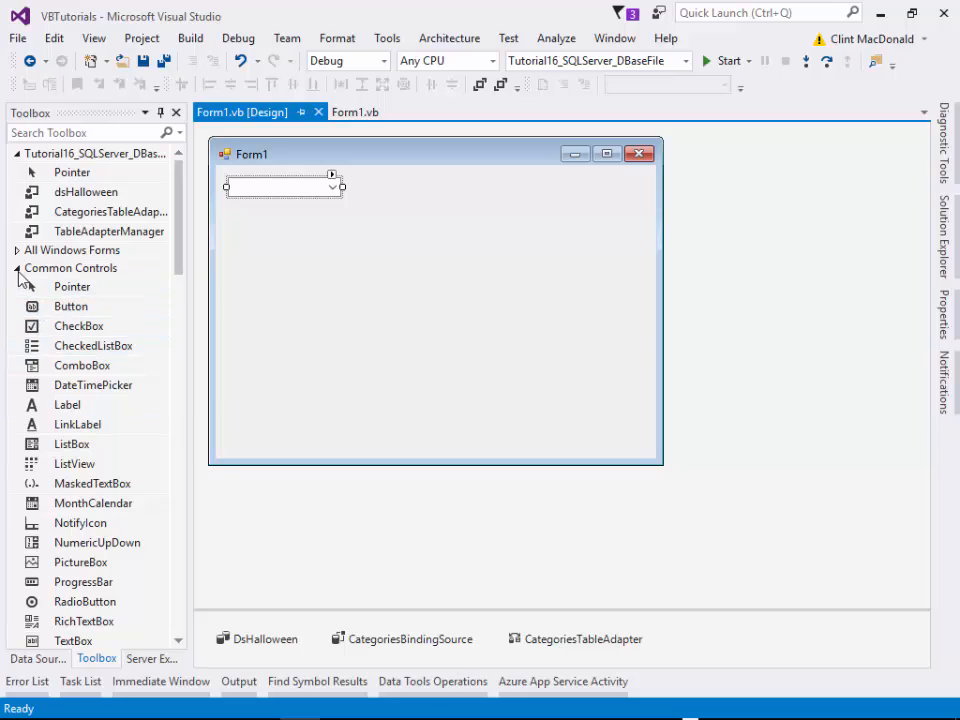
# Place a DataGridView from the Data controls onto Form1 below the combo box.
pyautogui.click(16, 268)
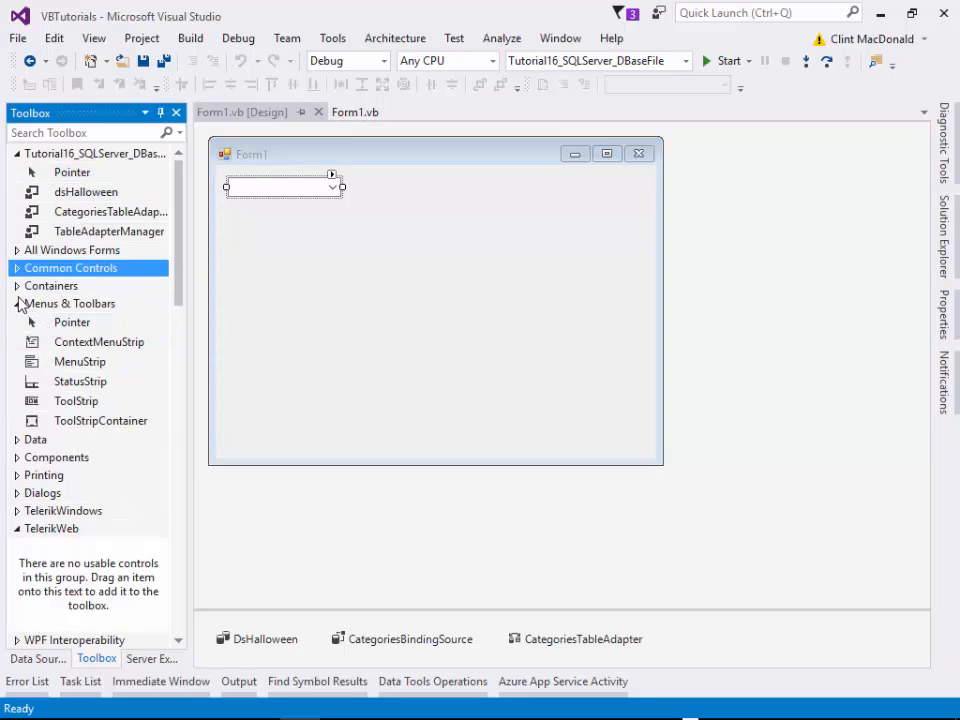
pyautogui.click(36, 440)
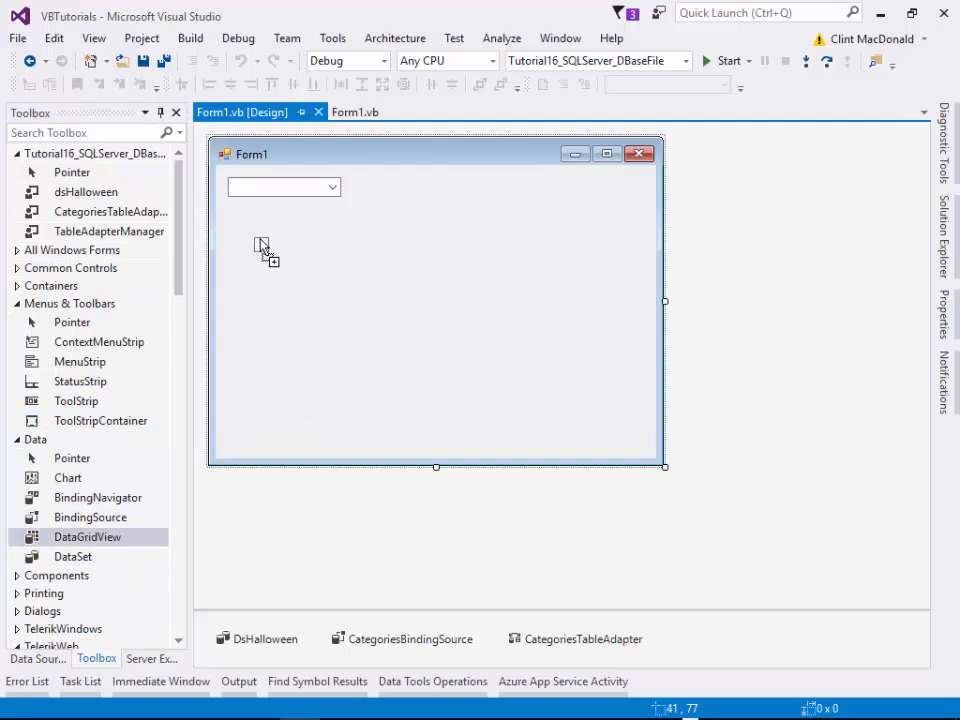
pyautogui.moveTo(264, 248); pyautogui.dragTo(452, 344)
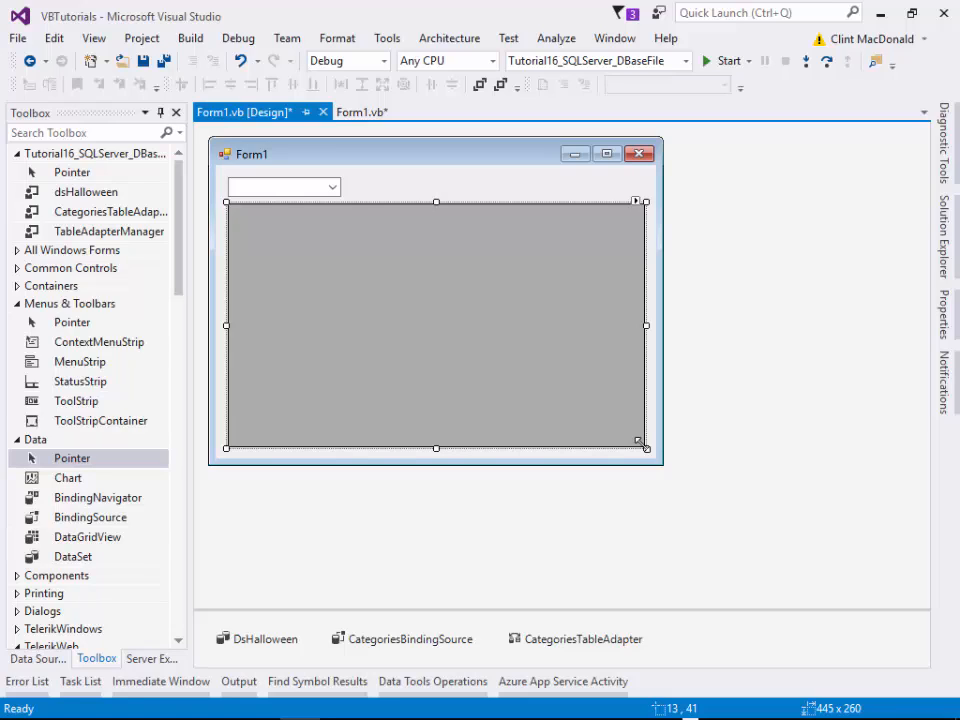
pyautogui.moveTo(820, 224)
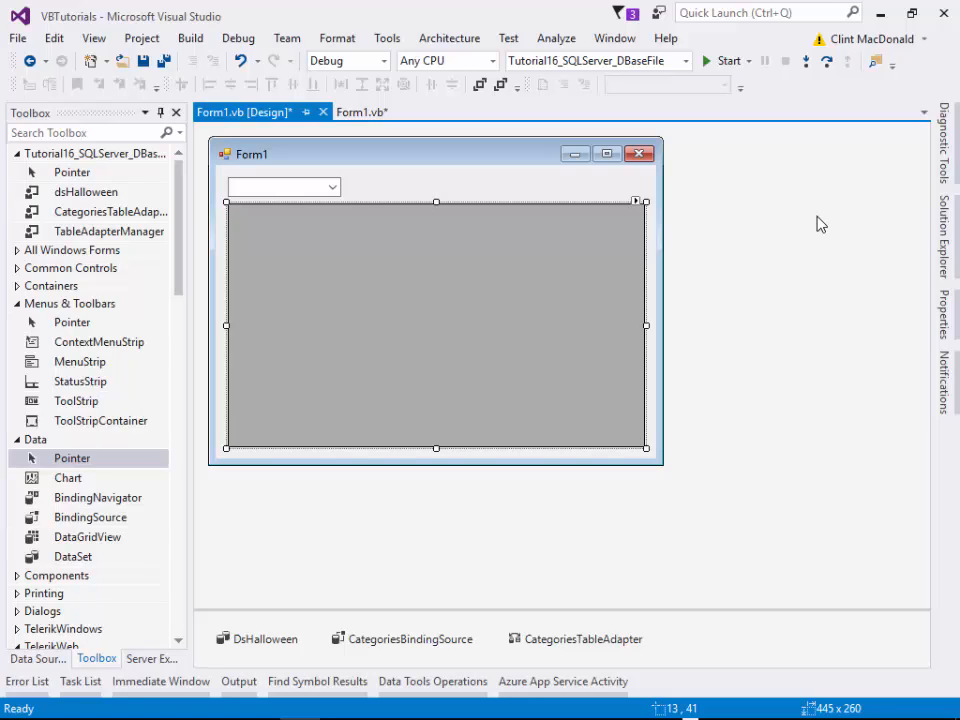
pyautogui.moveTo(794, 224)
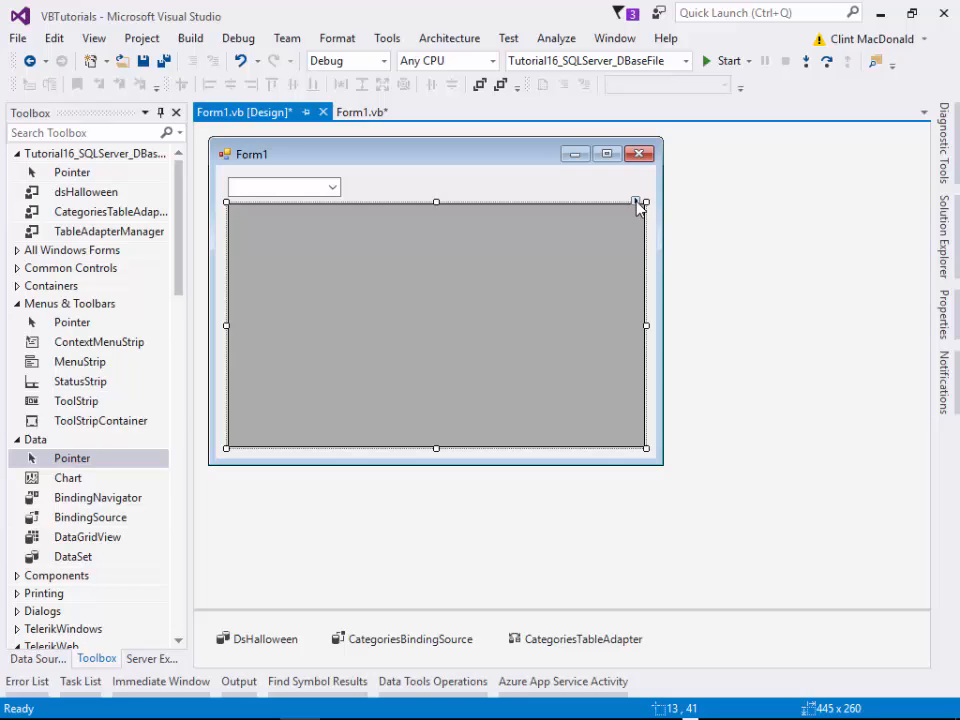
# Check the grid's Choose Data Source list without picking one, then show the project files in Solution Explorer.
pyautogui.click(636, 204)
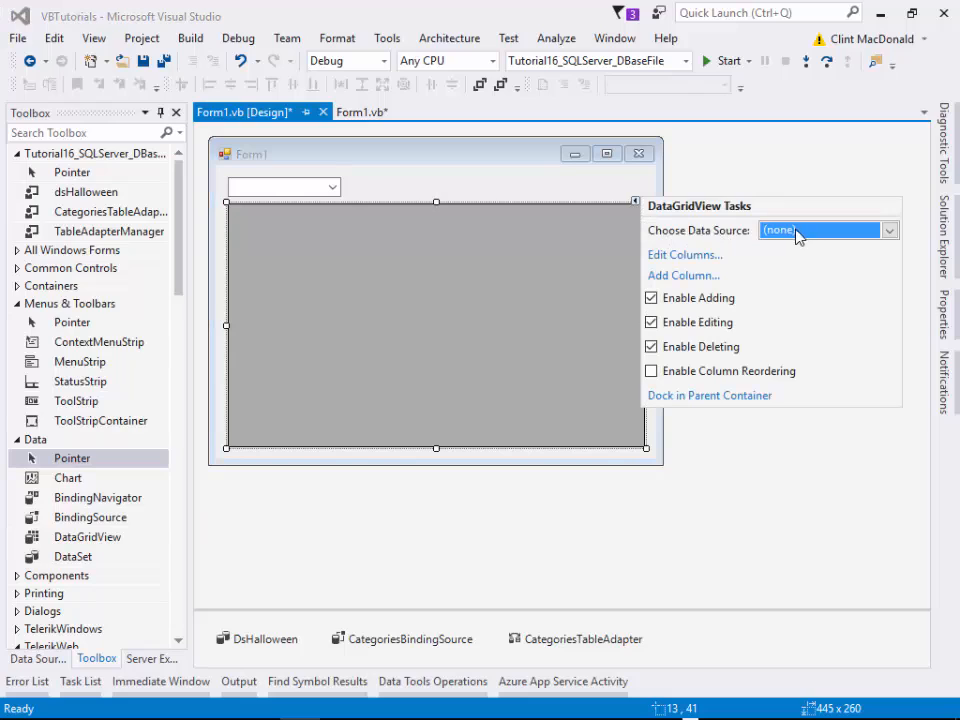
pyautogui.click(888, 230)
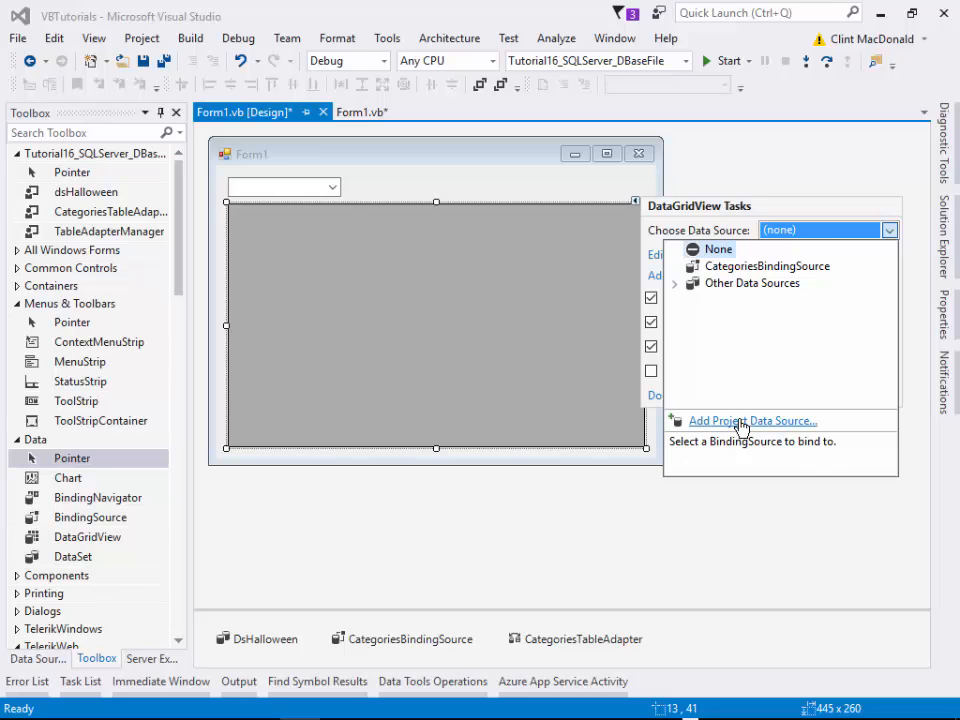
pyautogui.click(800, 170)
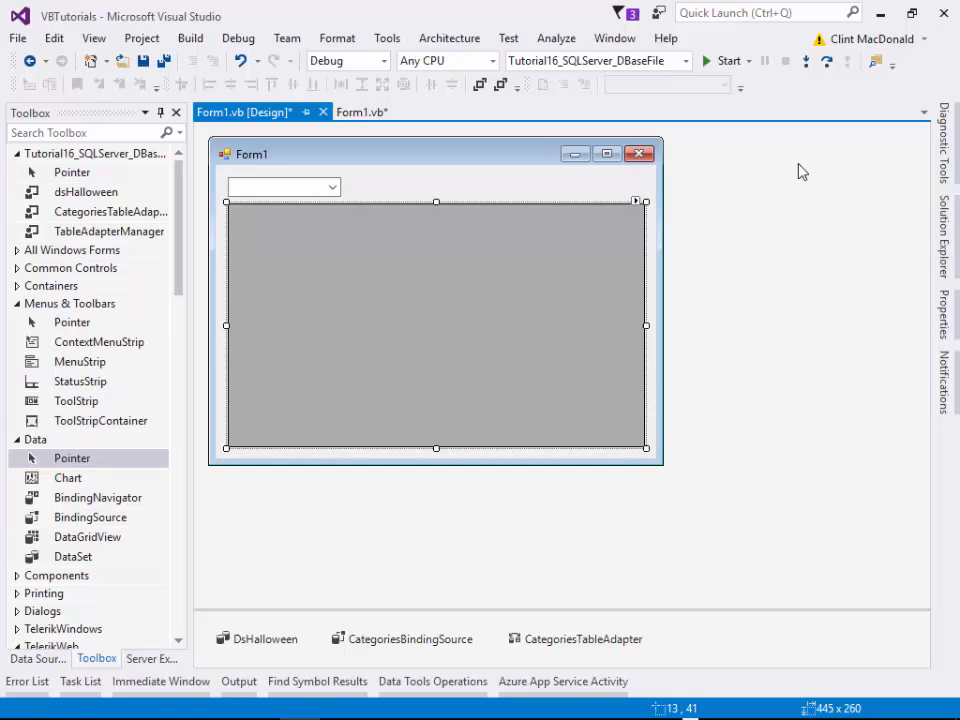
pyautogui.click(936, 180)
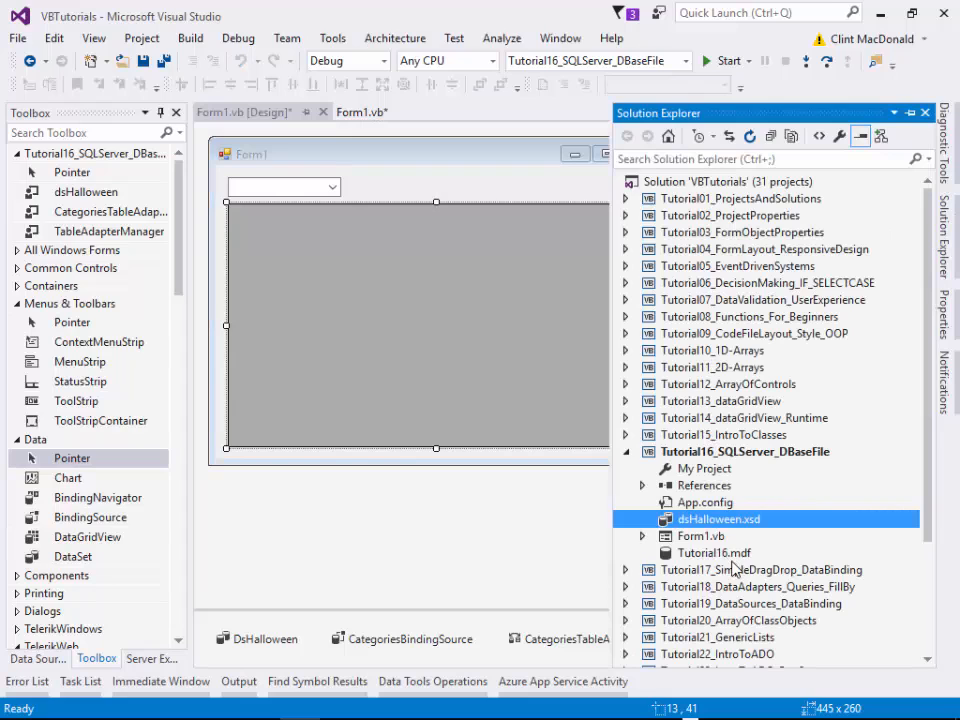
# Open the dsHalloween.xsd dataset in the designer.
pyautogui.doubleClick(716, 518)
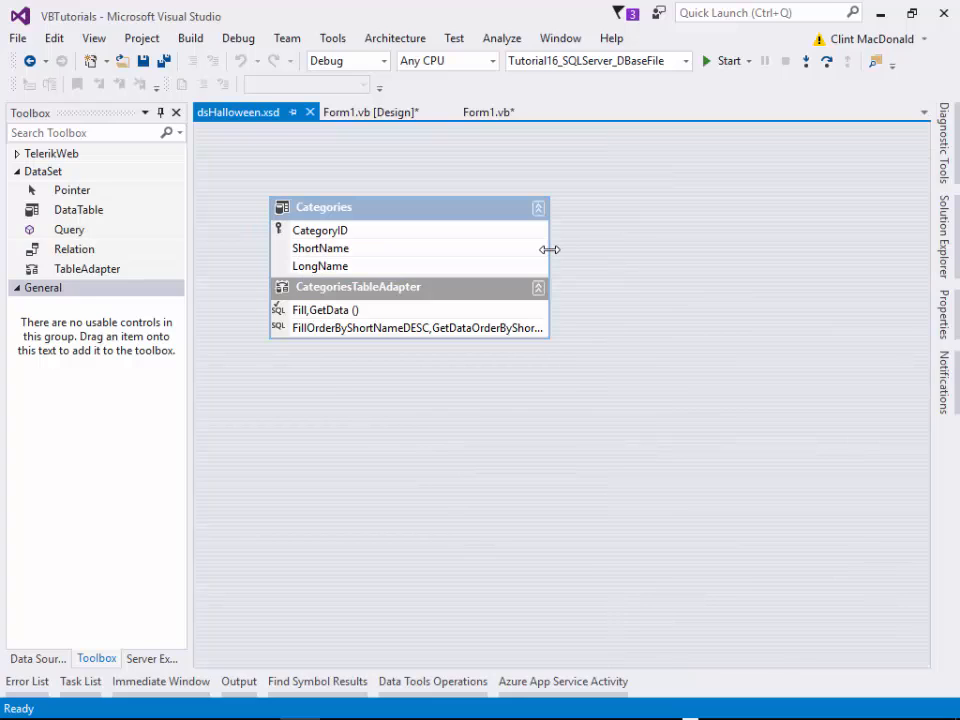
pyautogui.moveTo(436, 436)
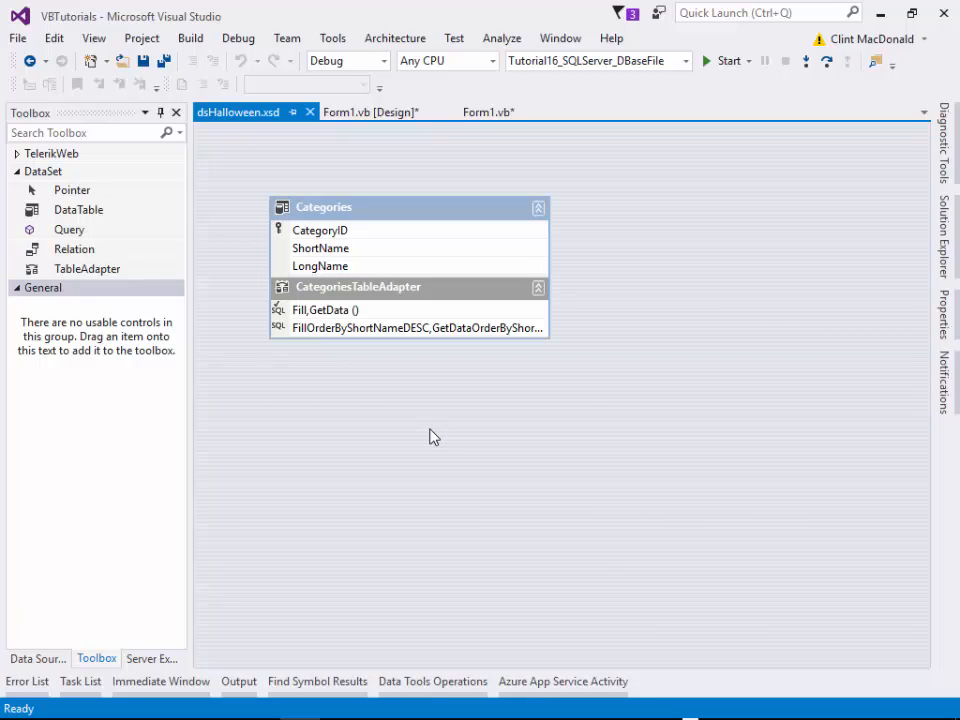
pyautogui.moveTo(468, 414)
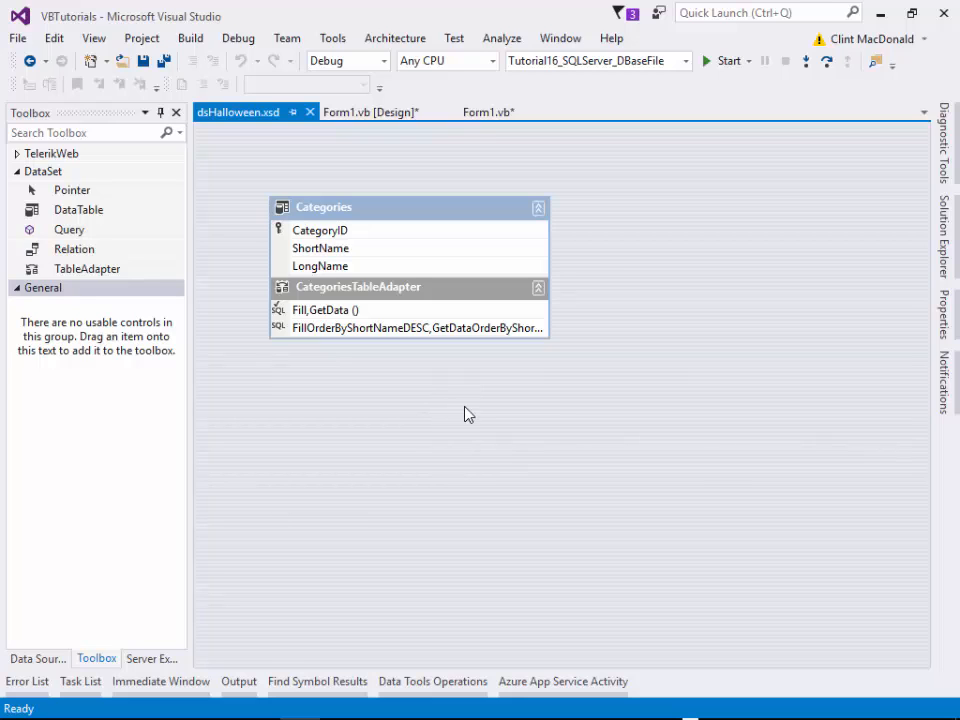
pyautogui.moveTo(668, 308)
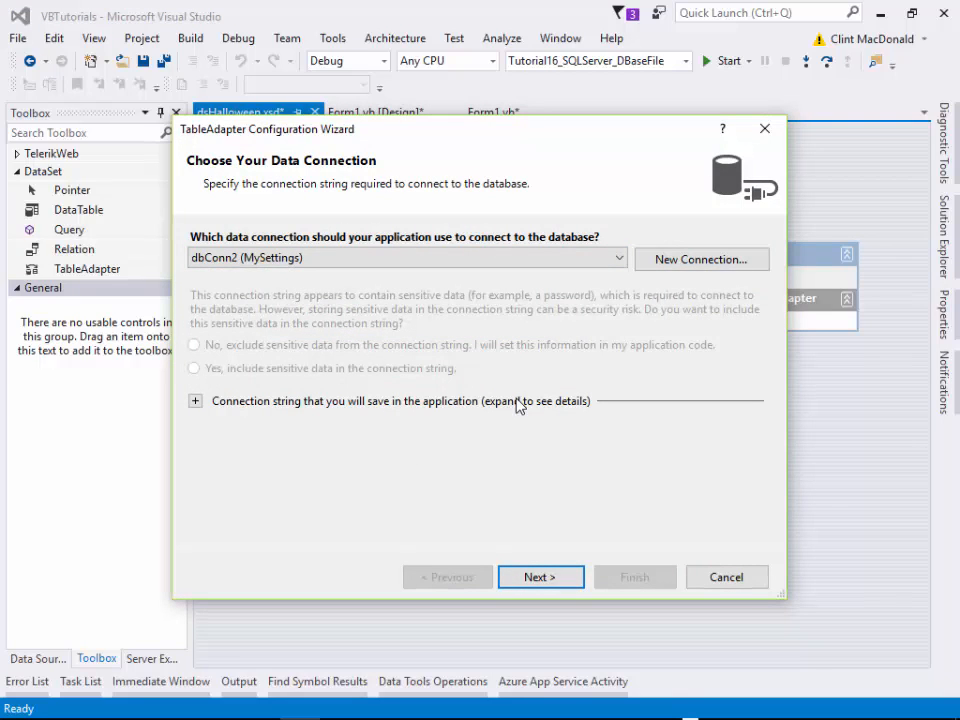
pyautogui.moveTo(430, 388)
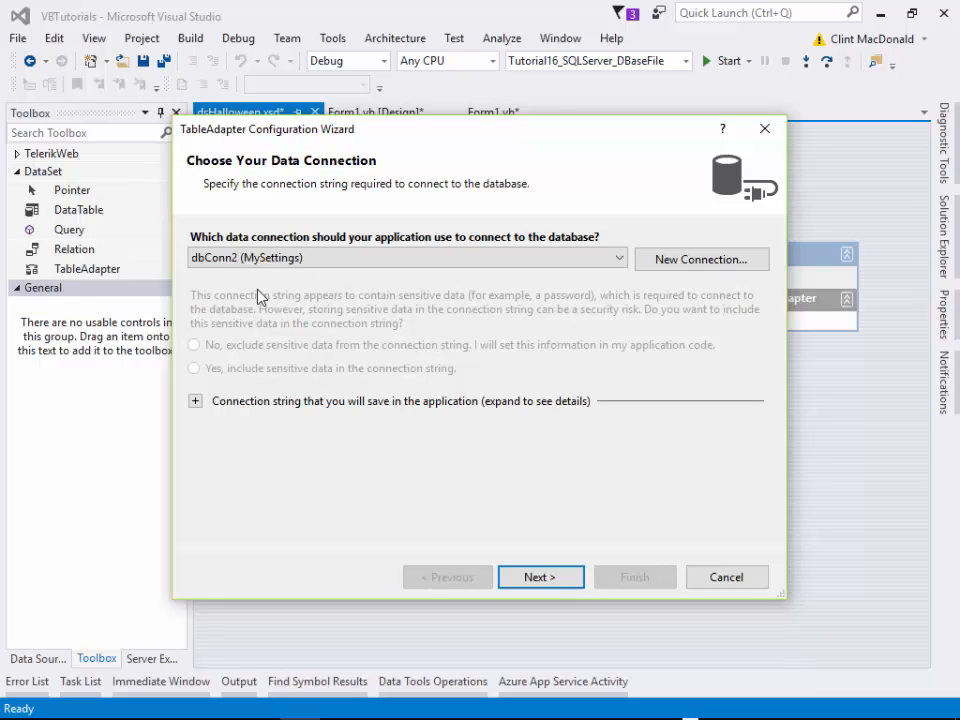
# Advance the TableAdapter wizard past the dbConn2 connection and the Use SQL statements choice.
pyautogui.click(404, 256)
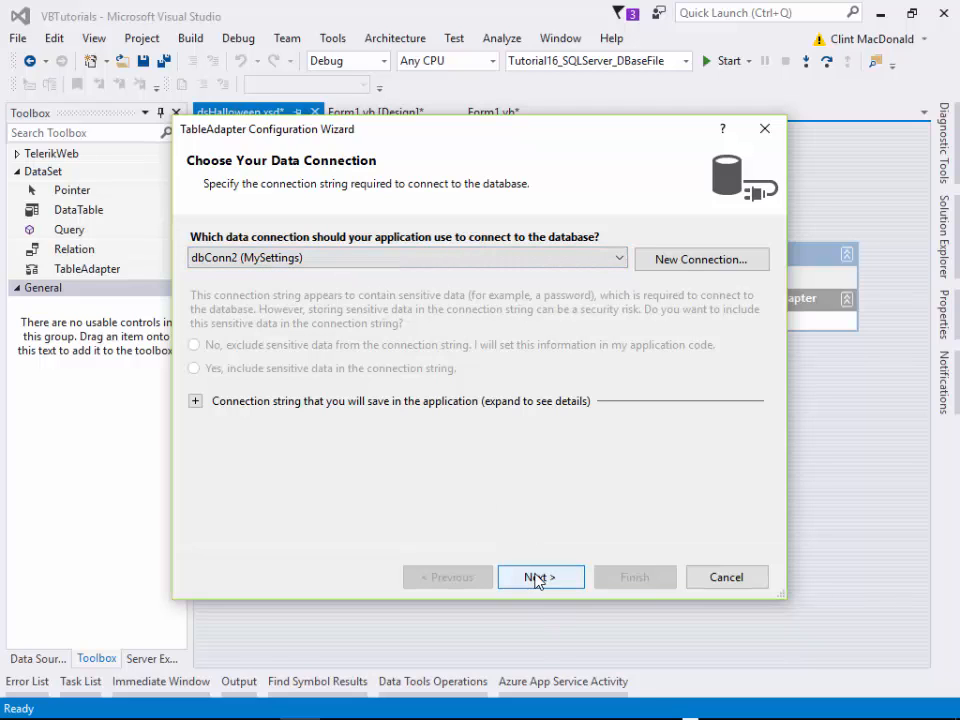
pyautogui.click(540, 576)
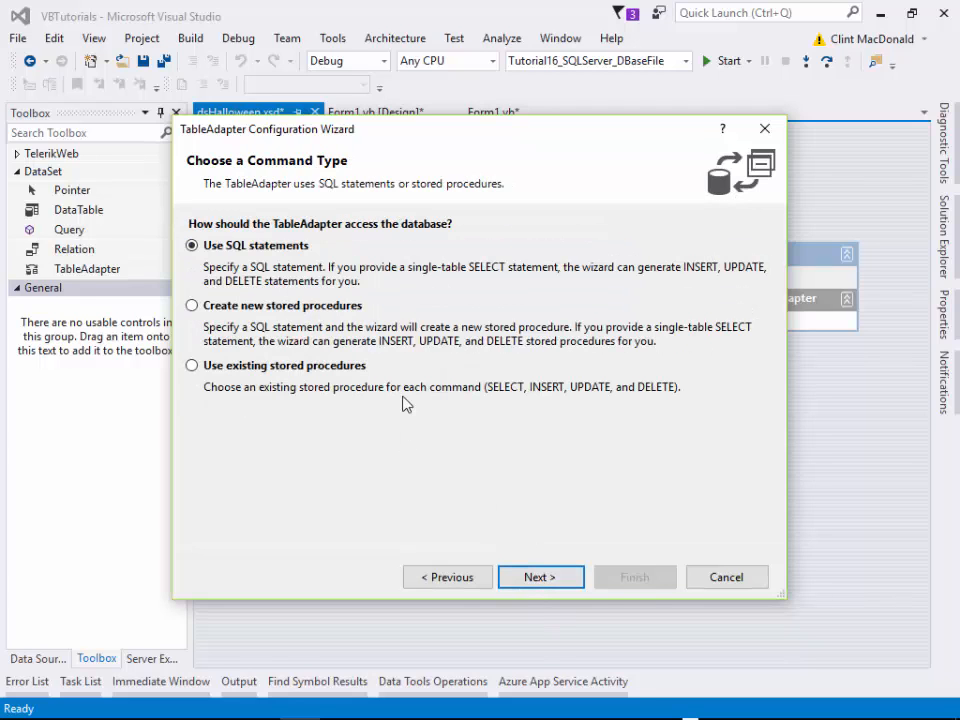
pyautogui.moveTo(384, 332)
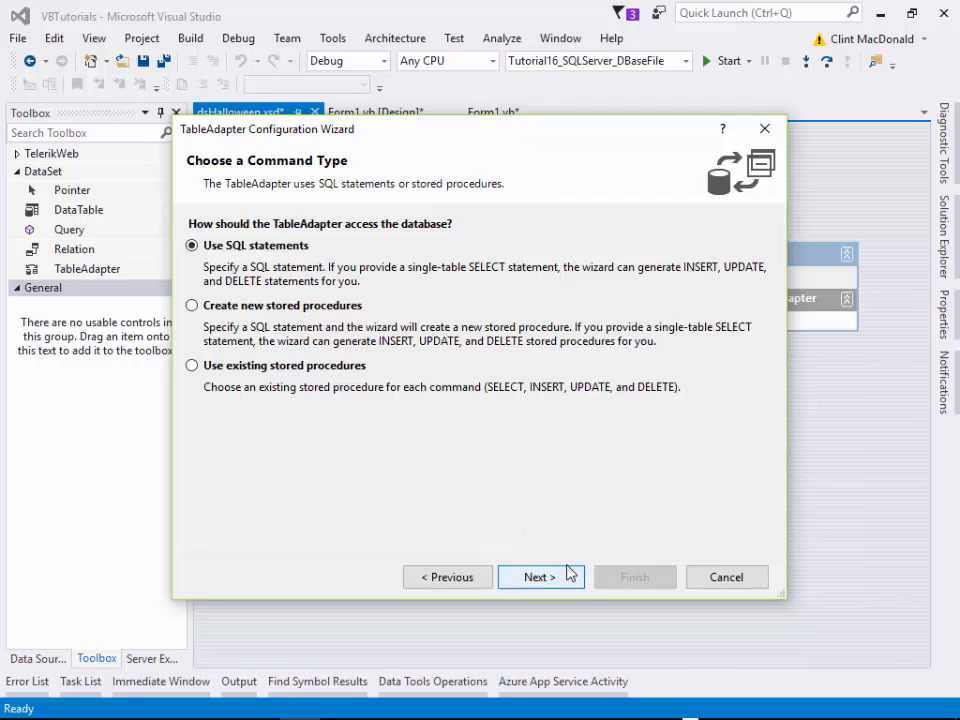
pyautogui.click(540, 576)
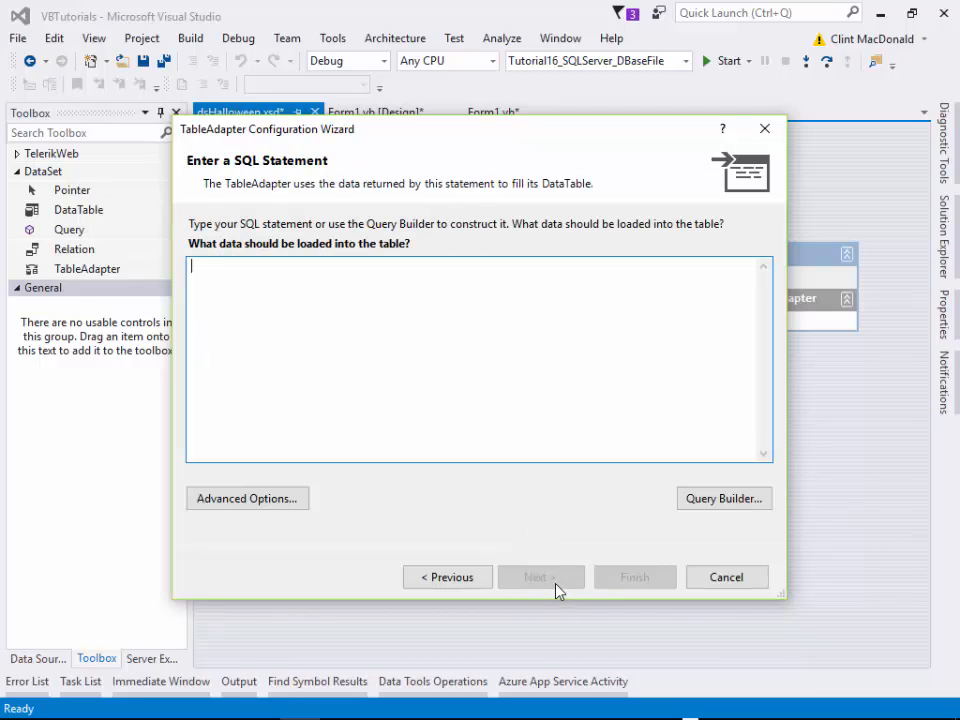
pyautogui.moveTo(520, 498)
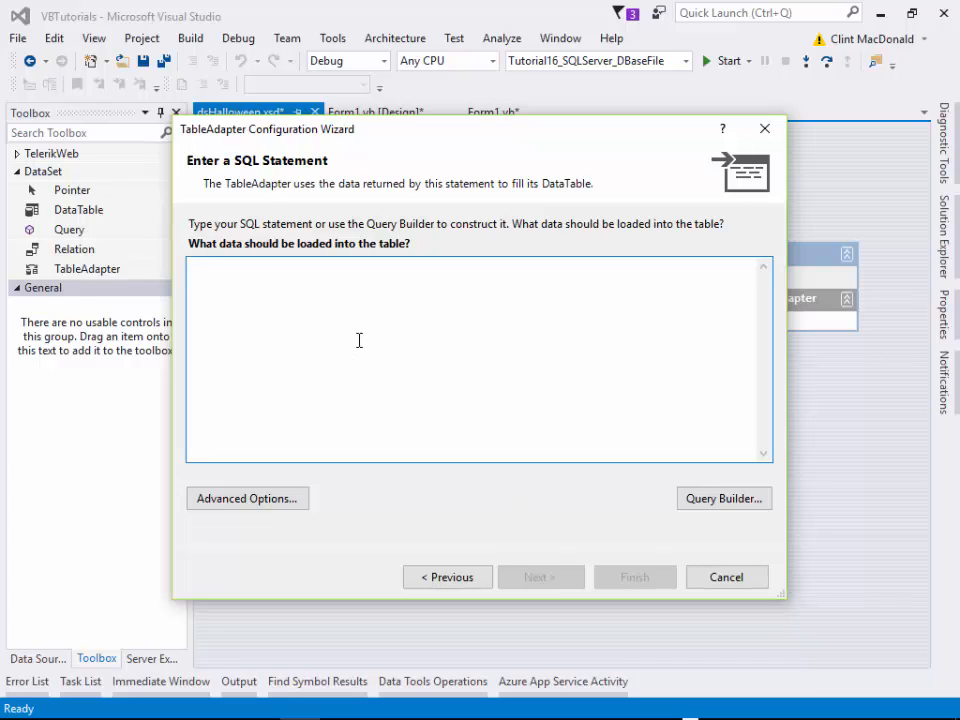
pyautogui.moveTo(392, 326)
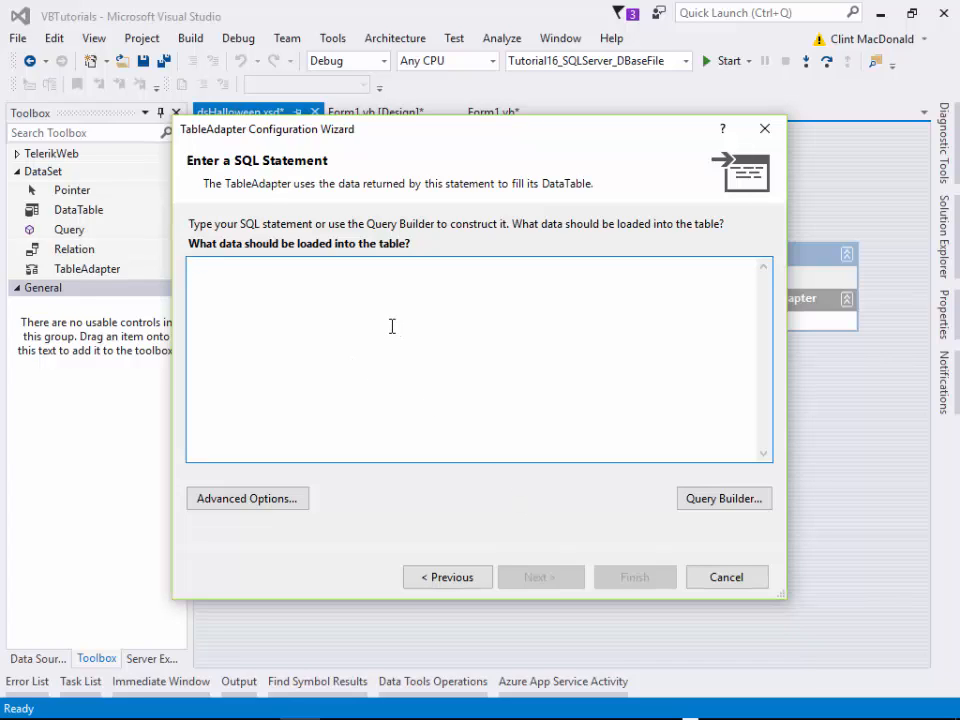
pyautogui.moveTo(440, 348)
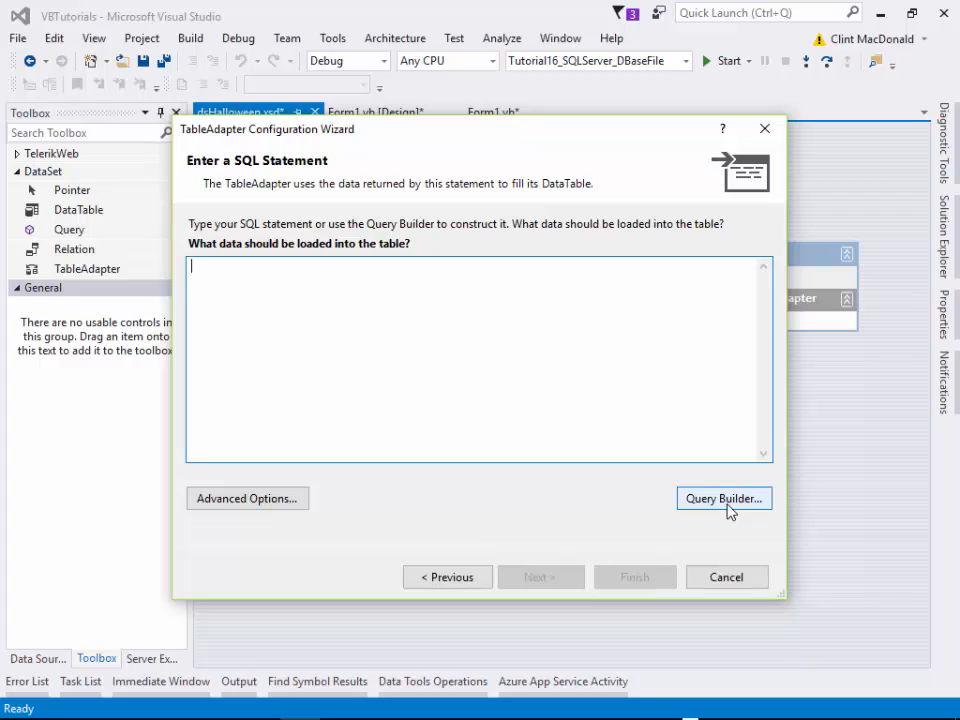
# Start the Query Builder and add the Products table to the query.
pyautogui.click(724, 498)
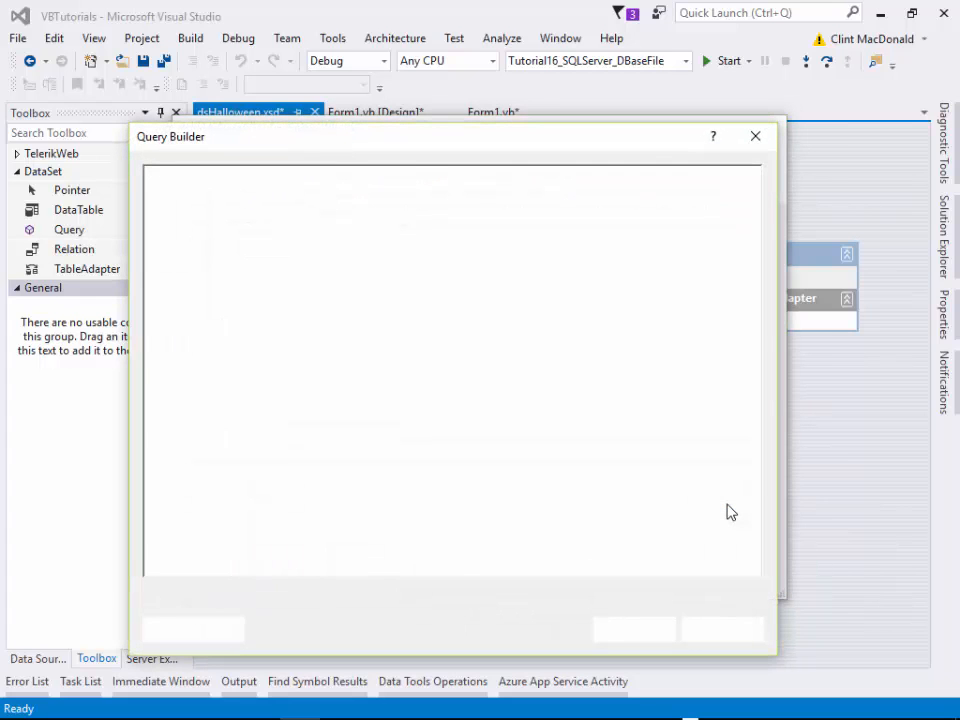
pyautogui.click(730, 512)
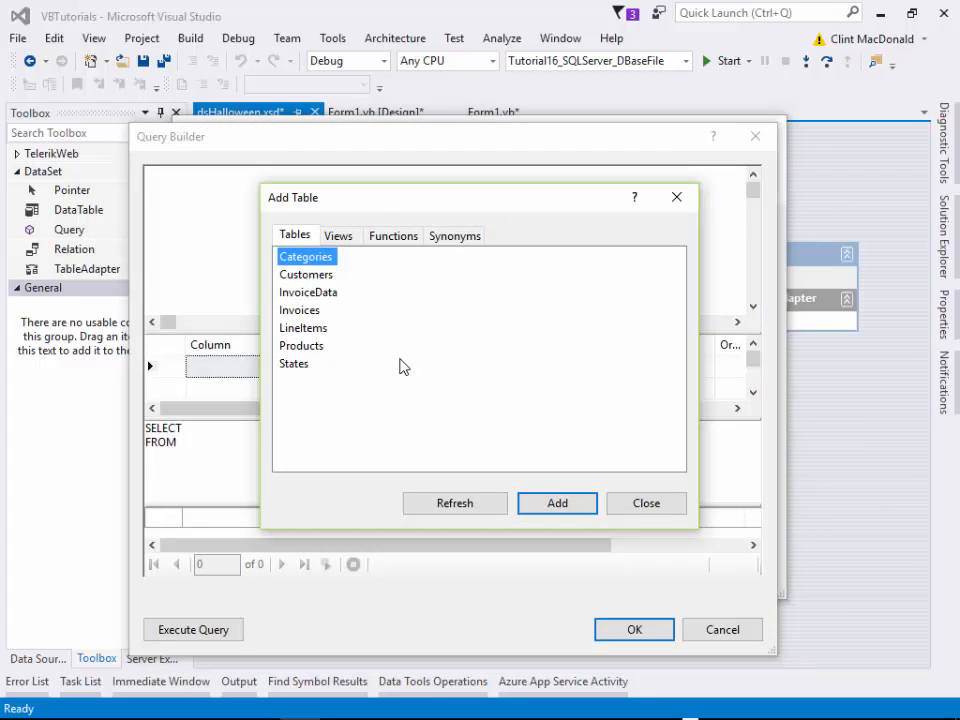
pyautogui.click(300, 344)
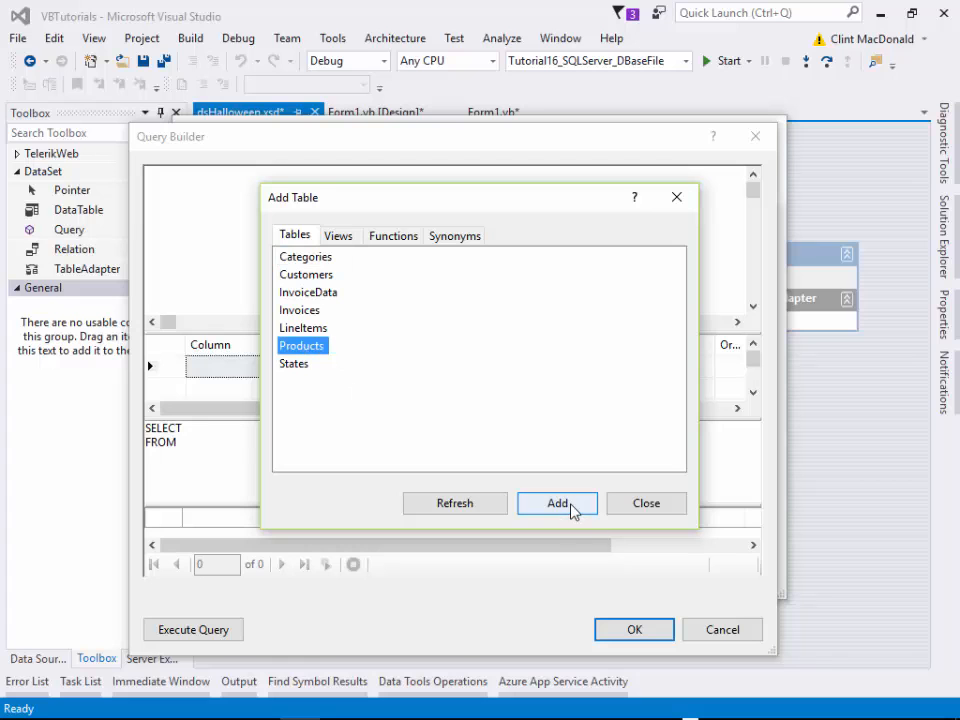
pyautogui.click(556, 504)
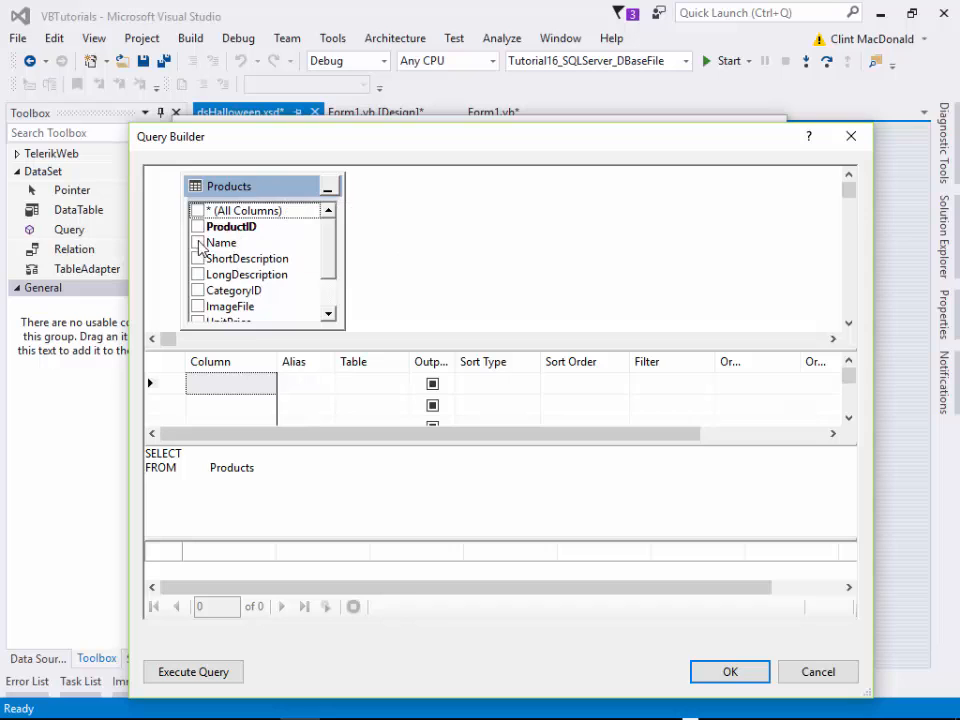
# Include every Products column, including OnHand and isActive, and accept the query.
pyautogui.click(198, 274)
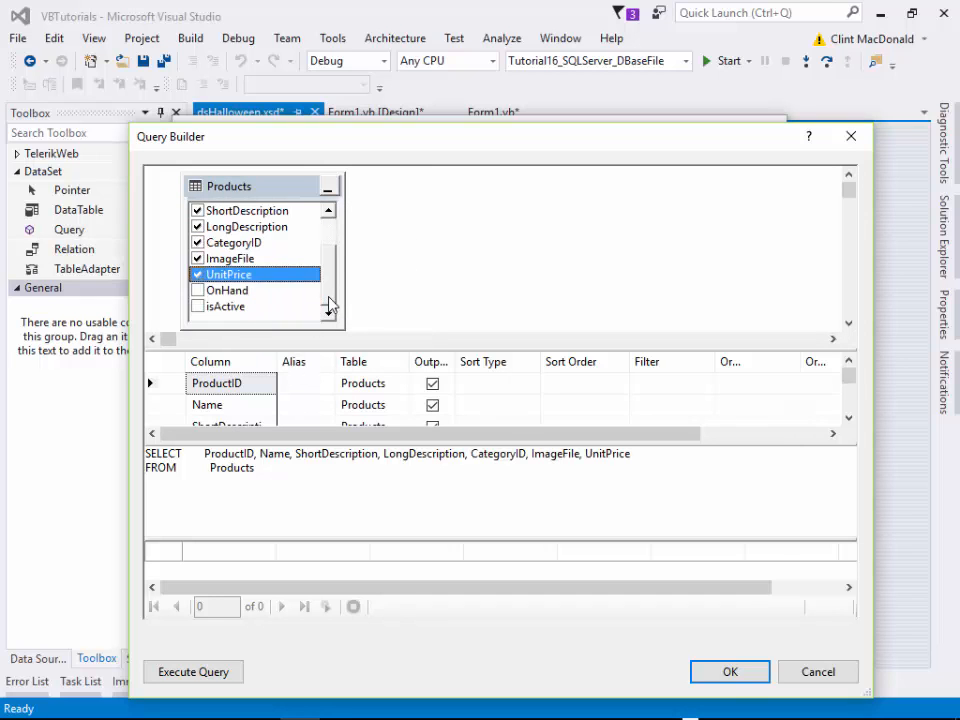
pyautogui.click(196, 290)
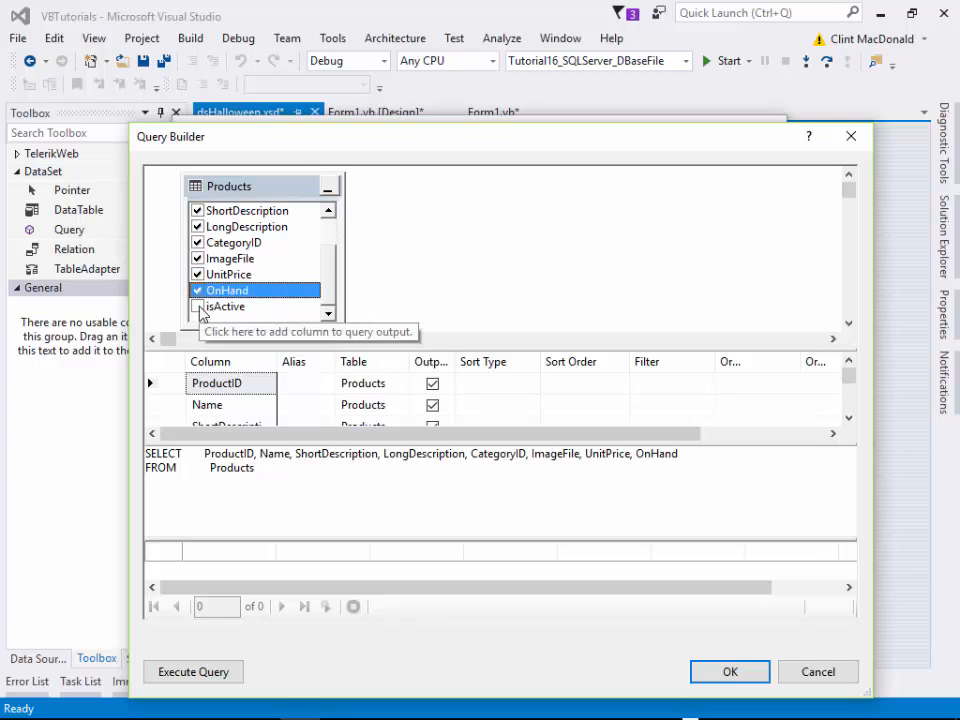
pyautogui.click(196, 306)
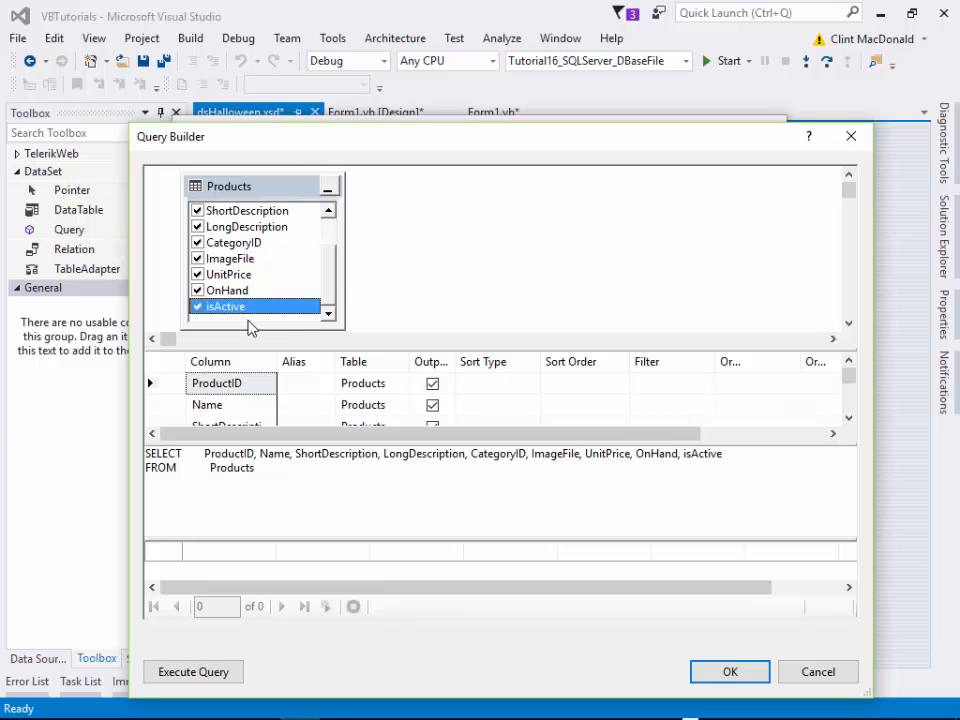
pyautogui.moveTo(336, 388)
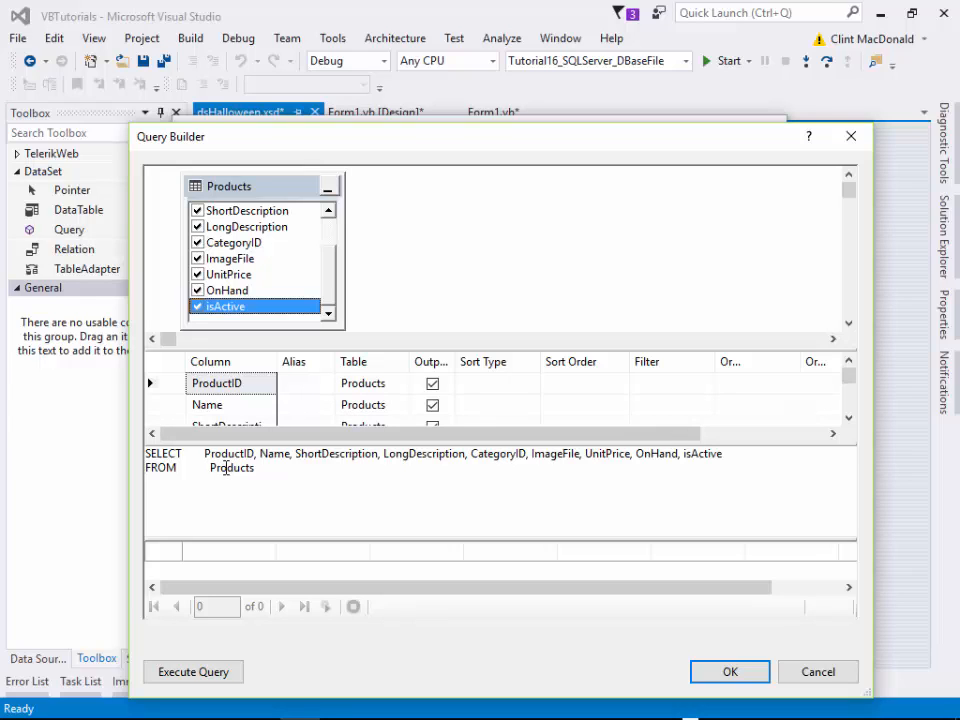
pyautogui.moveTo(228, 472)
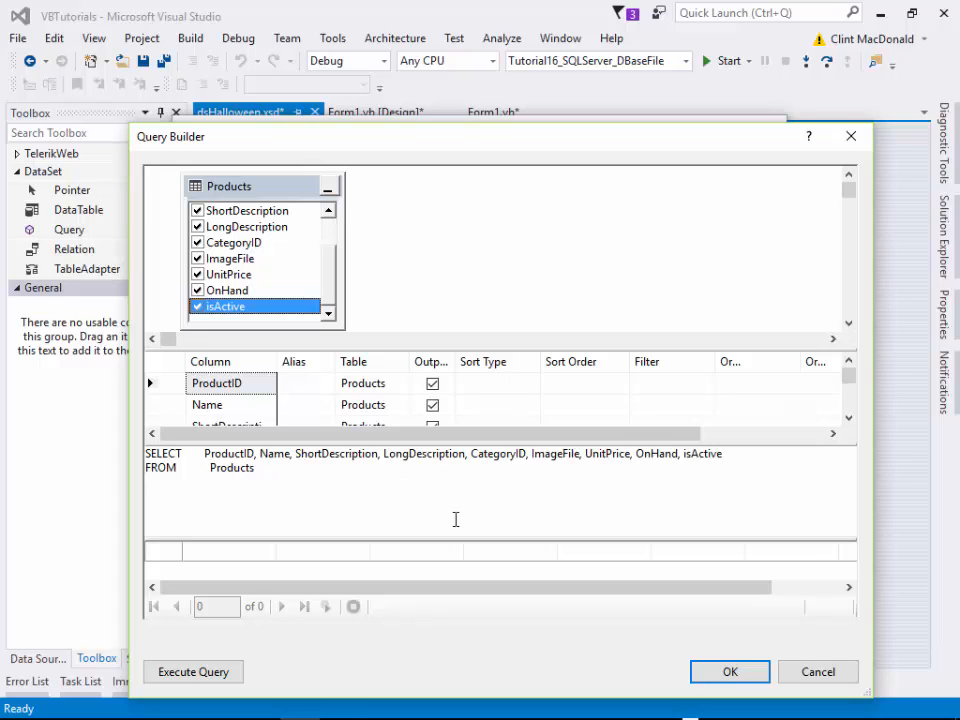
pyautogui.moveTo(608, 452)
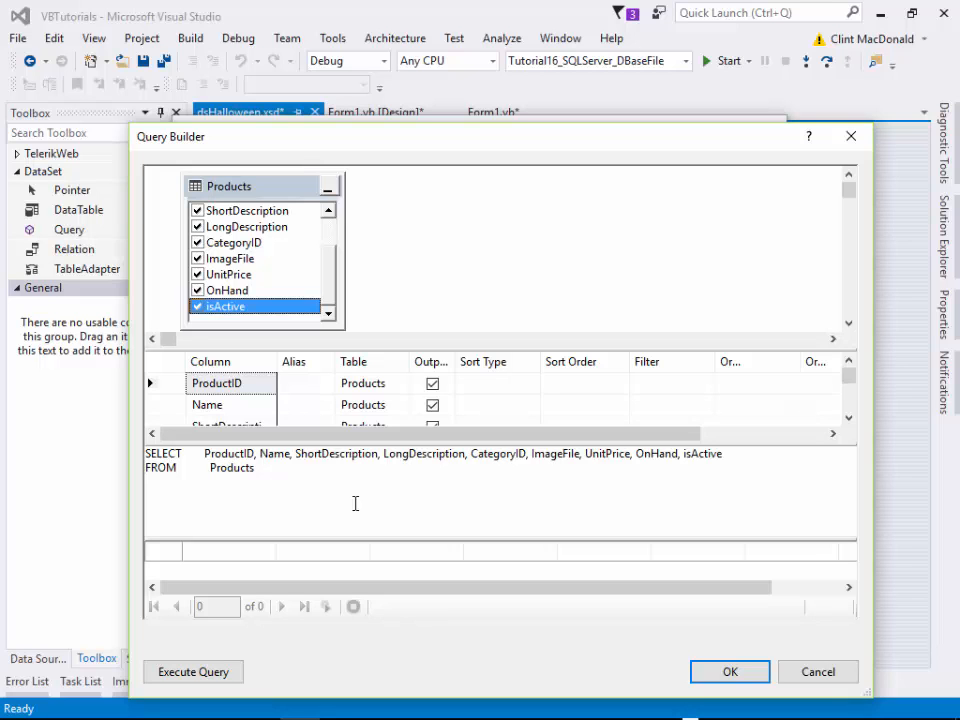
pyautogui.click(728, 672)
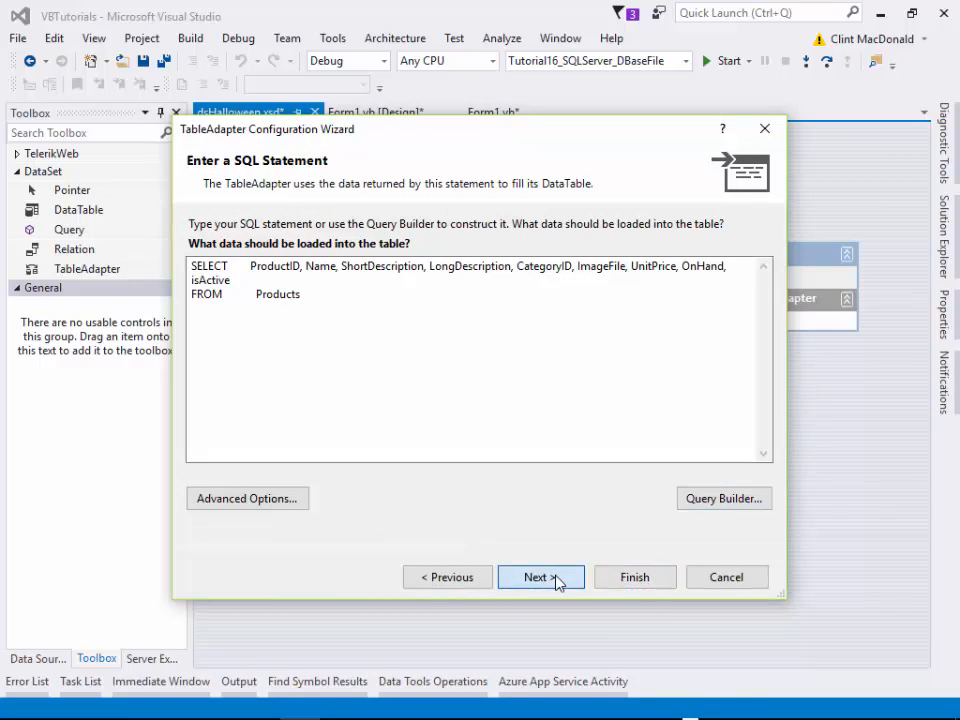
# Keep the Fill and GetData method names and proceed to the wizard results.
pyautogui.click(540, 576)
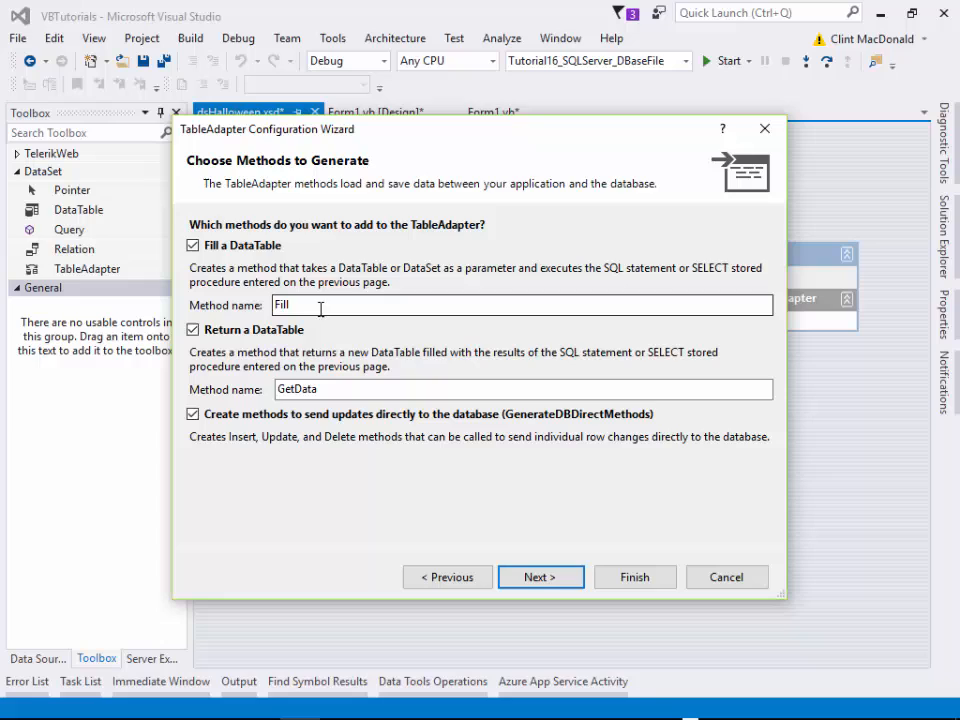
pyautogui.tripleClick(296, 388)
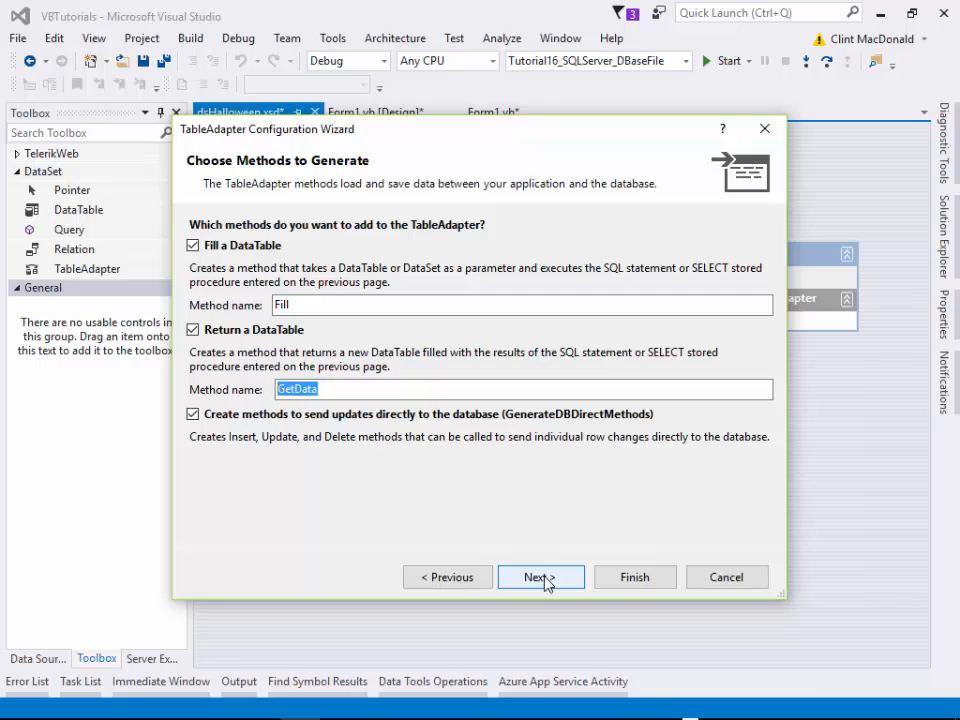
pyautogui.click(540, 576)
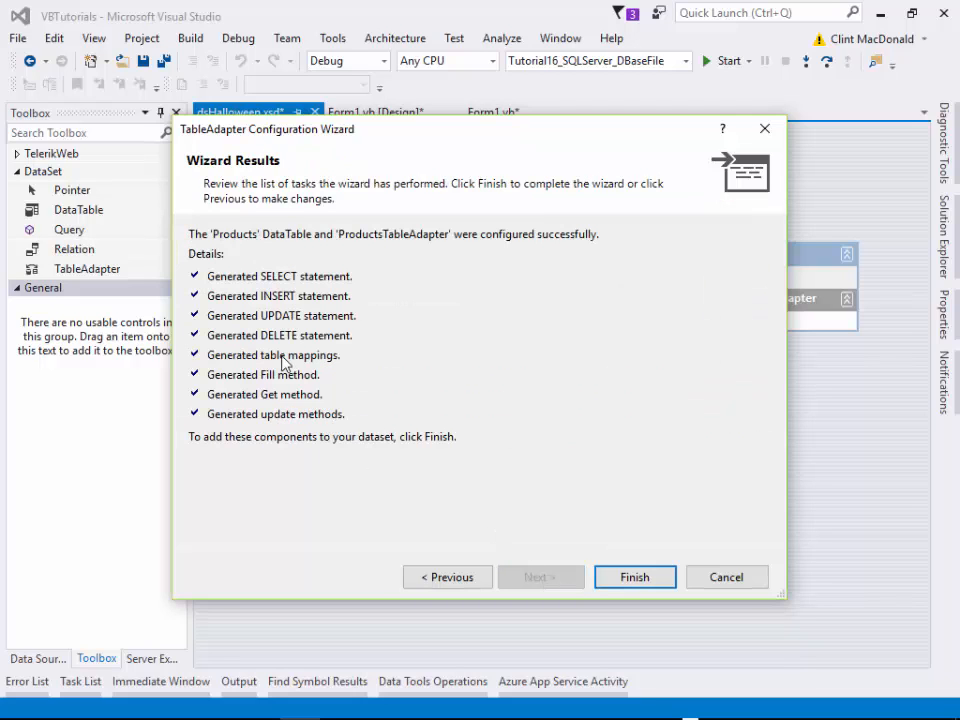
pyautogui.moveTo(290, 402)
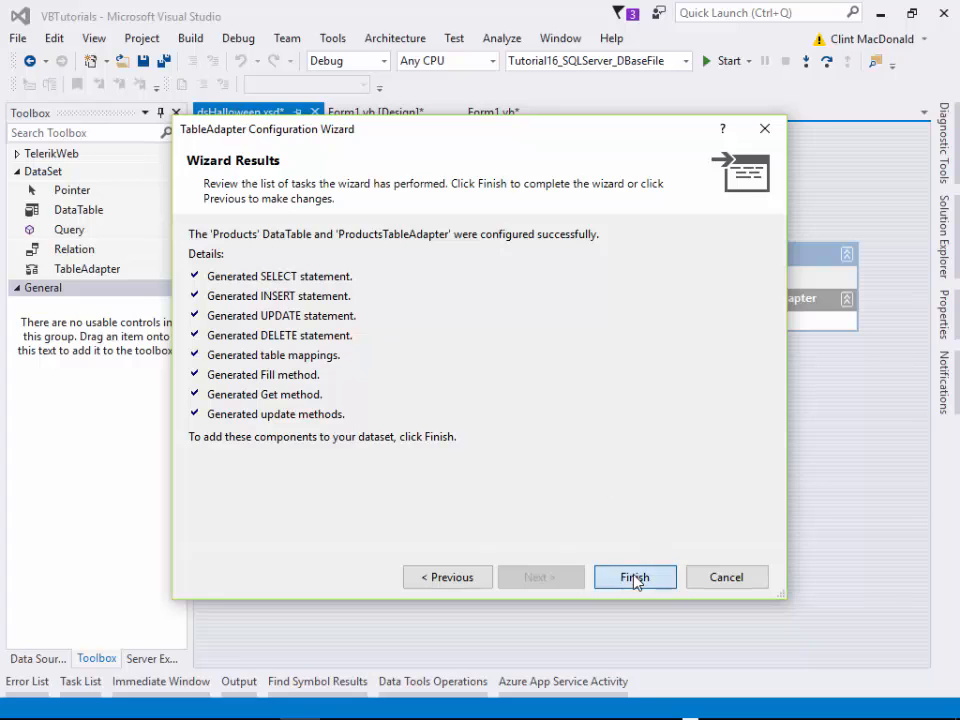
# Finish the wizard, adding the Products table and ProductsTableAdapter to dsHalloween.
pyautogui.click(634, 576)
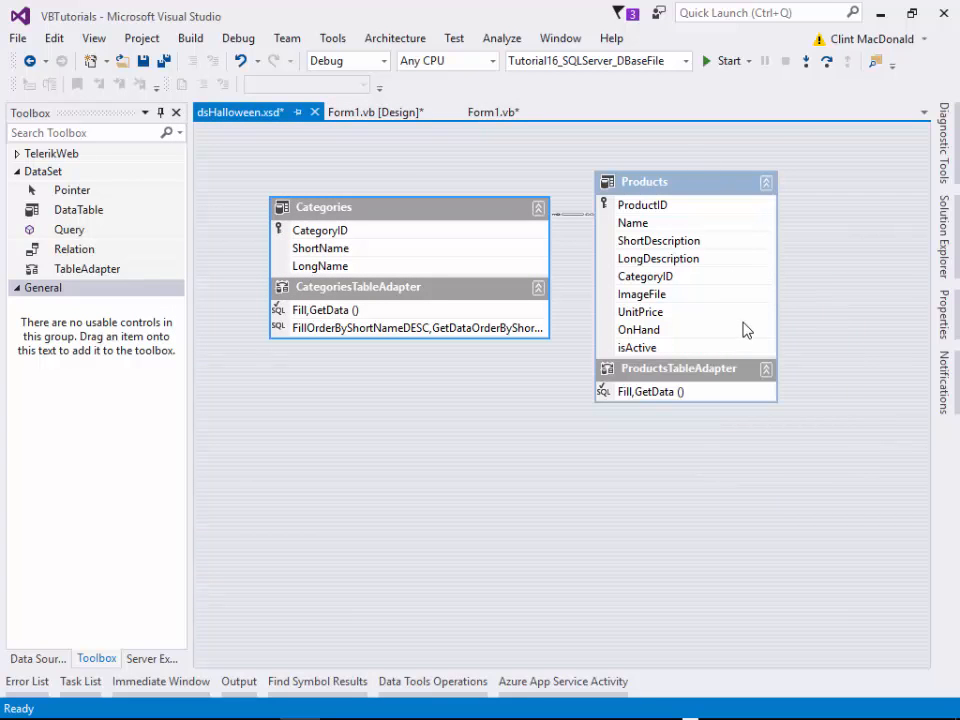
pyautogui.moveTo(700, 188)
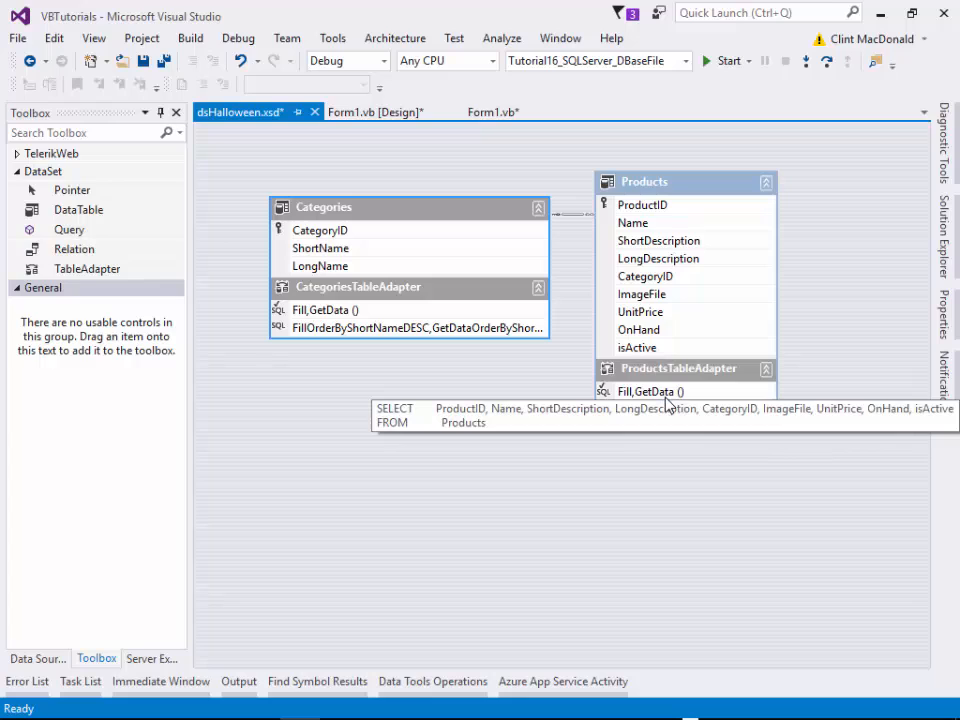
pyautogui.moveTo(710, 400)
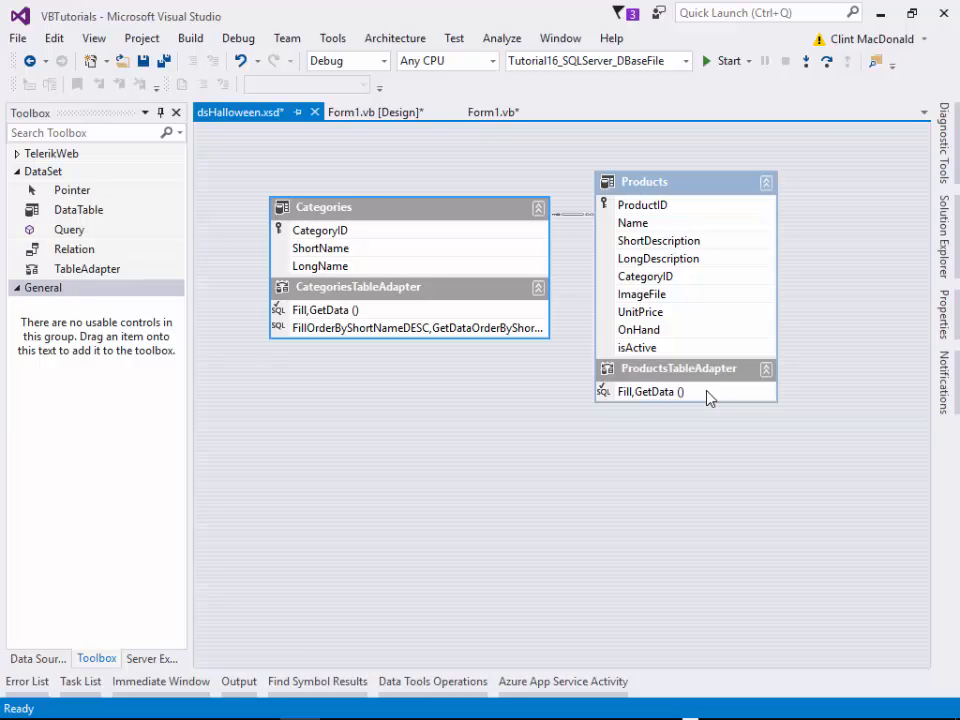
pyautogui.moveTo(698, 418)
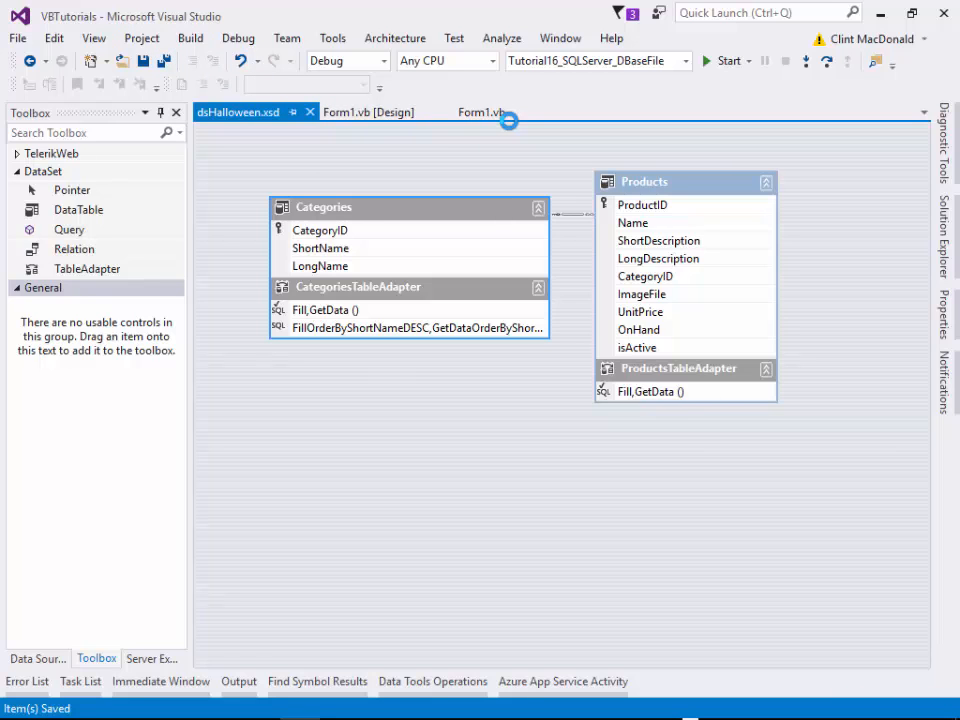
# Return to Form1's designer and bring up the grid's data source choices.
pyautogui.click(482, 112)
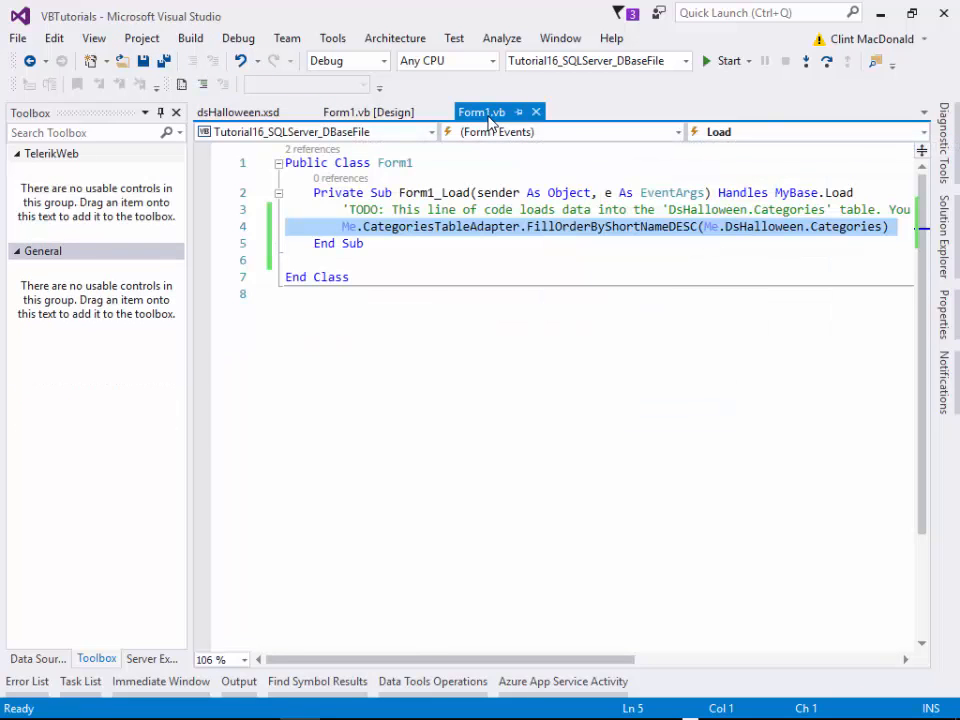
pyautogui.click(368, 112)
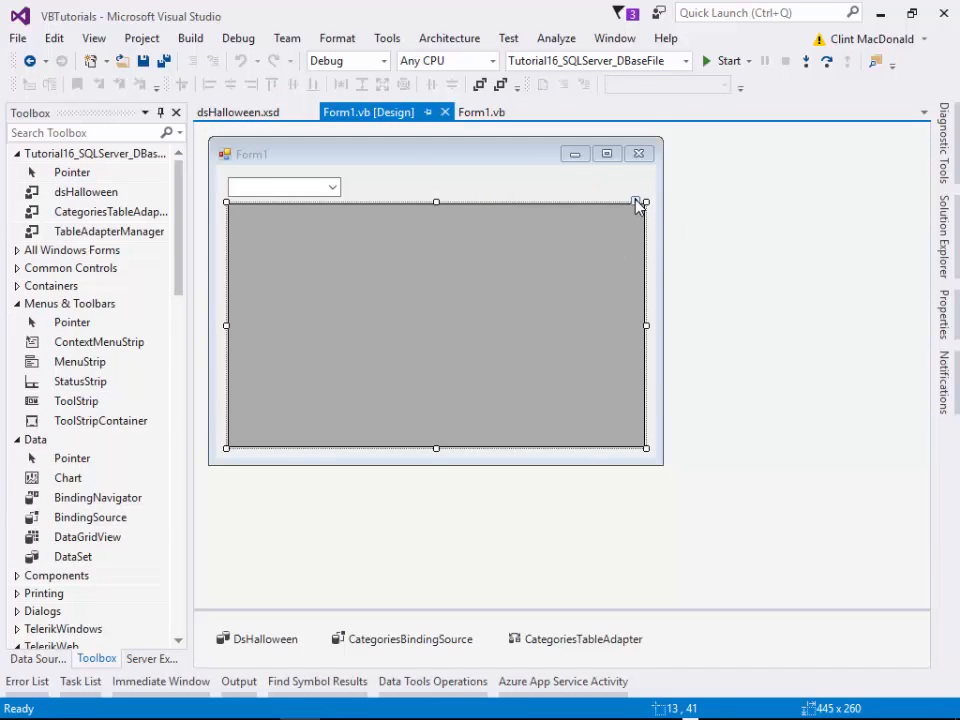
pyautogui.click(640, 202)
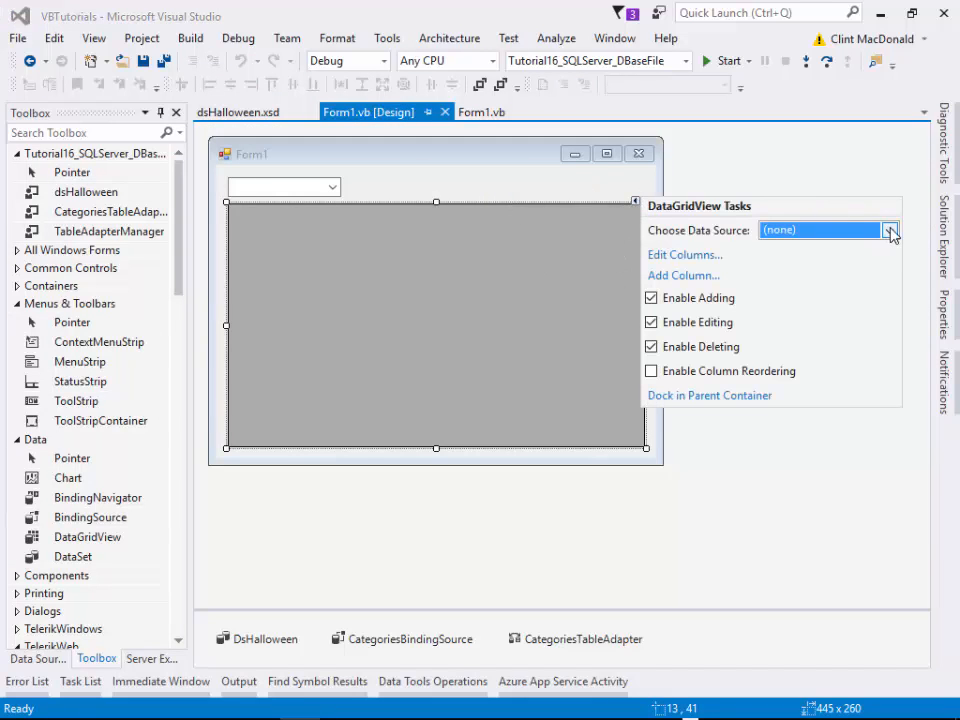
pyautogui.click(888, 230)
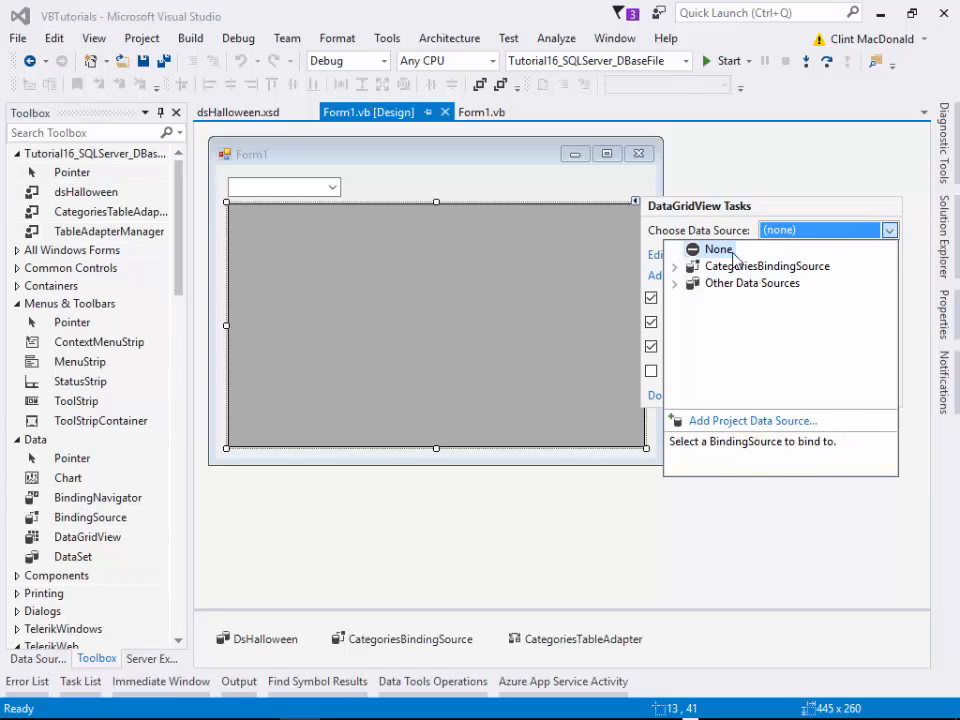
pyautogui.moveTo(766, 266)
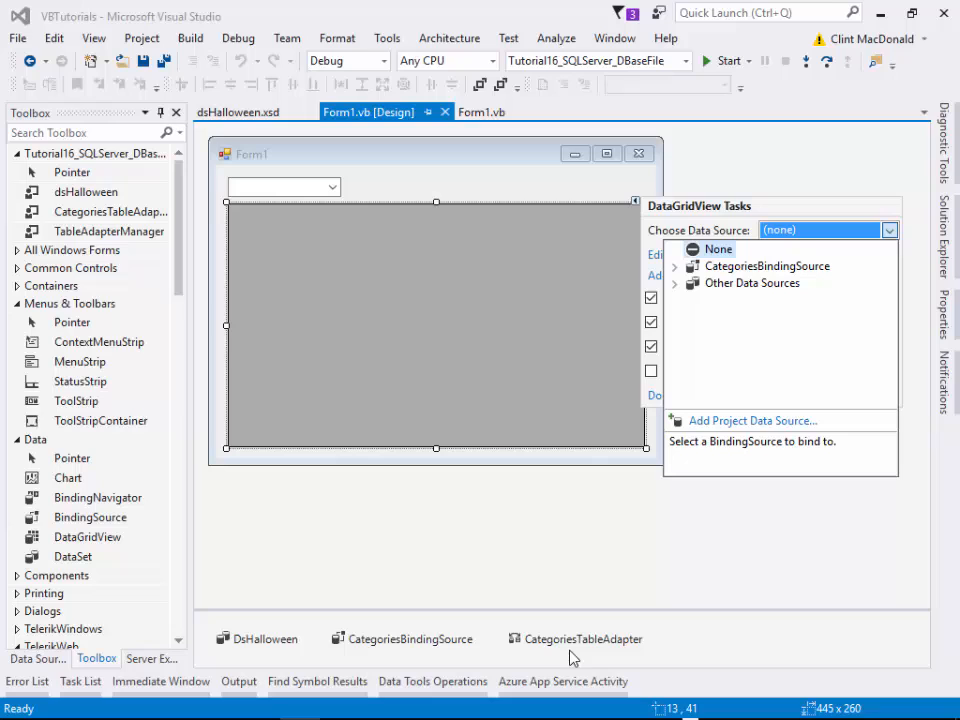
pyautogui.moveTo(708, 512)
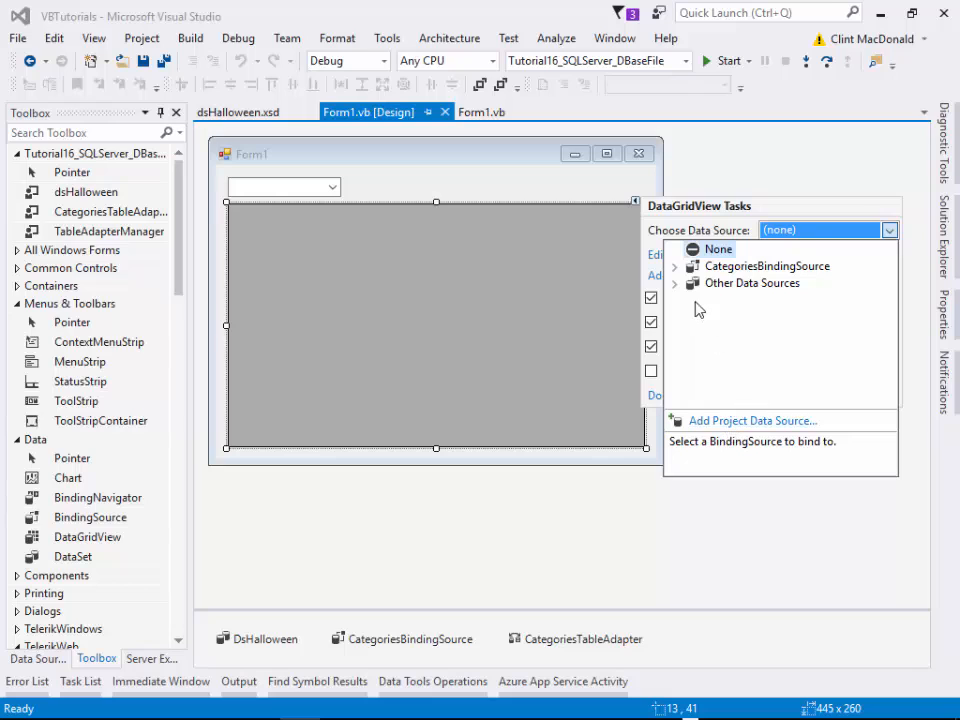
# Bind the grid to Project Data Sources > dsHalloween > Products.
pyautogui.click(674, 284)
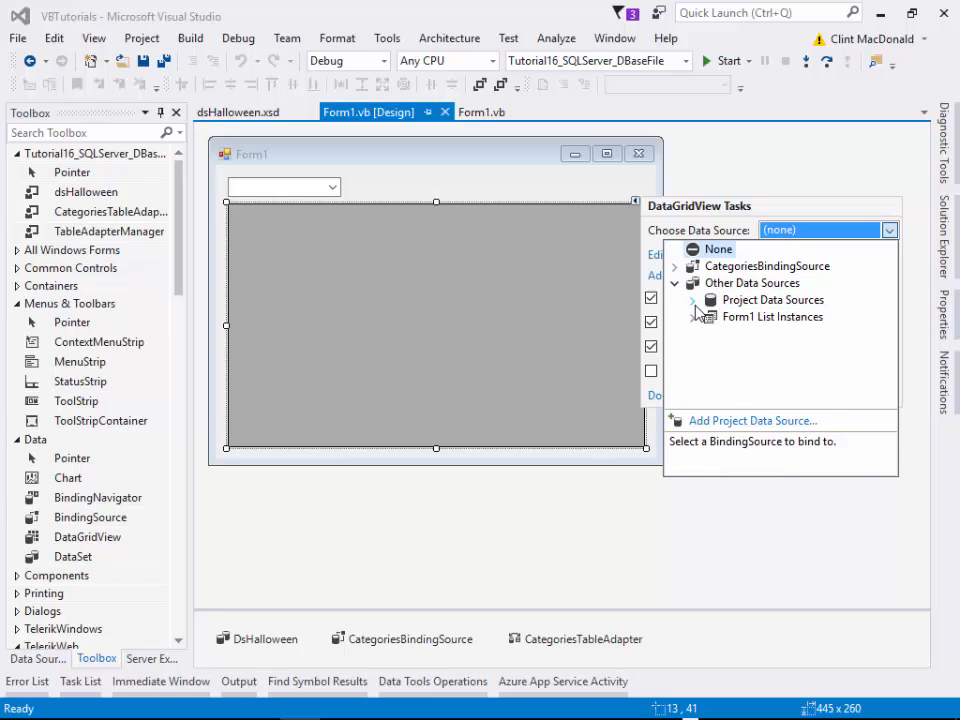
pyautogui.click(692, 300)
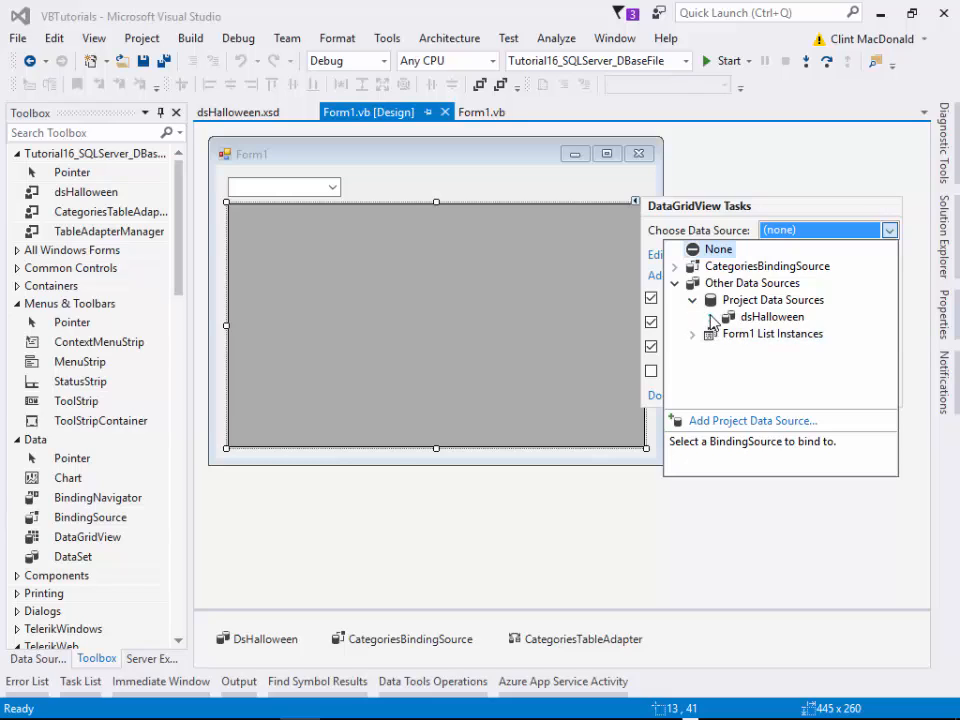
pyautogui.click(712, 316)
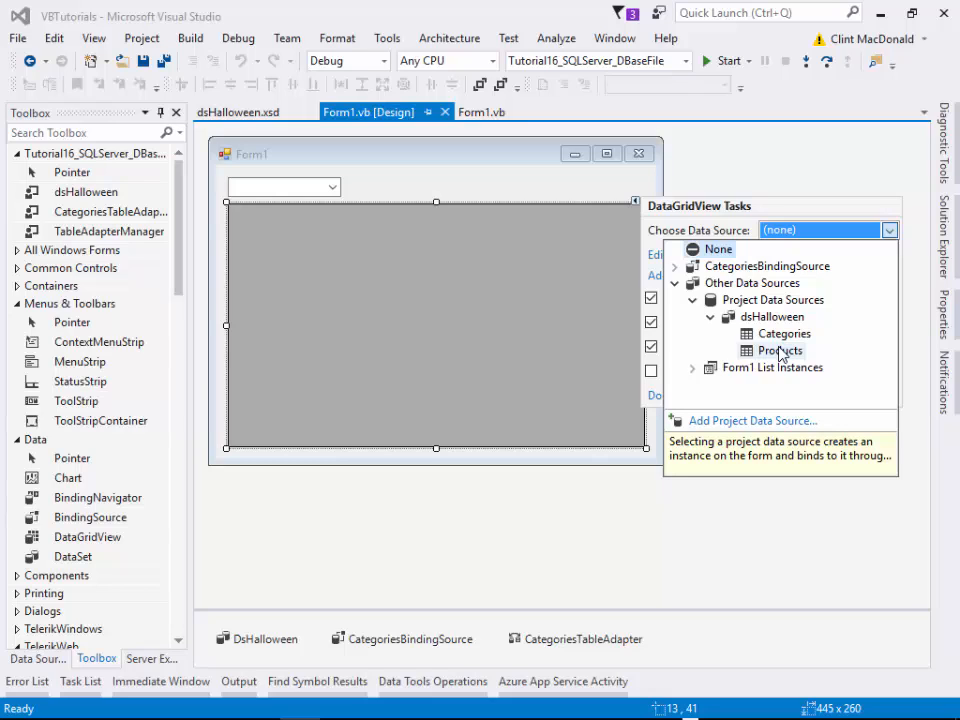
pyautogui.click(780, 350)
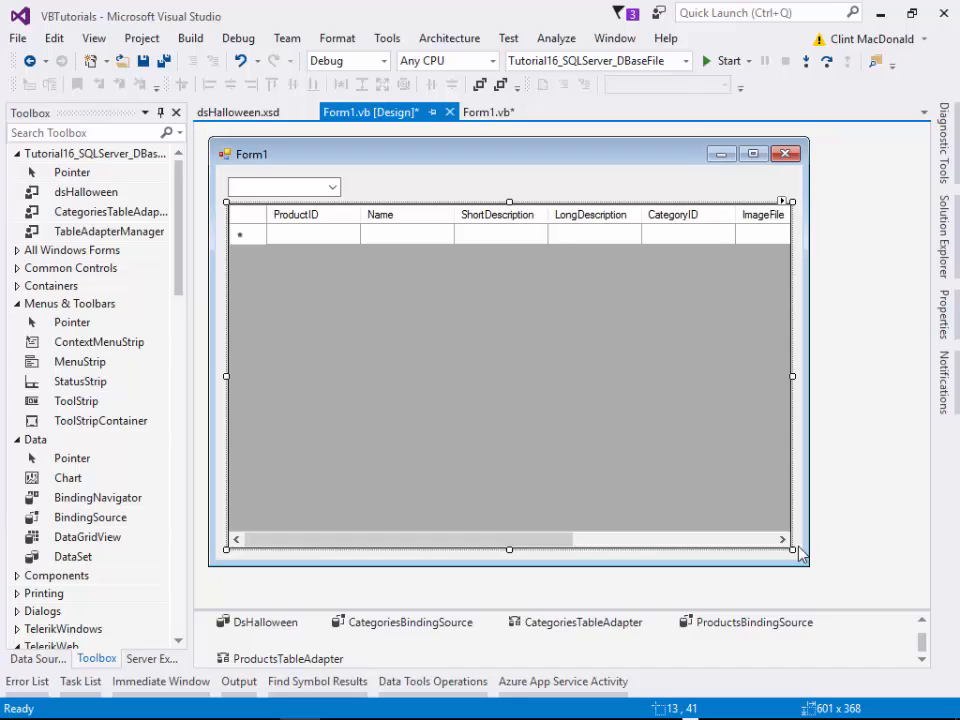
# Enlarge the product grid, then view the ProductsTableAdapter.Fill line in Form1_Load.
pyautogui.moveTo(800, 556); pyautogui.dragTo(810, 568)
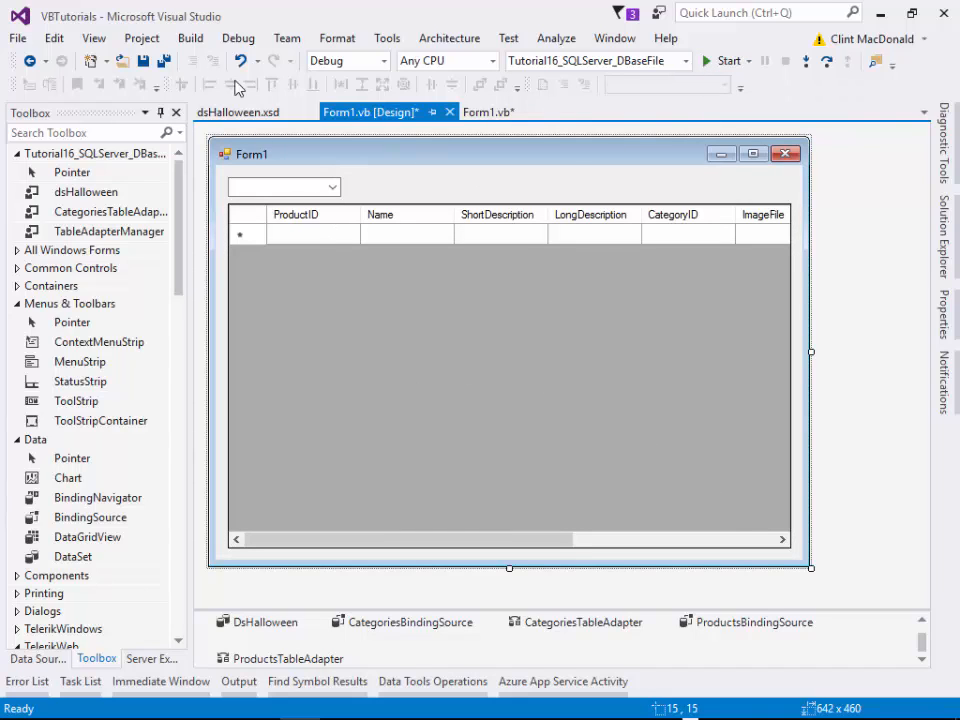
pyautogui.click(488, 112)
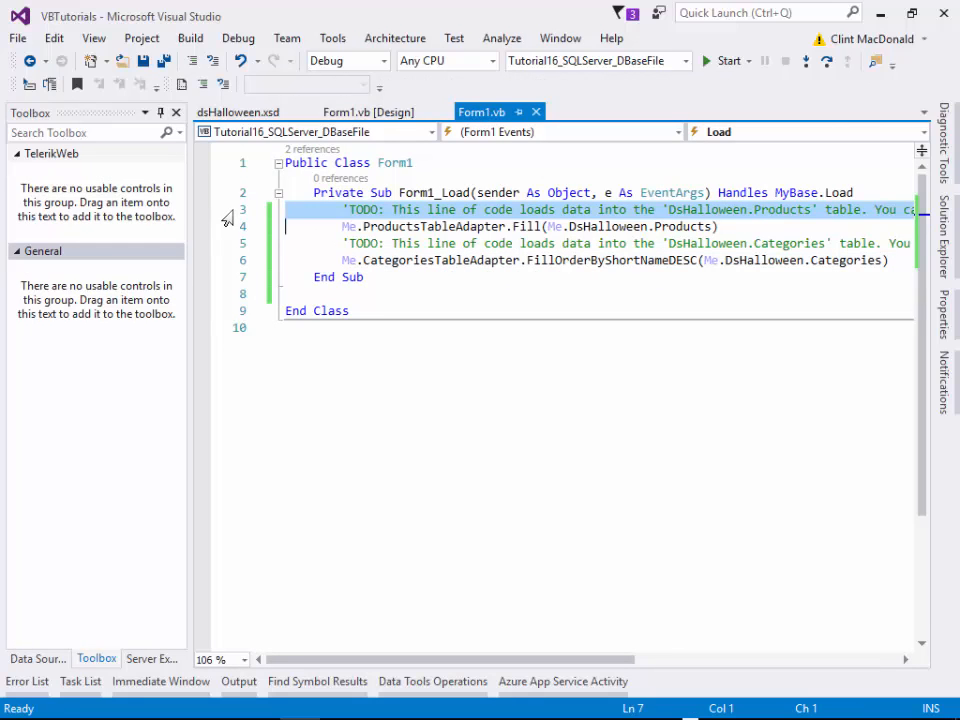
pyautogui.click(530, 226)
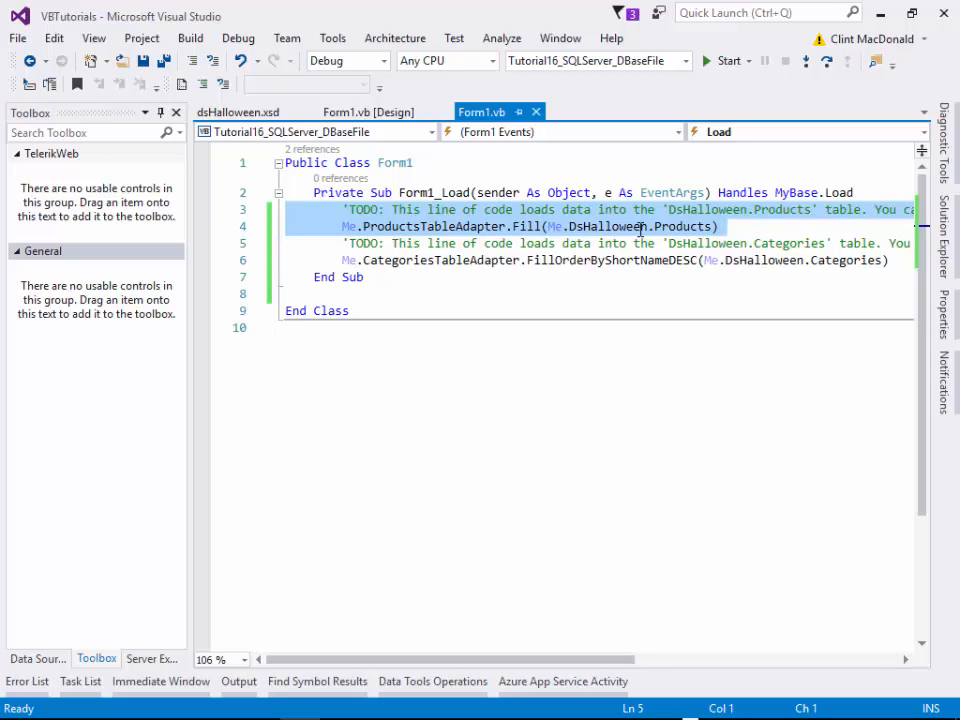
pyautogui.moveTo(690, 224)
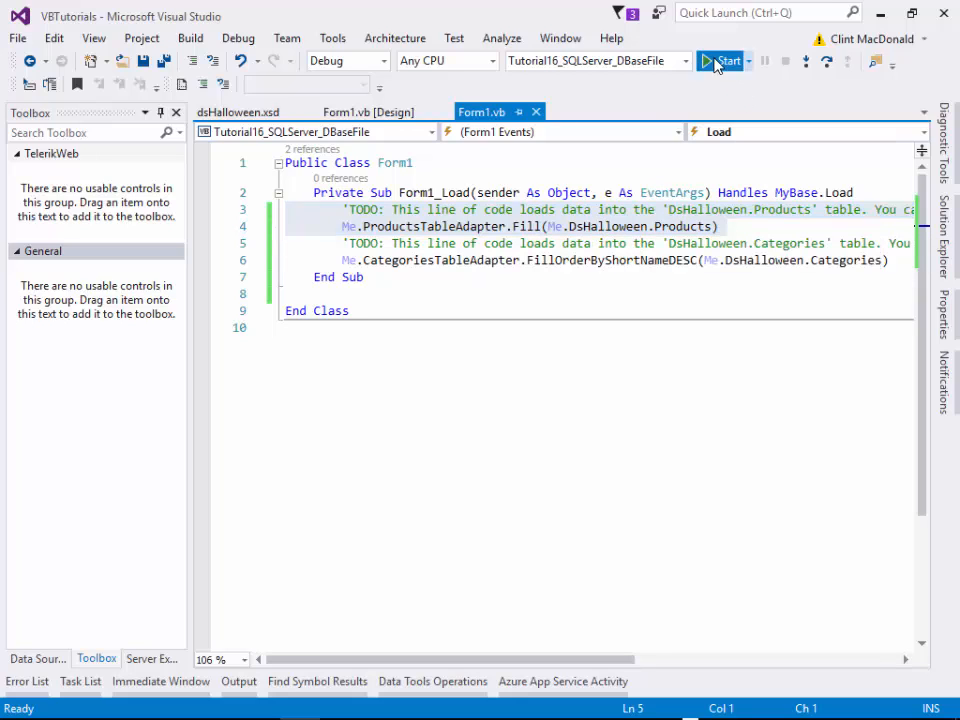
pyautogui.click(722, 60)
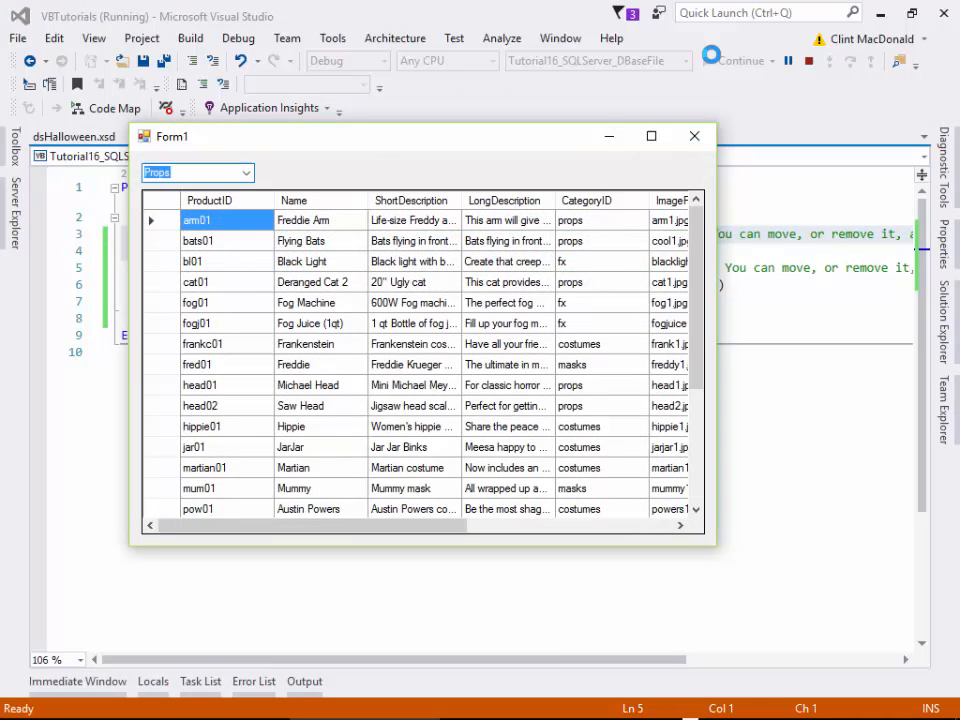
pyautogui.click(244, 172)
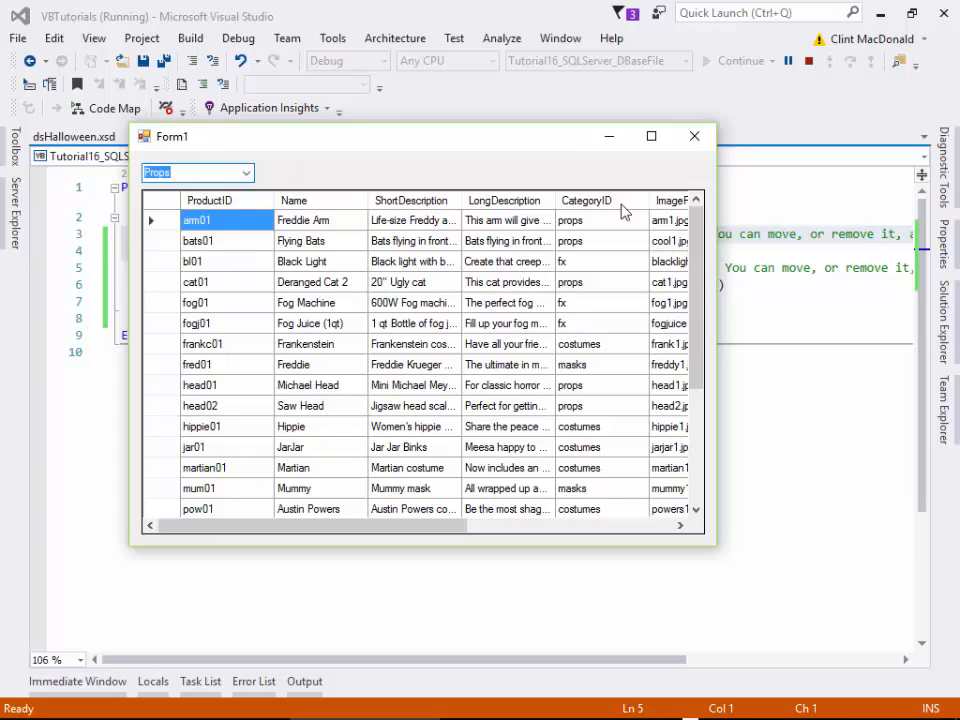
pyautogui.moveTo(570, 318)
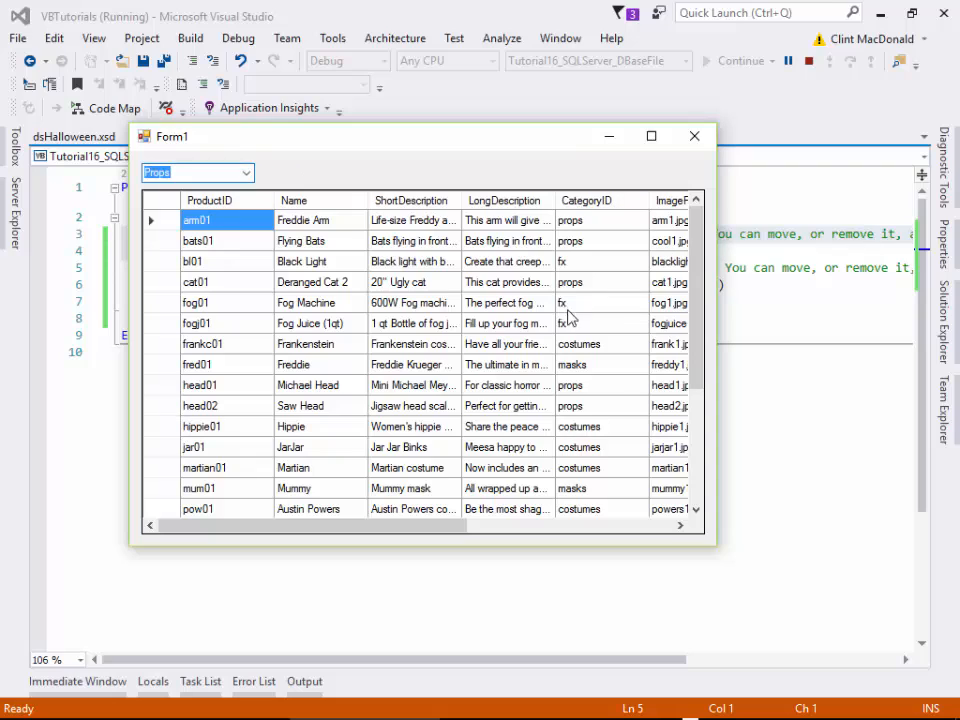
pyautogui.moveTo(590, 276)
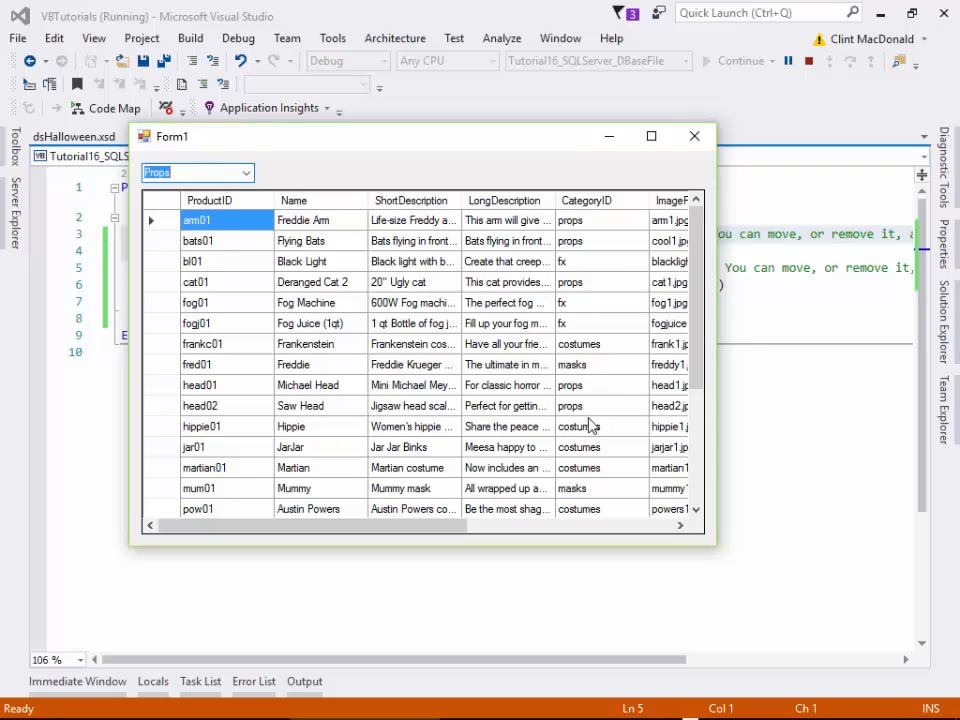
pyautogui.moveTo(668, 316)
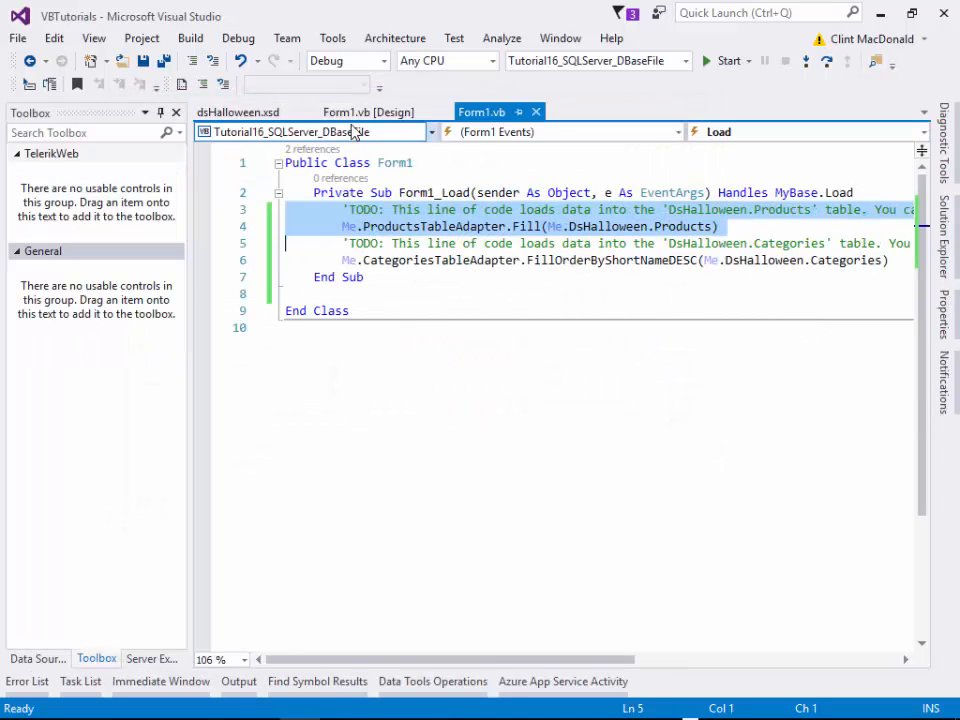
# Start a new row-returning SQL query on ProductsTableAdapter in the dsHalloween designer.
pyautogui.click(238, 112)
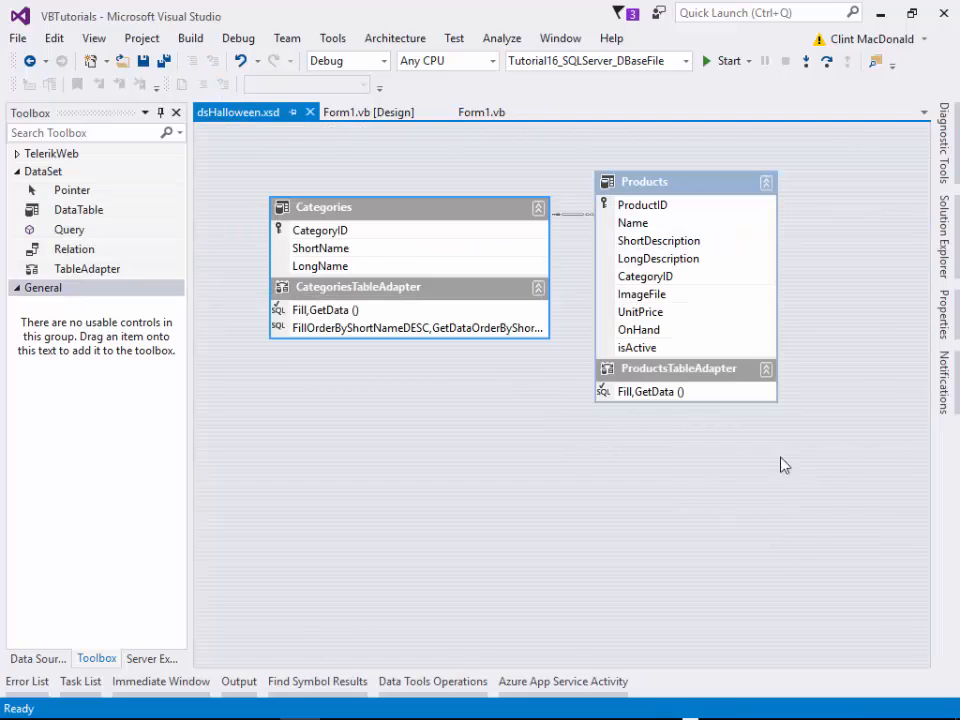
pyautogui.click(684, 368)
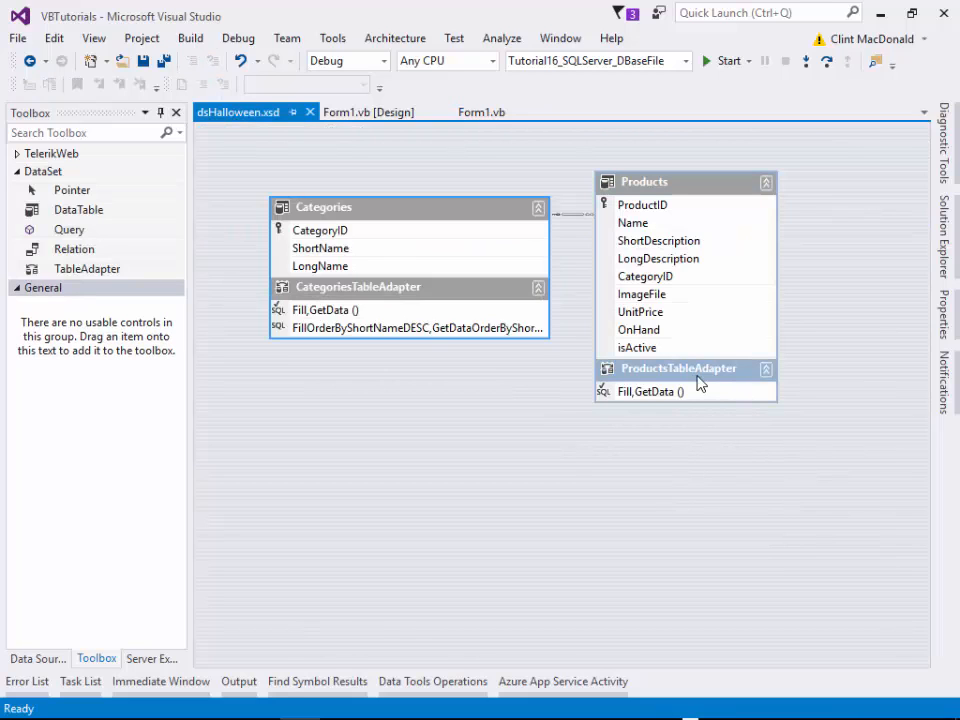
pyautogui.rightClick(650, 390)
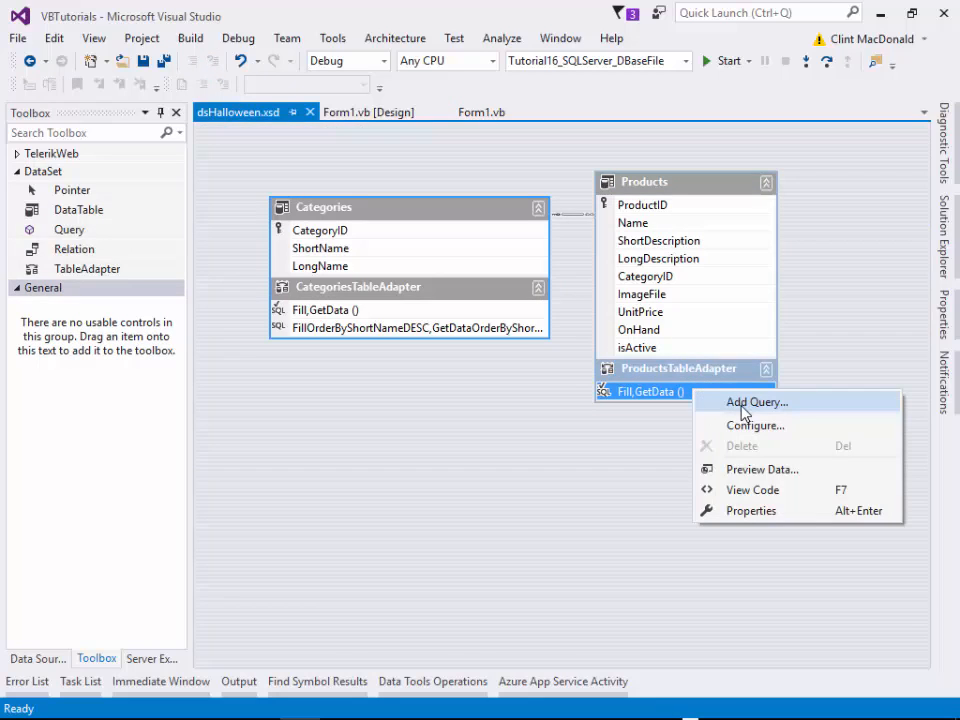
pyautogui.click(756, 400)
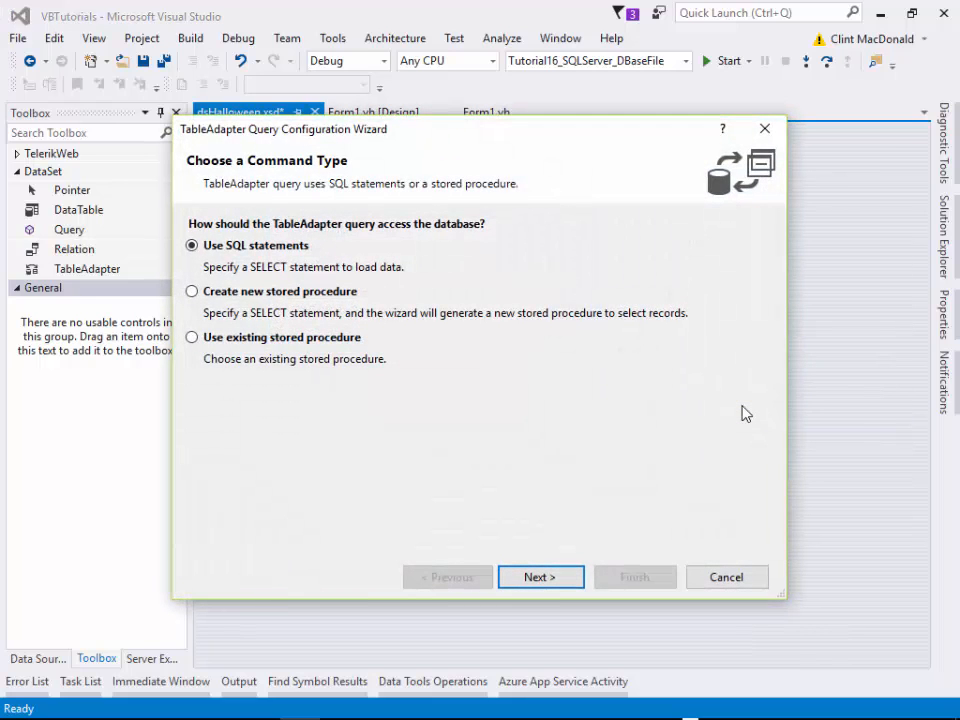
pyautogui.moveTo(744, 412)
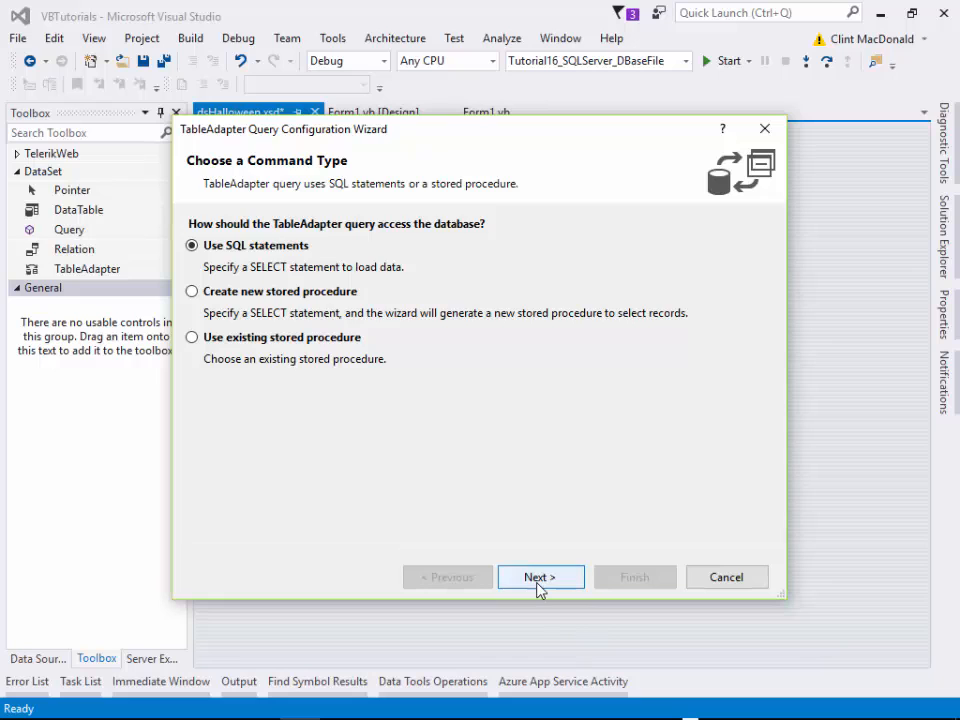
pyautogui.click(540, 576)
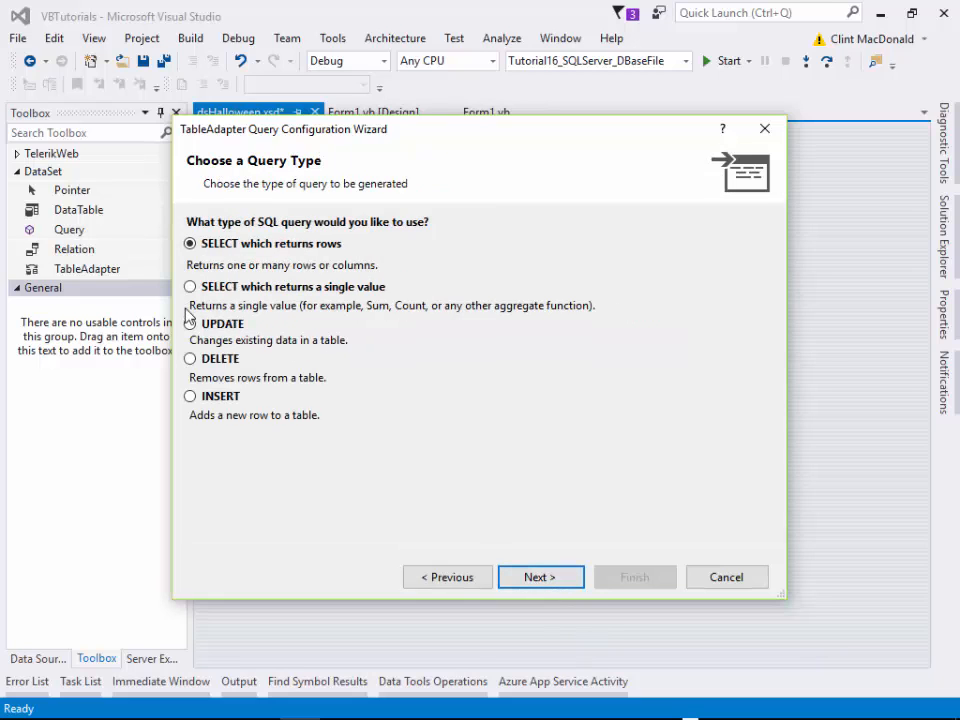
pyautogui.moveTo(316, 270)
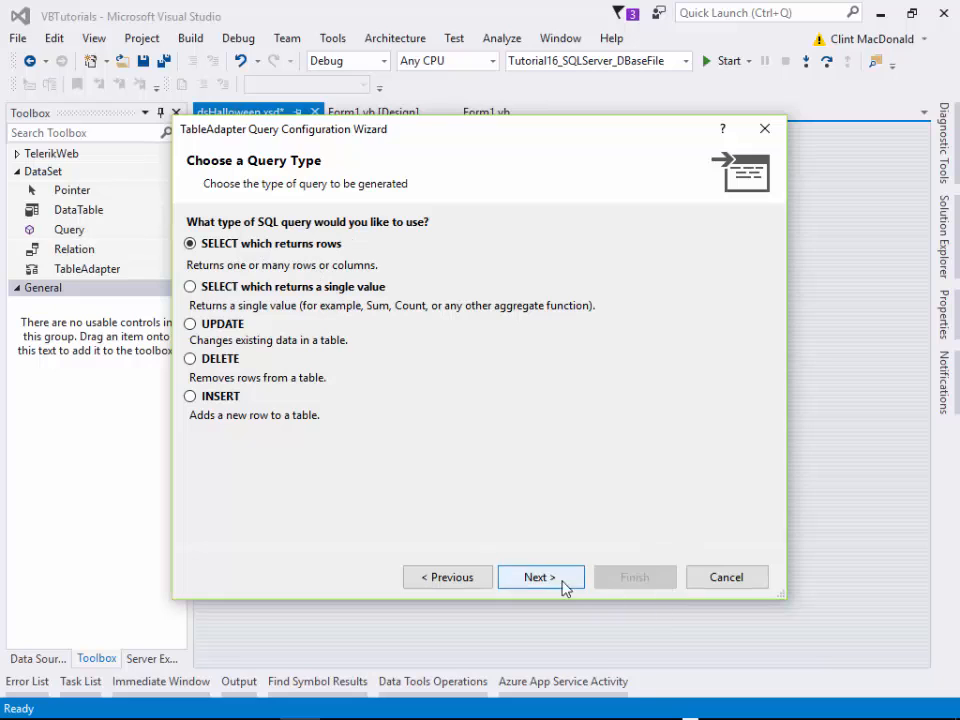
pyautogui.click(540, 576)
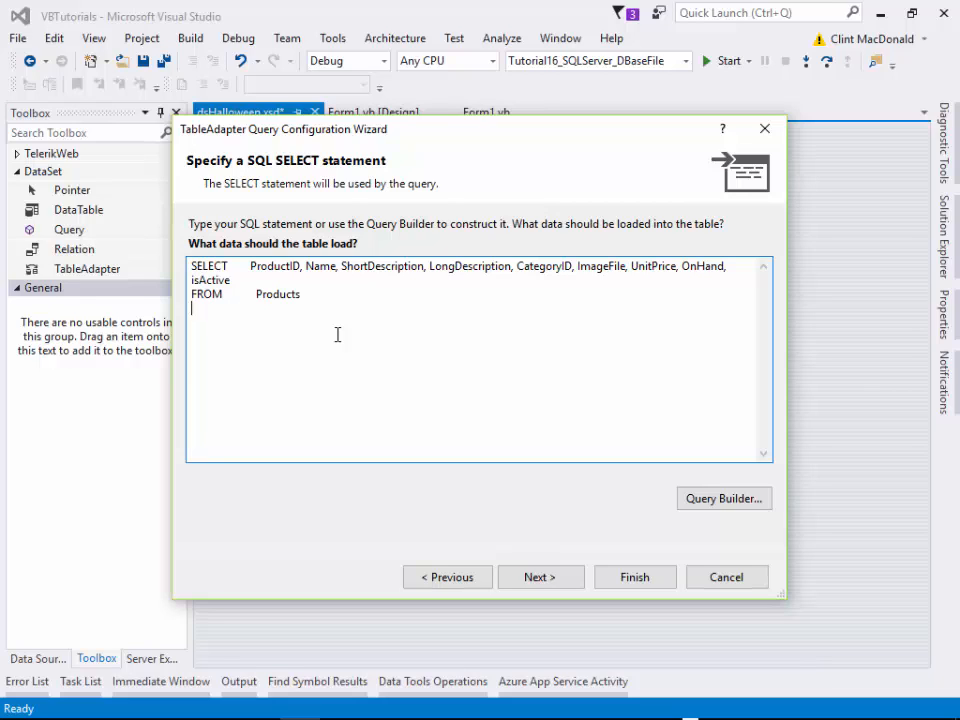
pyautogui.write('WHERE')
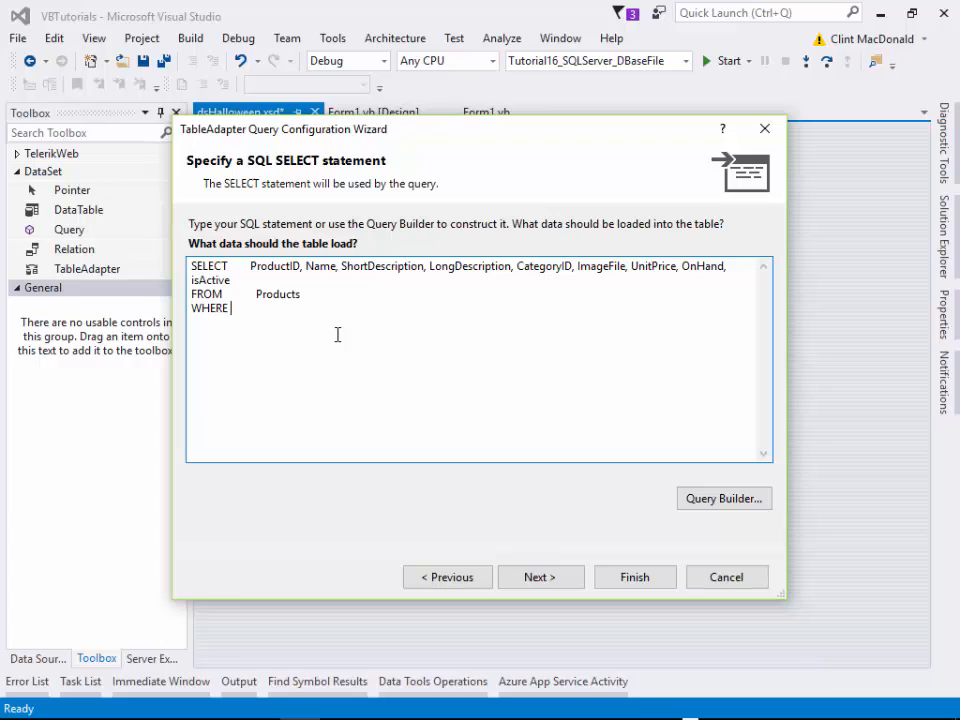
pyautogui.write('CategoryID')
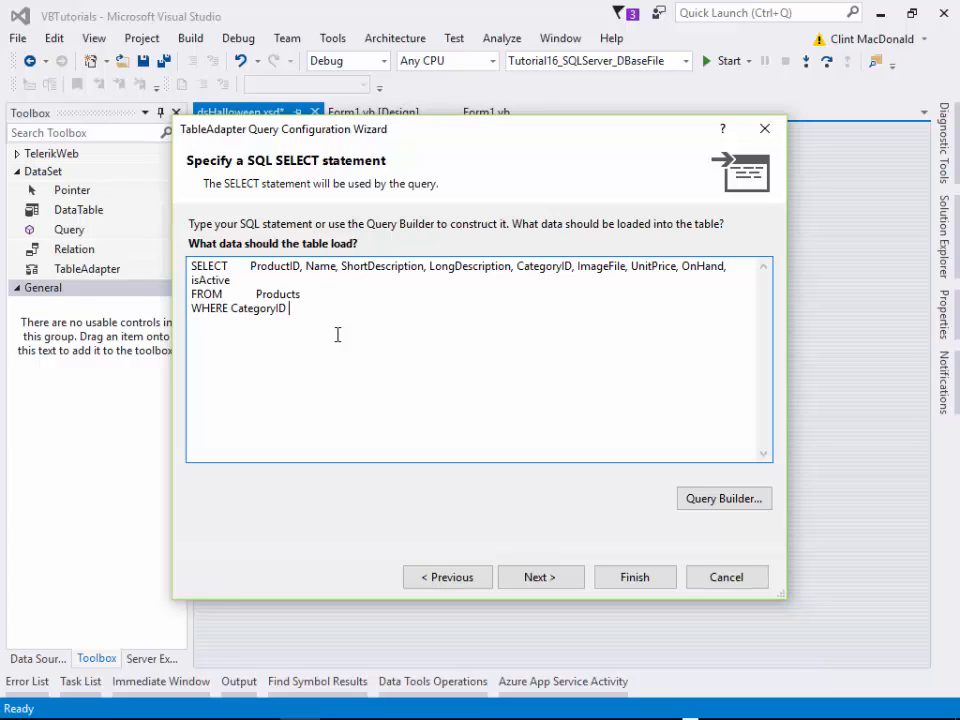
pyautogui.write('= @Cate')
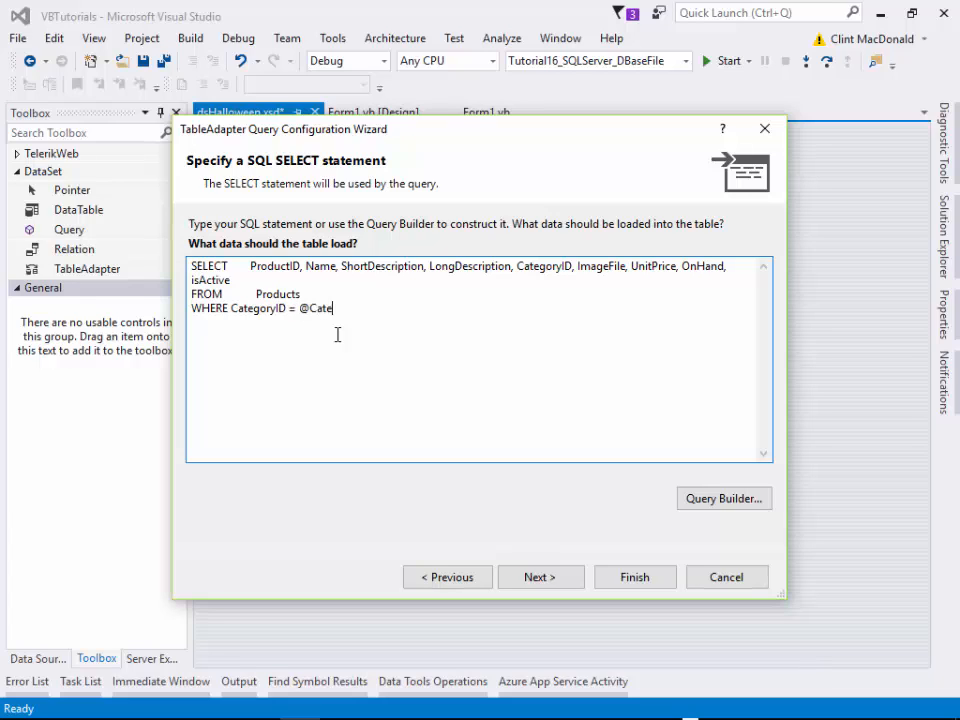
pyautogui.write('gory')
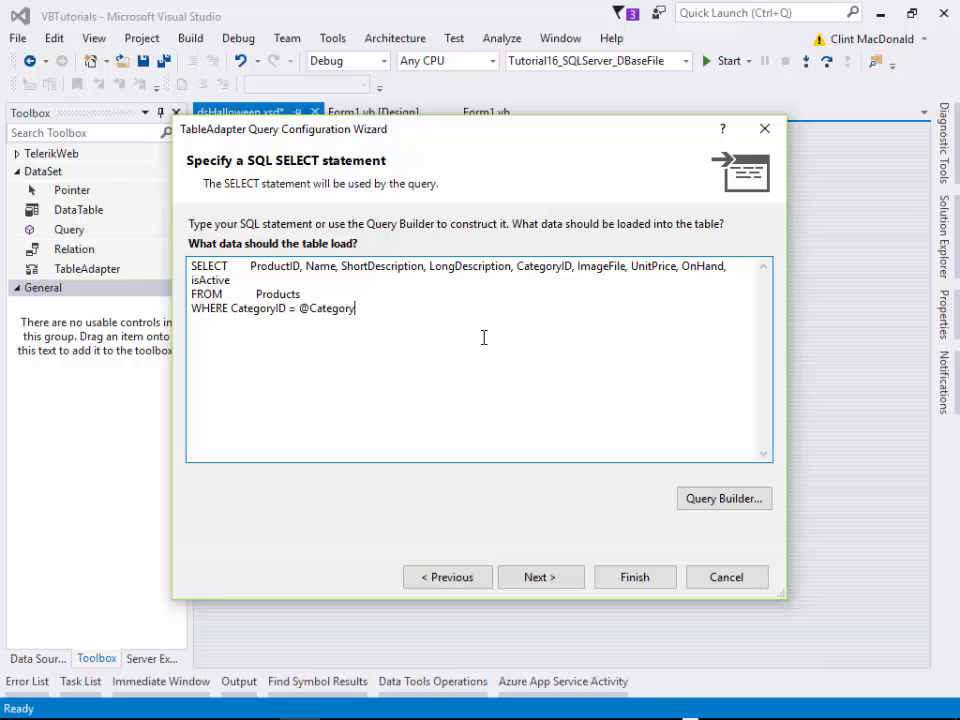
pyautogui.click(540, 576)
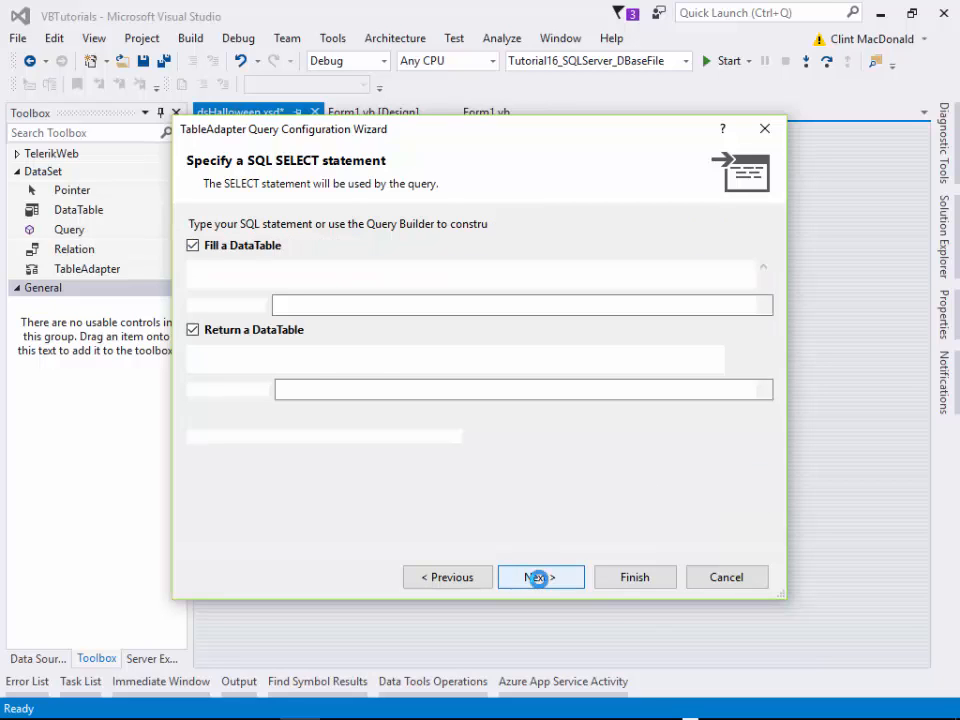
# Rename the methods to FillByCategoryID and GetDataByCategoryID and finish through the Wizard Results summary.
pyautogui.click(540, 576)
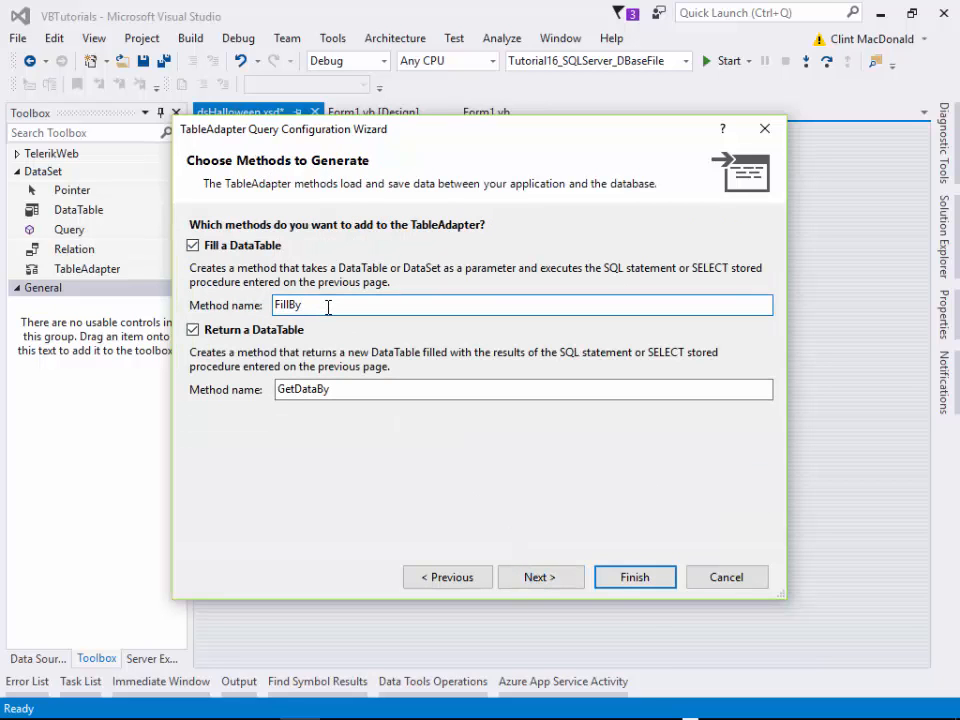
pyautogui.write('CategoryID')
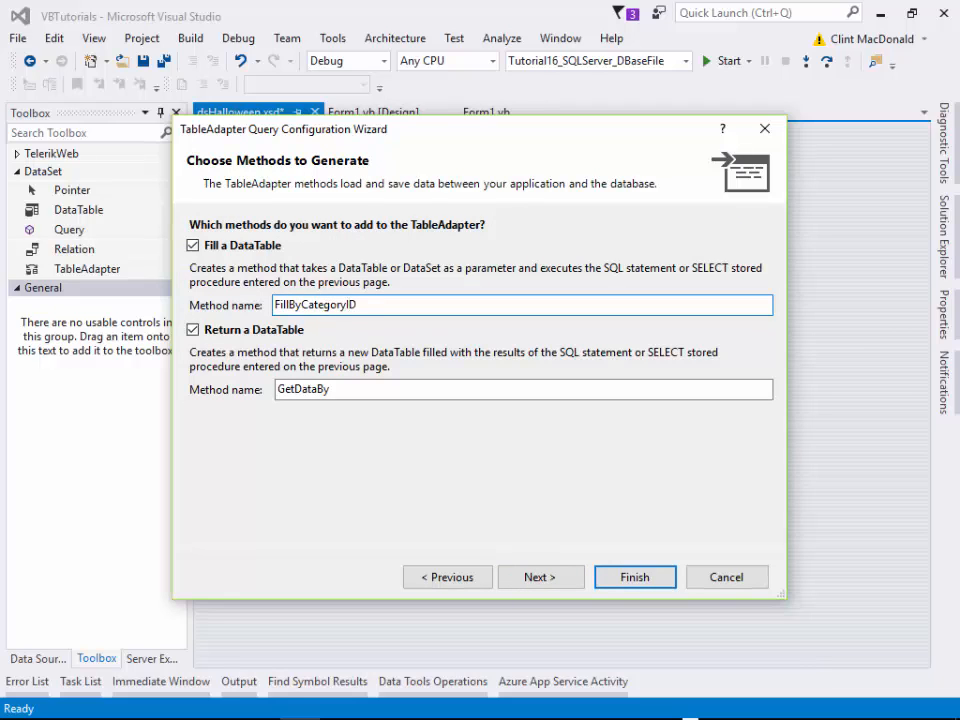
pyautogui.doubleClick(316, 304)
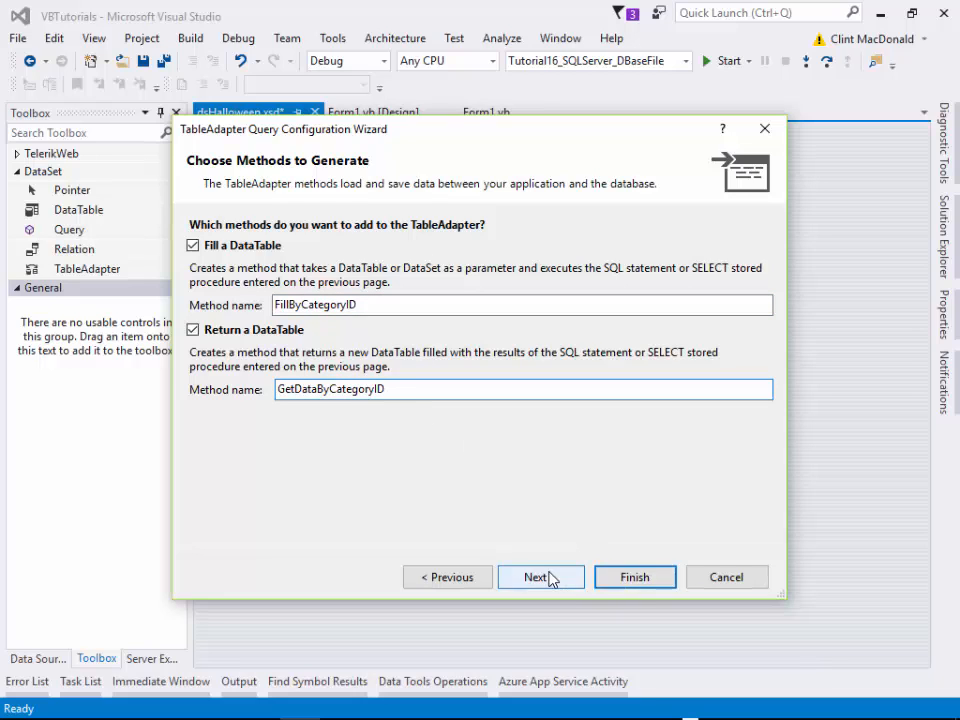
pyautogui.click(536, 576)
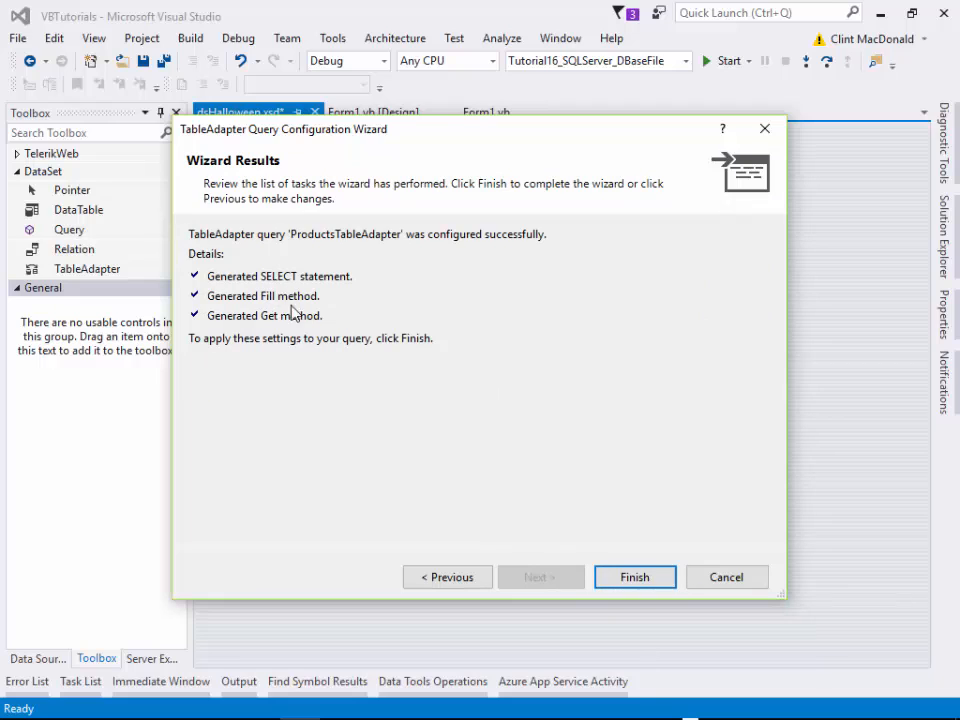
pyautogui.moveTo(280, 328)
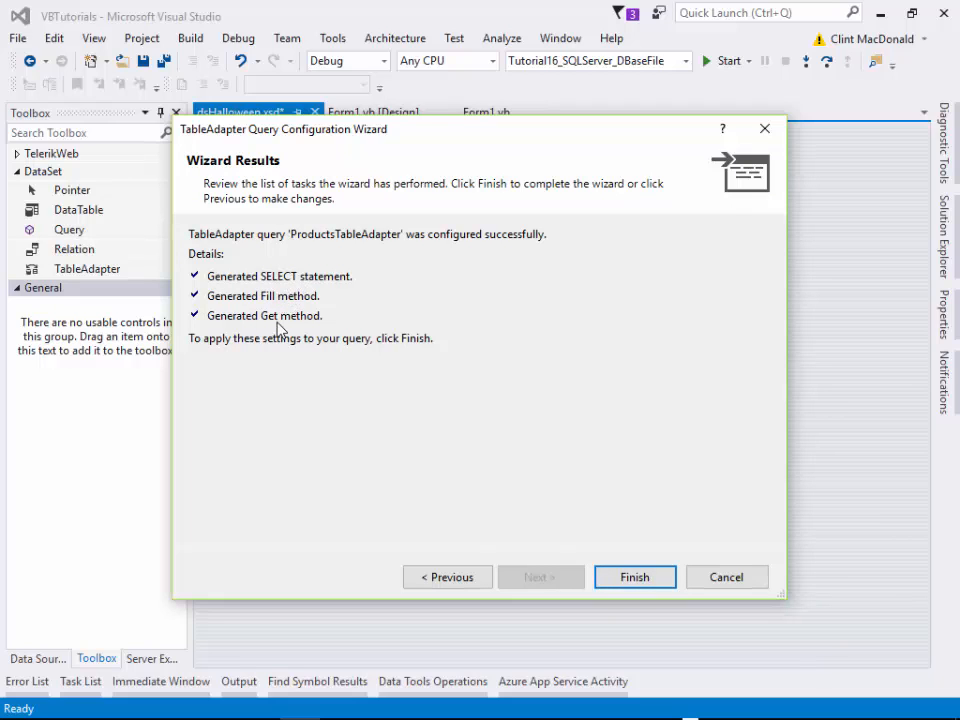
pyautogui.moveTo(348, 364)
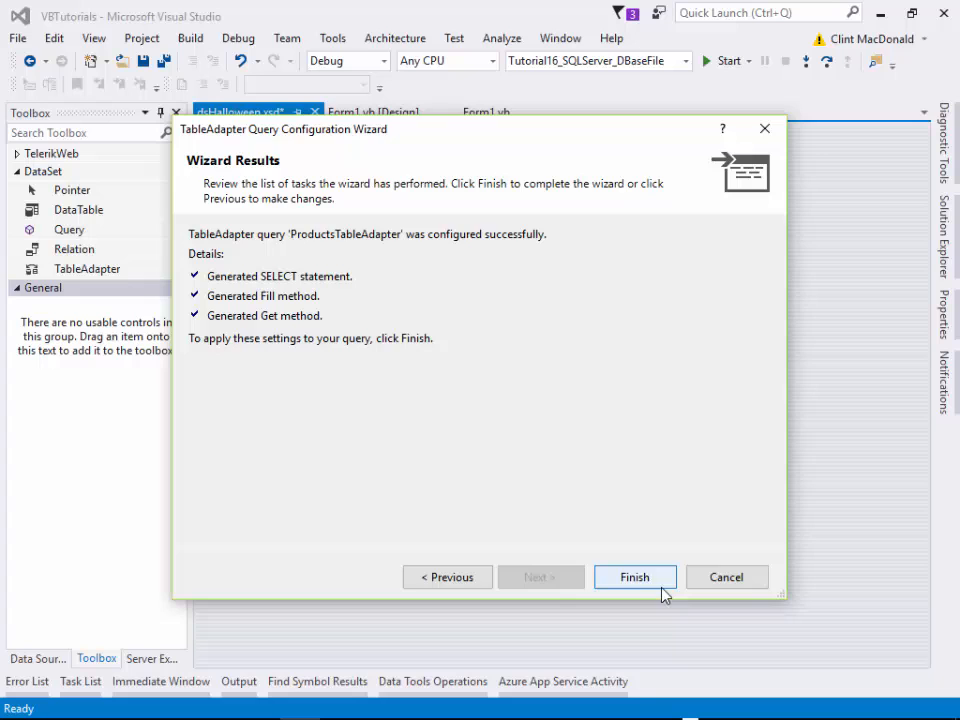
pyautogui.click(634, 576)
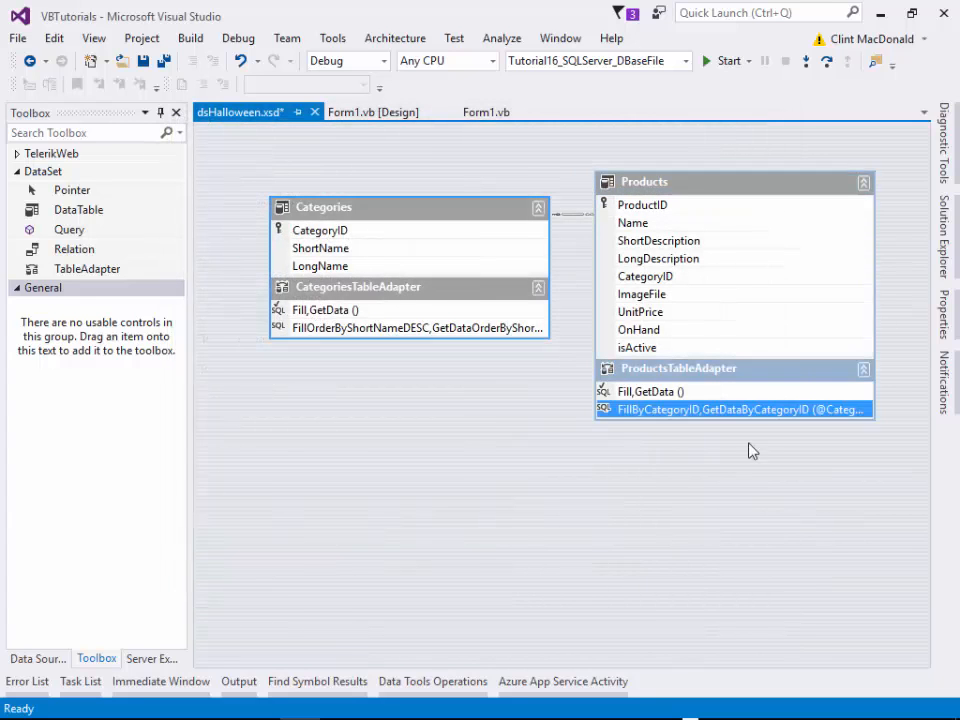
pyautogui.moveTo(680, 488)
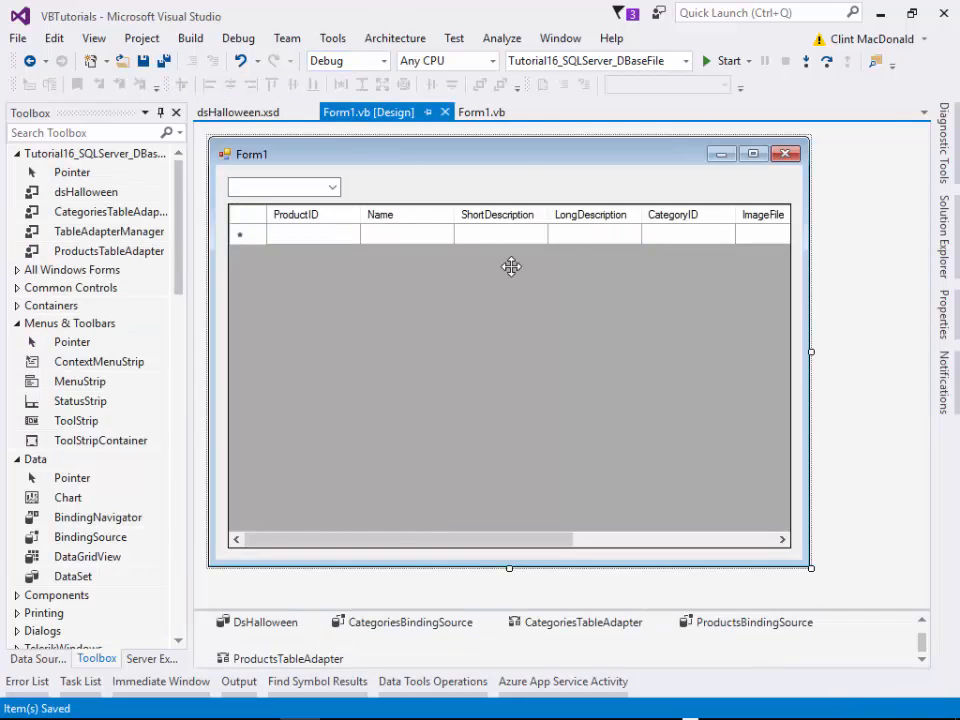
# Add Me.ComboBox1.SelectedValue as the second argument of the FillByCategoryID call in Form1_Load.
pyautogui.click(482, 112)
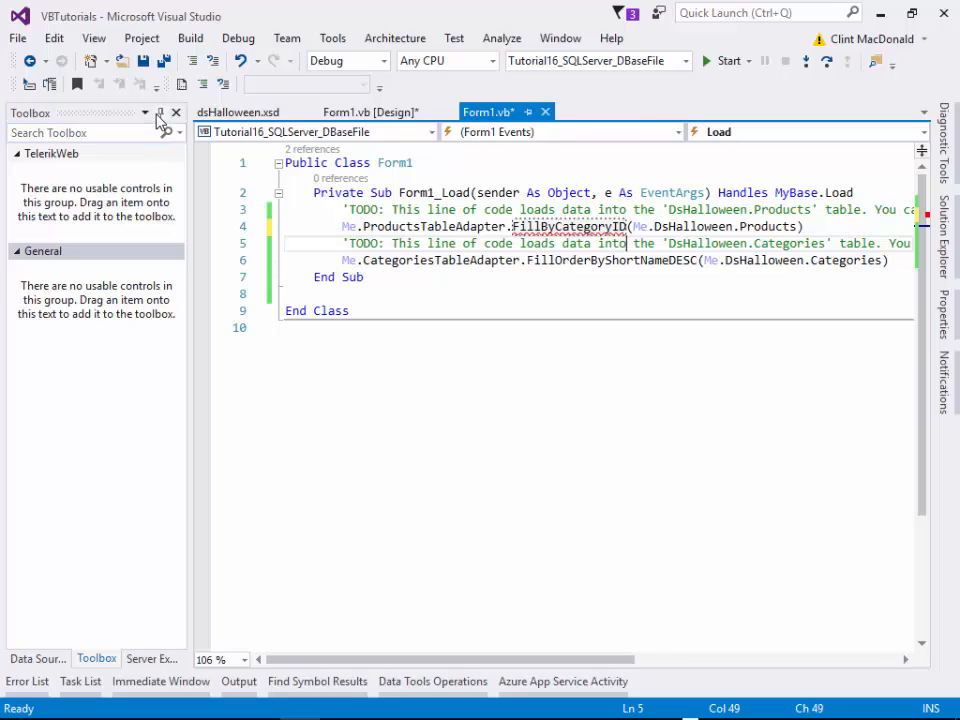
pyautogui.click(176, 112)
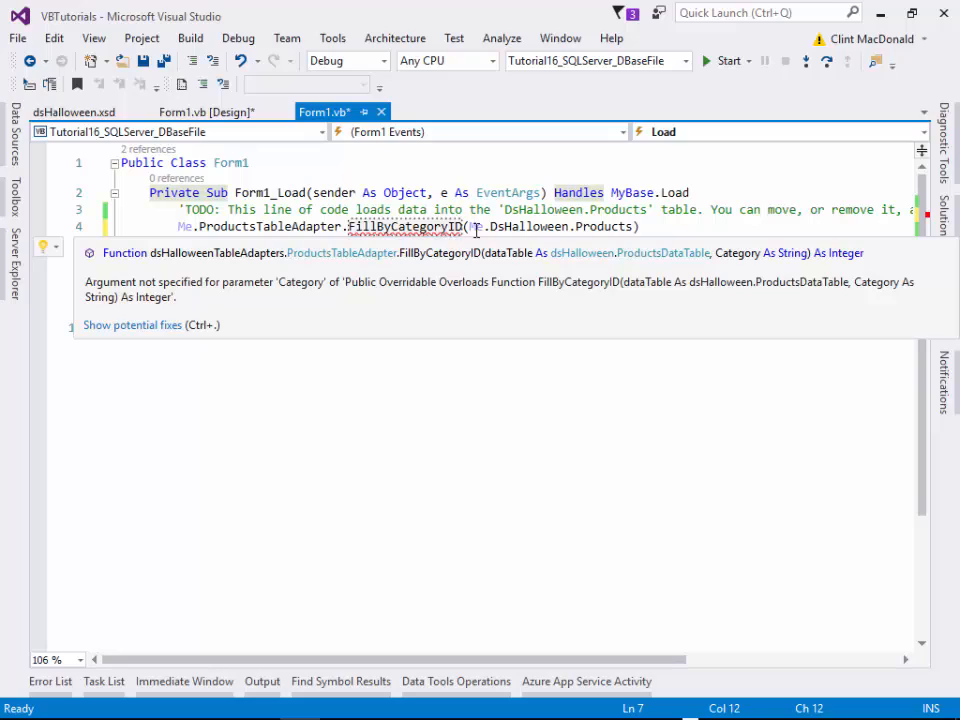
pyautogui.moveTo(648, 248)
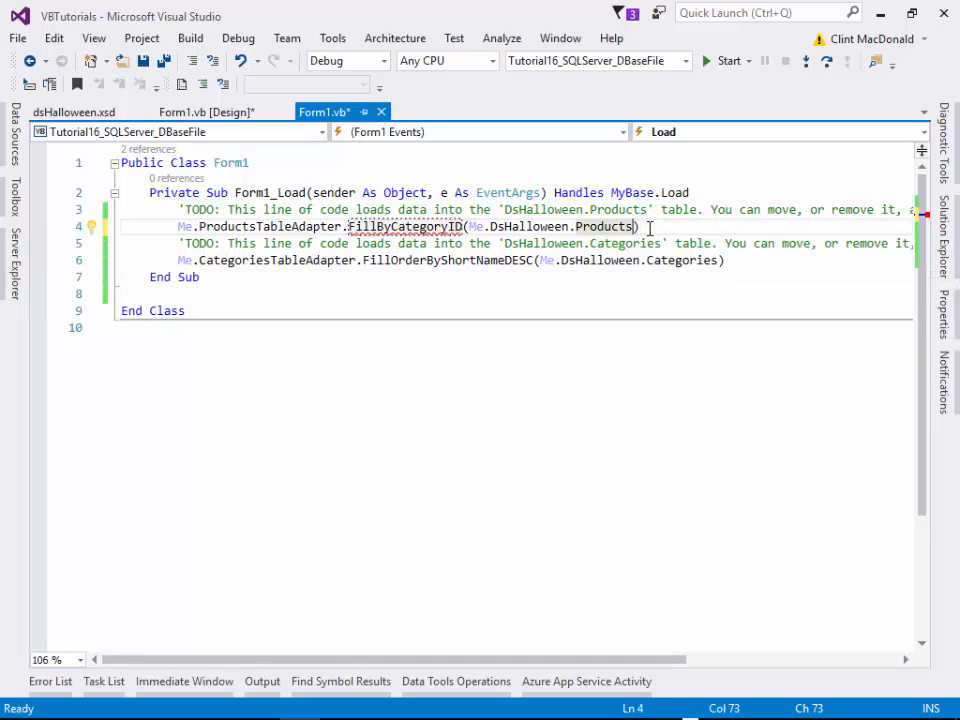
pyautogui.write(', Me.ComboBox1.SelectedValue')
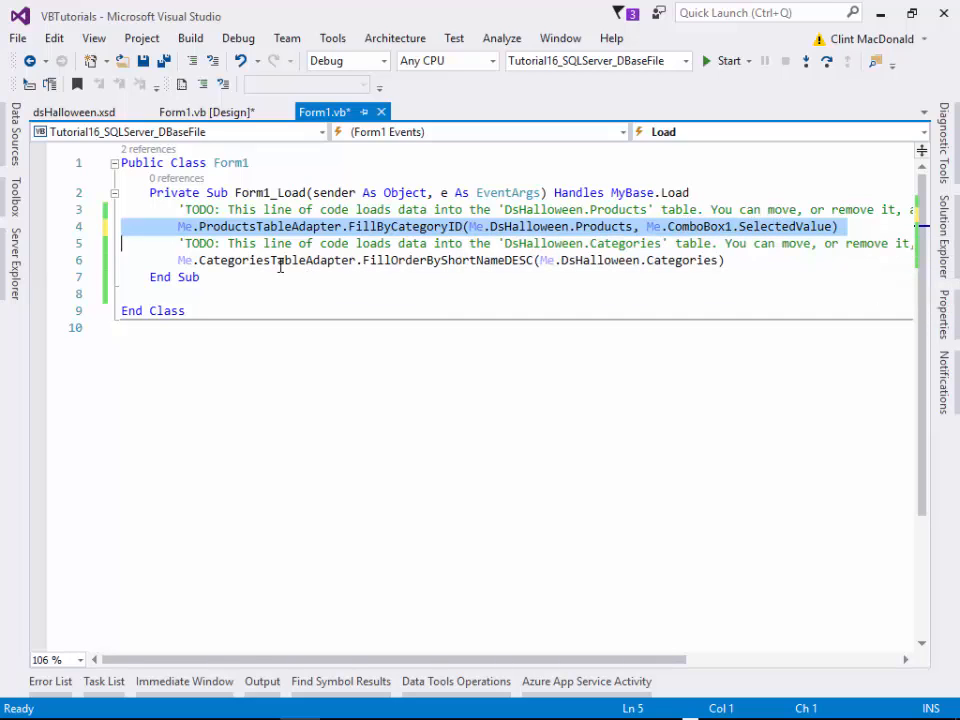
pyautogui.click(200, 112)
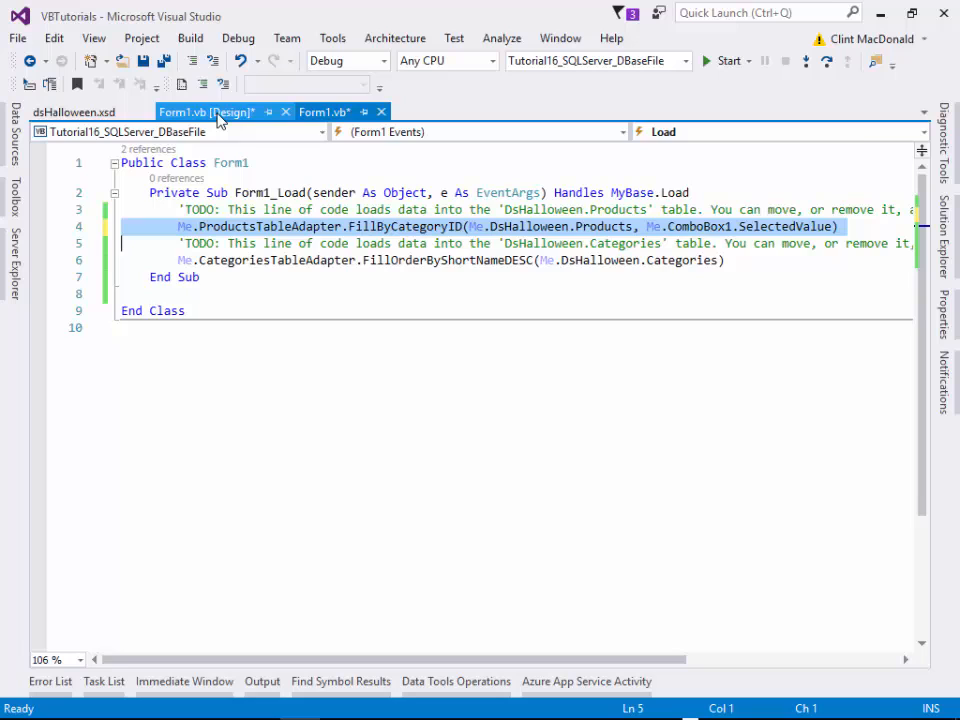
pyautogui.click(208, 112)
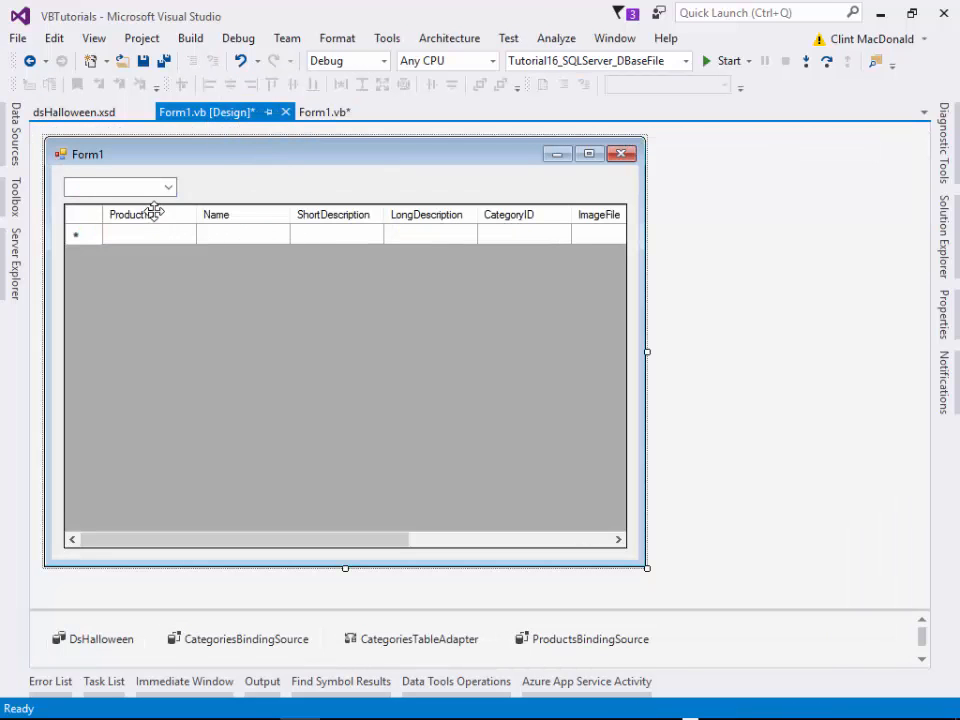
# Move the FillByCategoryID line into a new ComboBox1_SelectedIndexChanged handler and start the build.
pyautogui.click(322, 112)
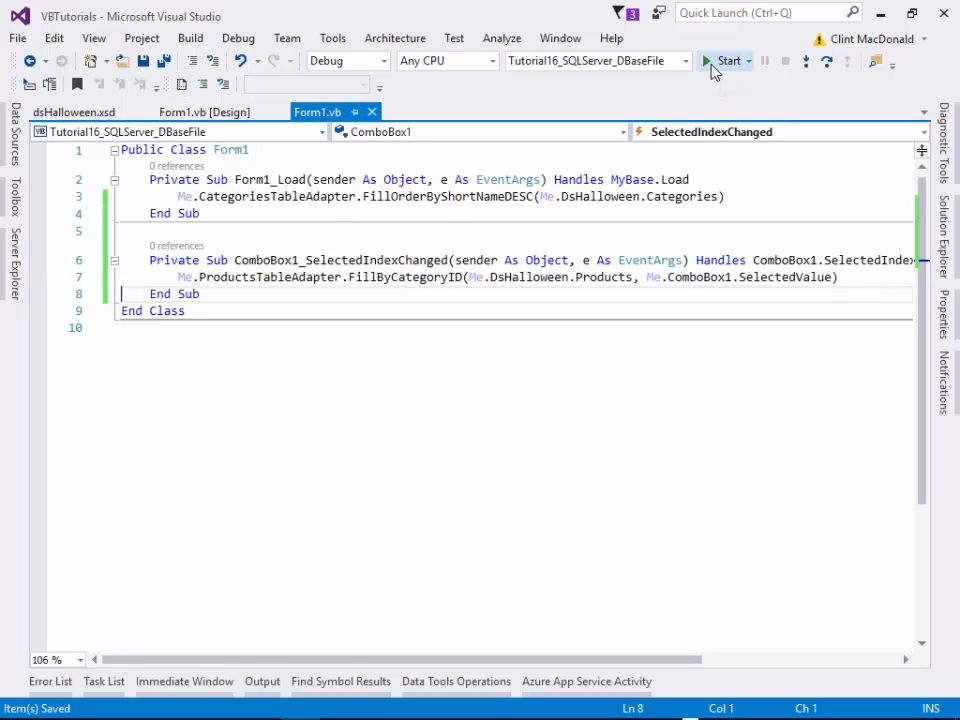
pyautogui.click(728, 60)
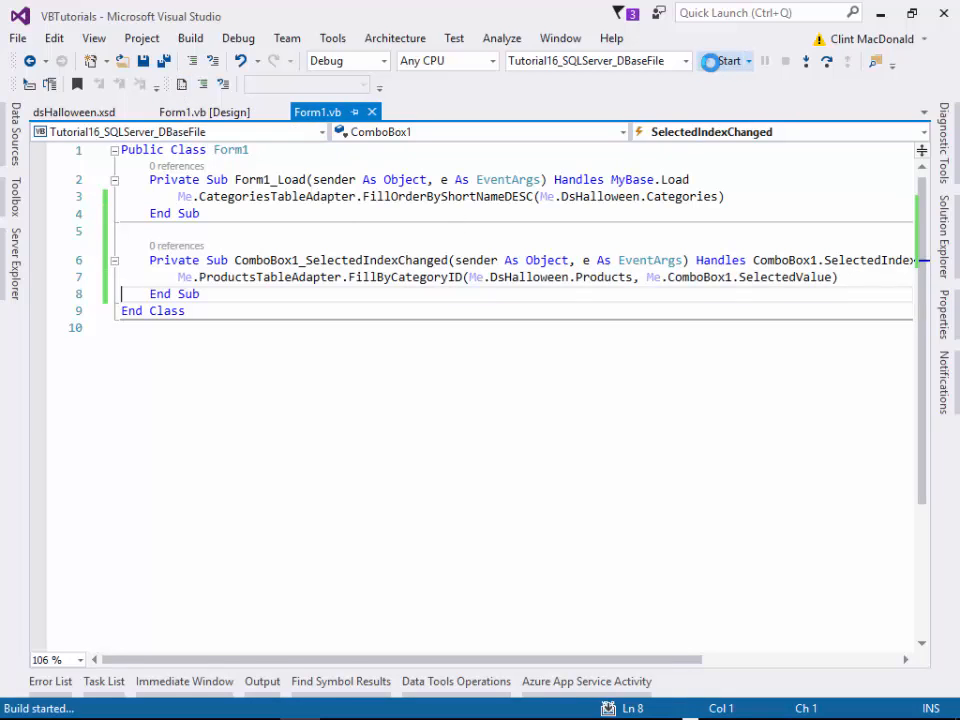
# Run the form and select the FX category, halting on an ArgumentNullException in FillByCategoryID.
pyautogui.click(724, 60)
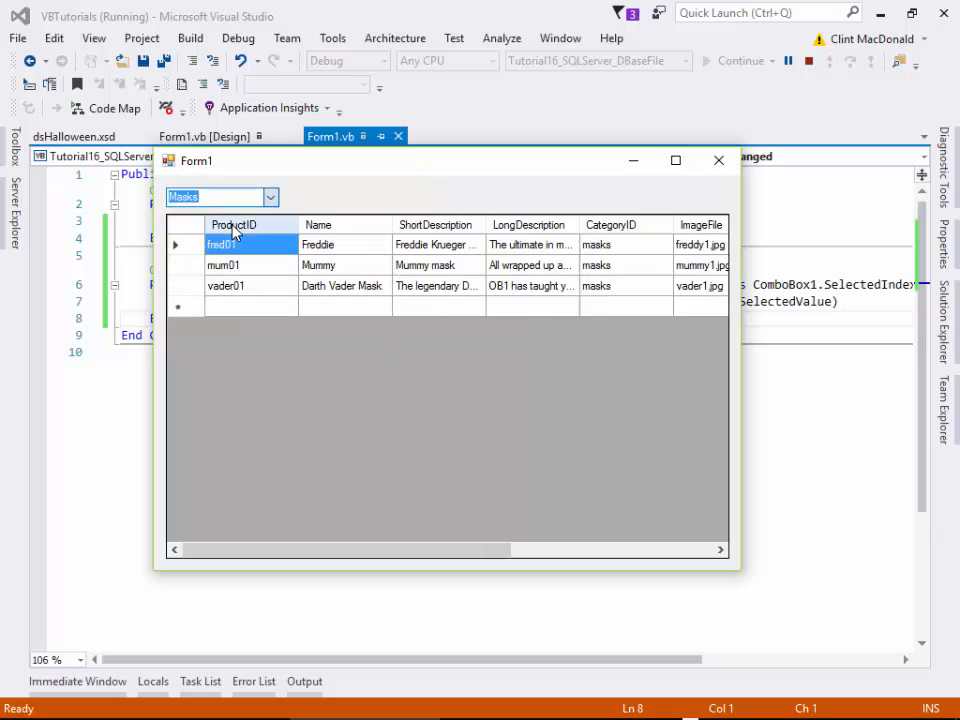
pyautogui.click(270, 196)
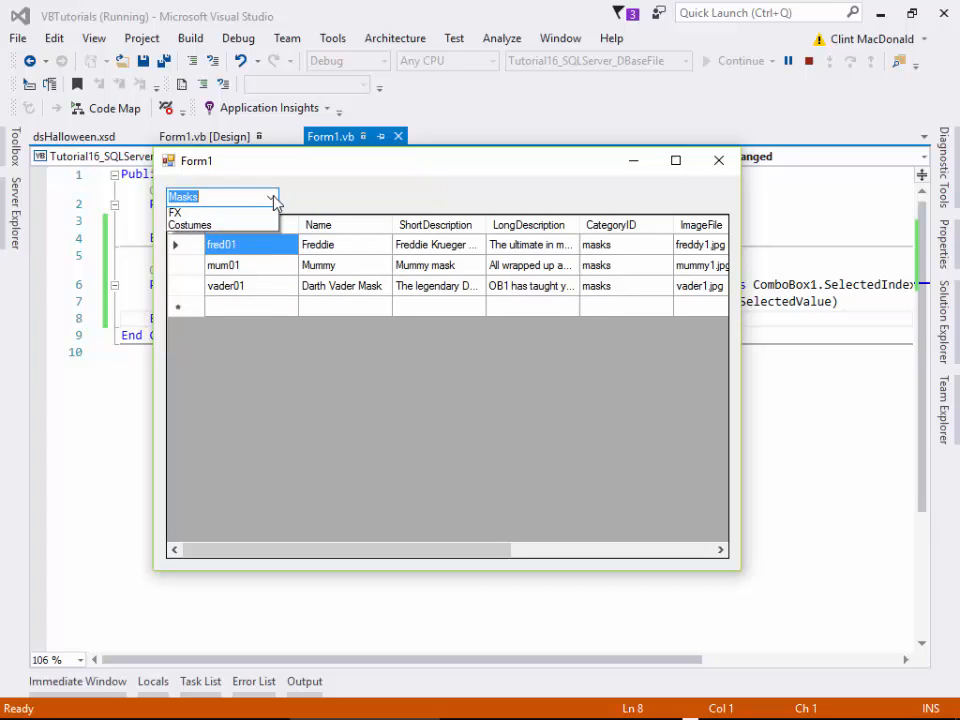
pyautogui.click(188, 224)
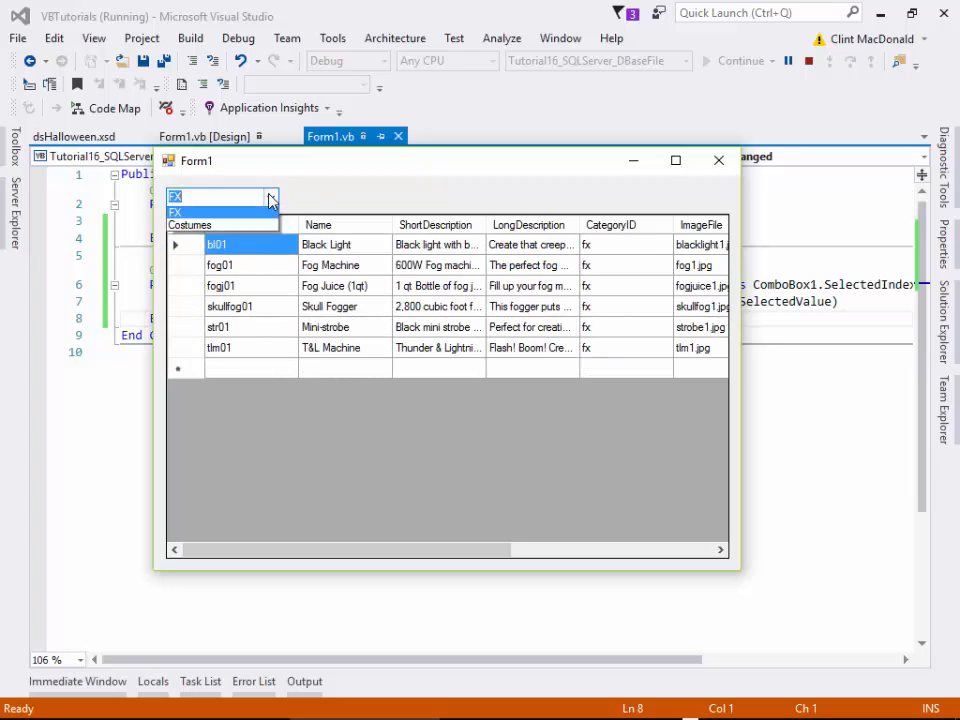
pyautogui.click(210, 212)
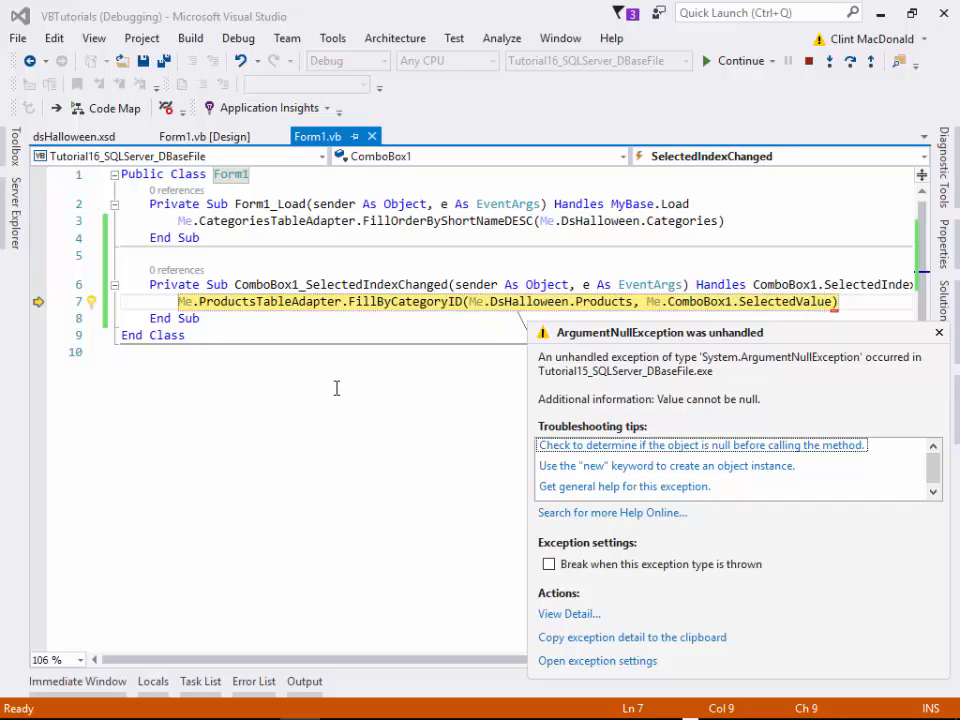
pyautogui.moveTo(464, 448)
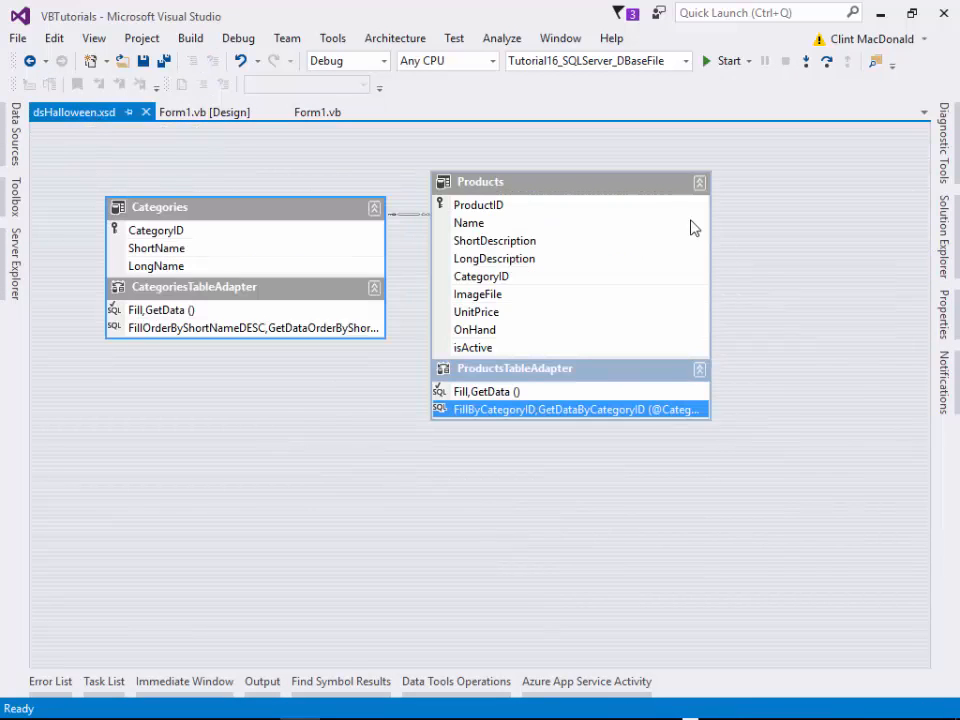
pyautogui.moveTo(564, 388)
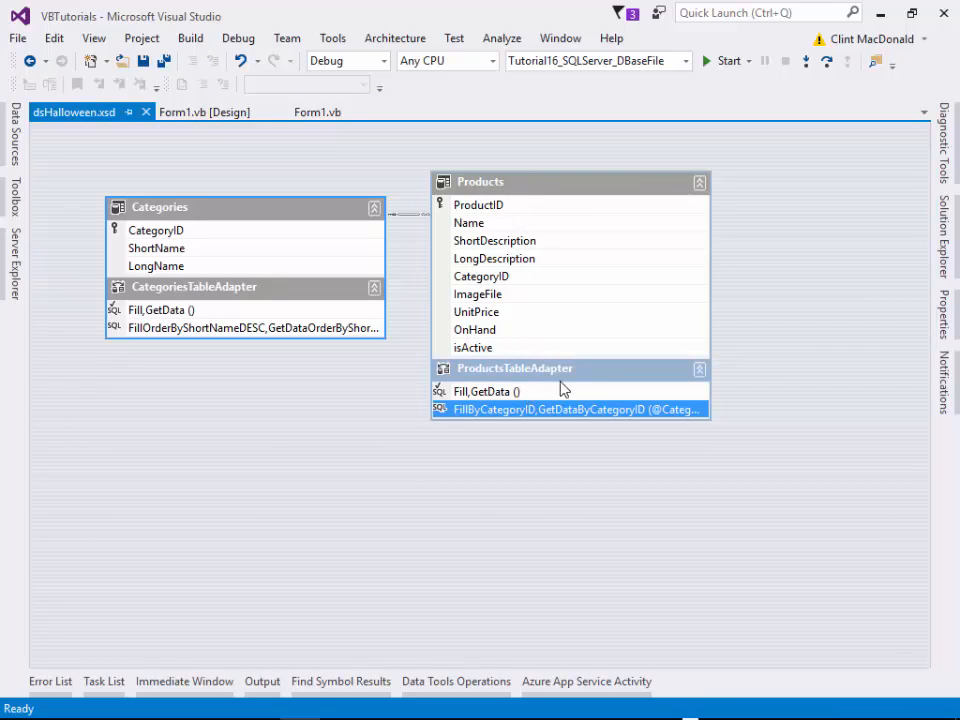
pyautogui.moveTo(568, 444)
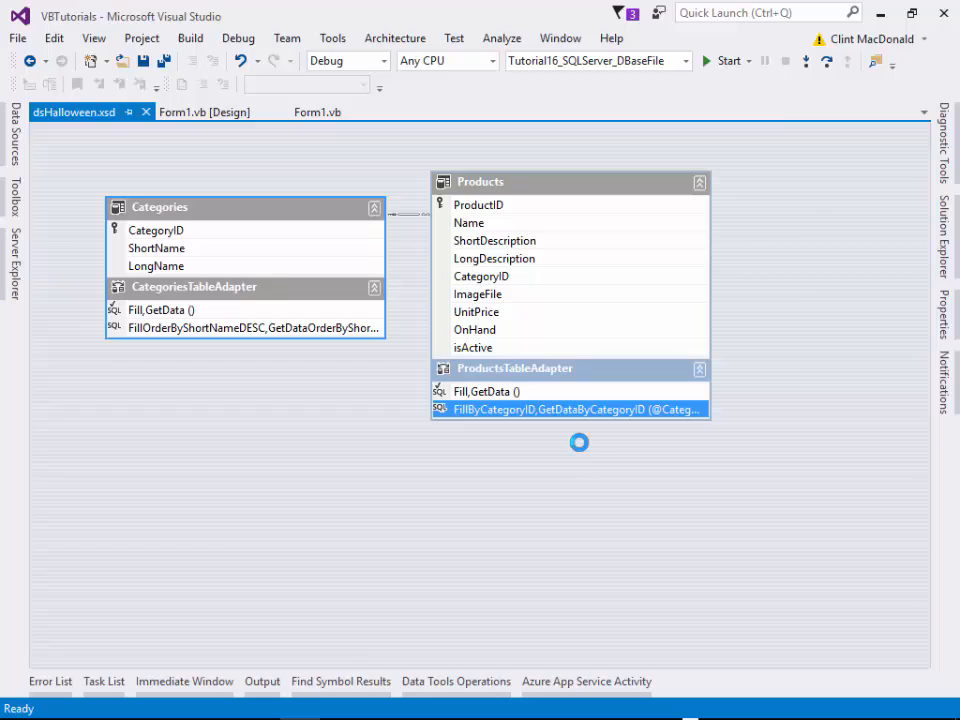
pyautogui.doubleClick(576, 408)
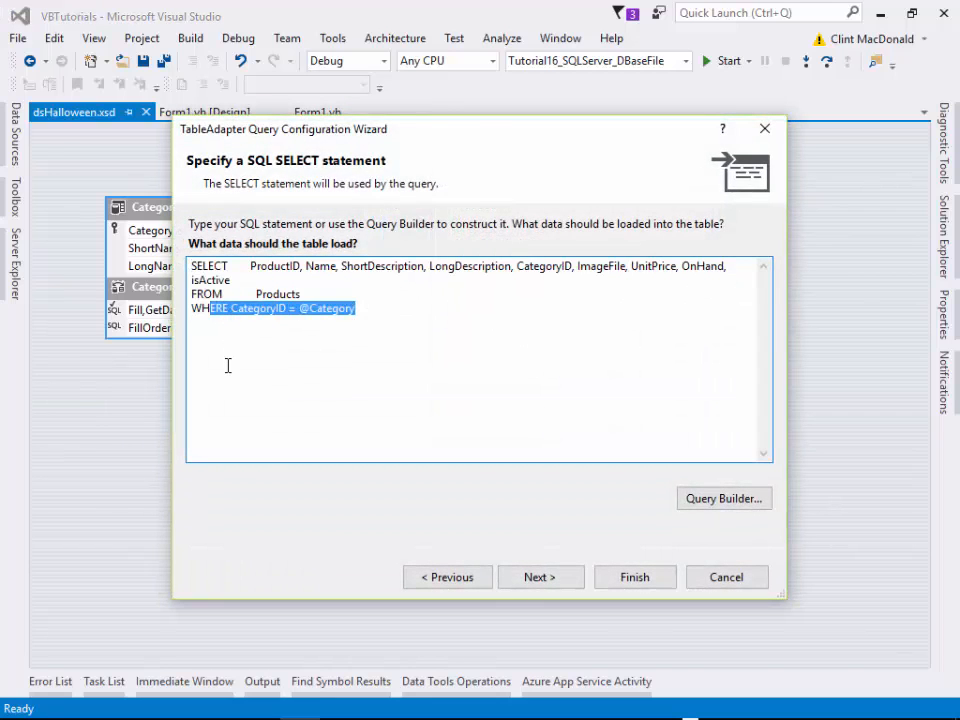
pyautogui.moveTo(230, 356)
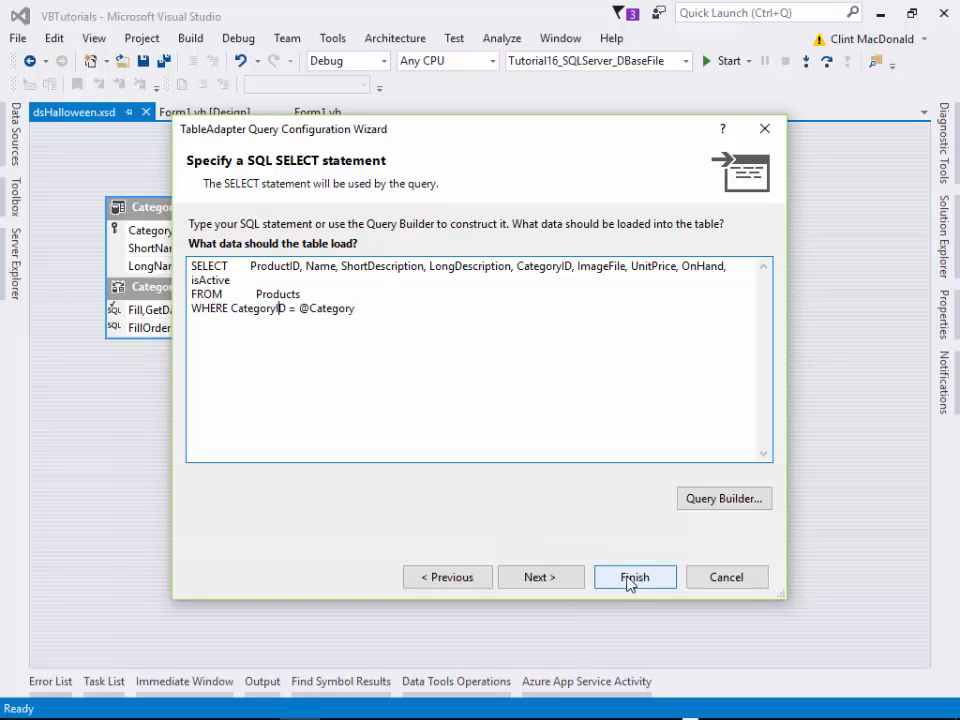
pyautogui.click(634, 576)
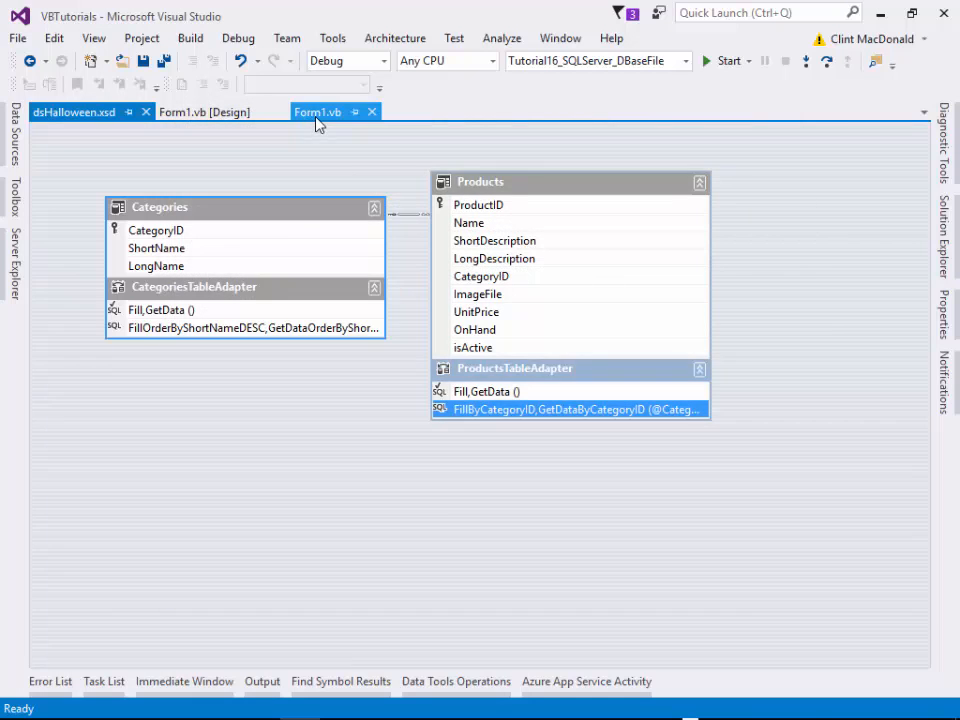
pyautogui.click(316, 112)
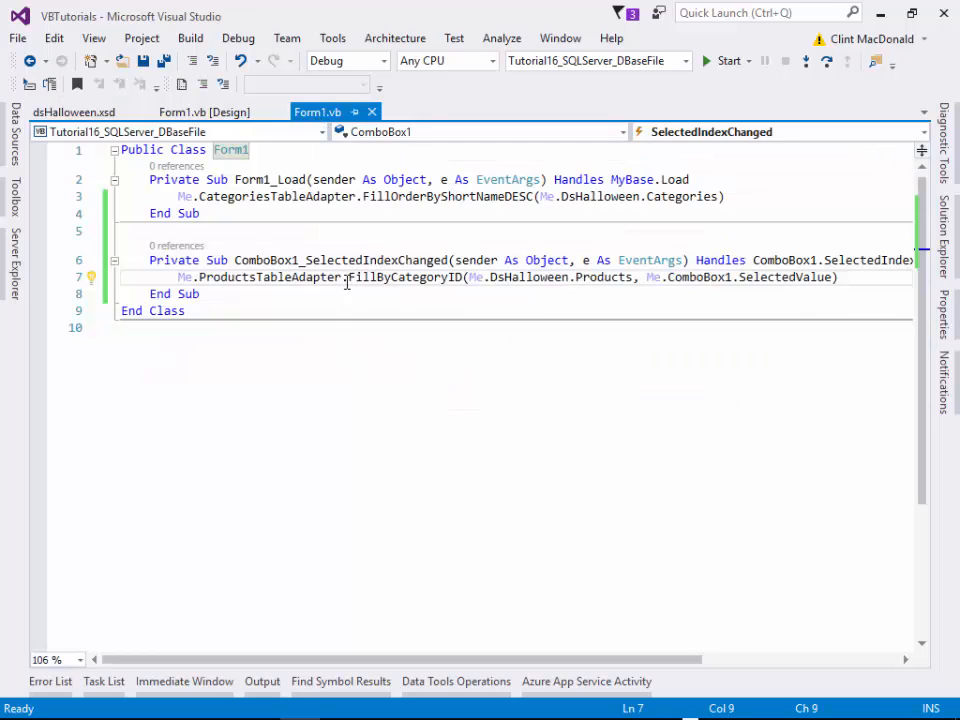
pyautogui.doubleClick(404, 276)
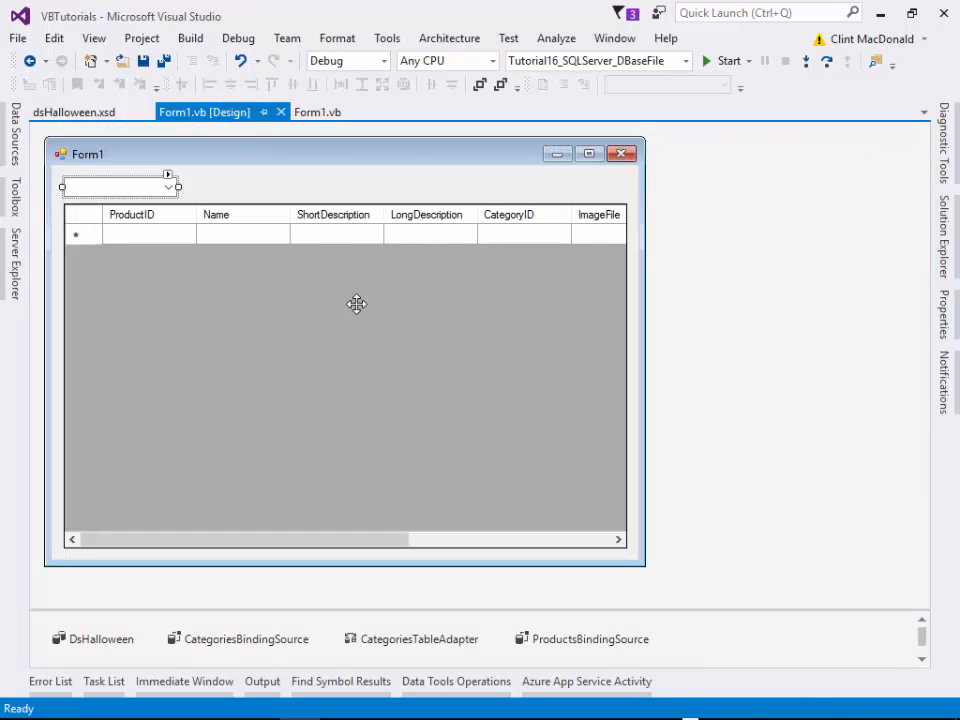
# Check the DataGridView smart tag, then return to Form1's code at the FillByCategoryID call in the handler.
pyautogui.click(618, 202)
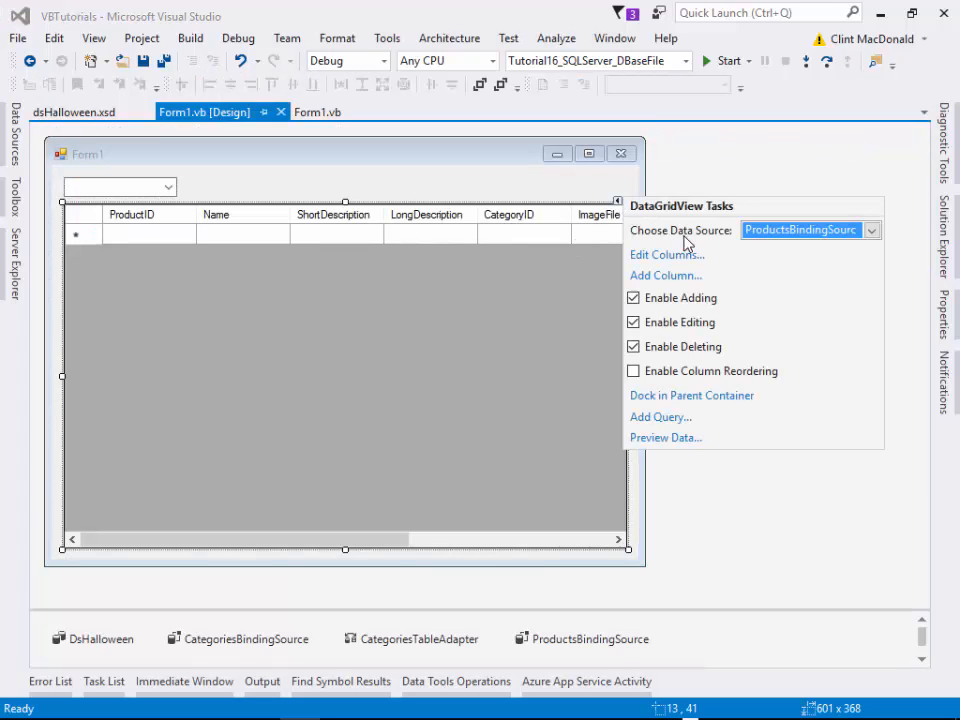
pyautogui.moveTo(404, 166)
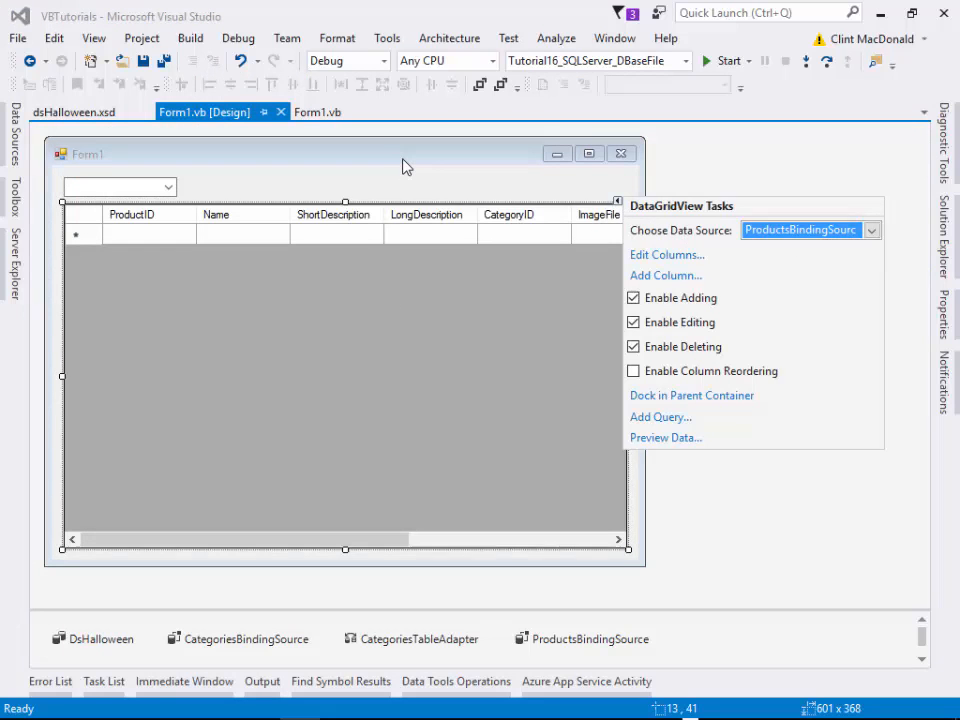
pyautogui.click(316, 112)
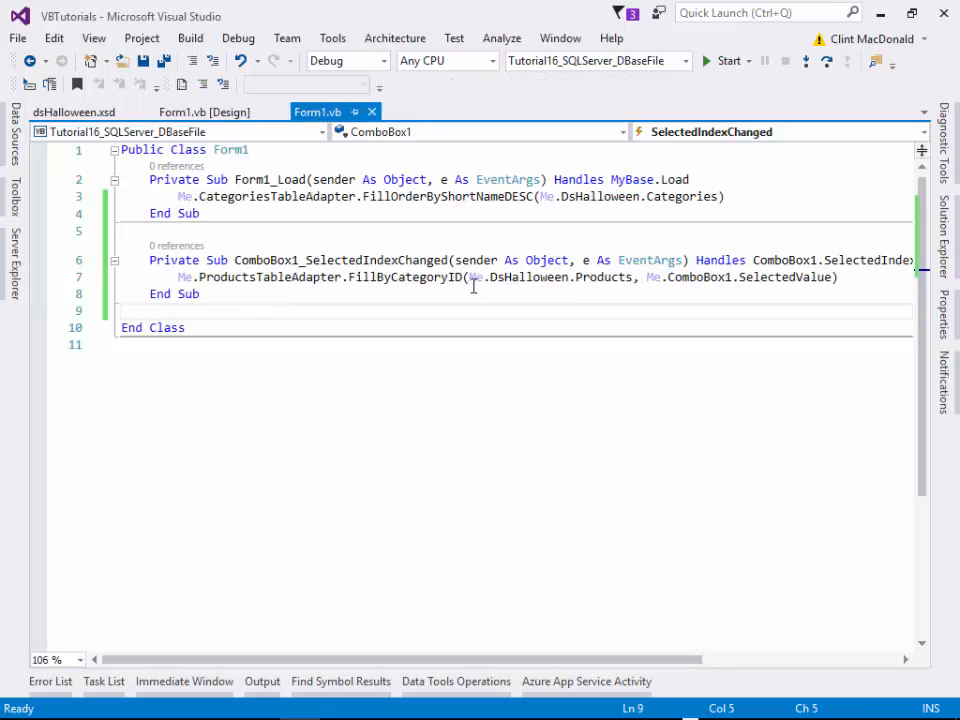
pyautogui.doubleClick(404, 276)
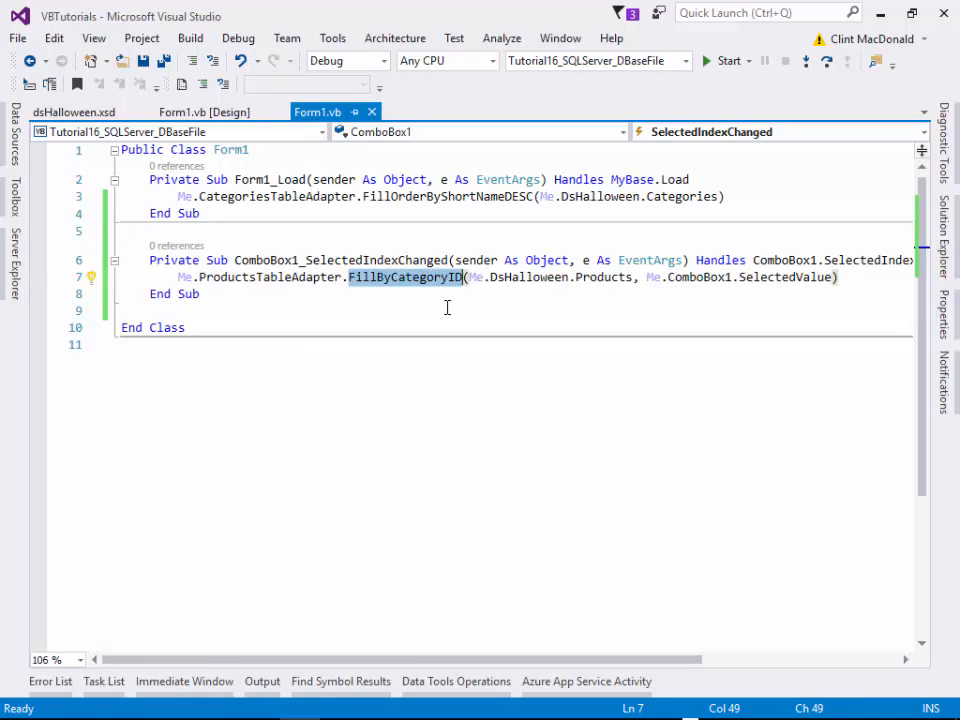
pyautogui.moveTo(464, 308)
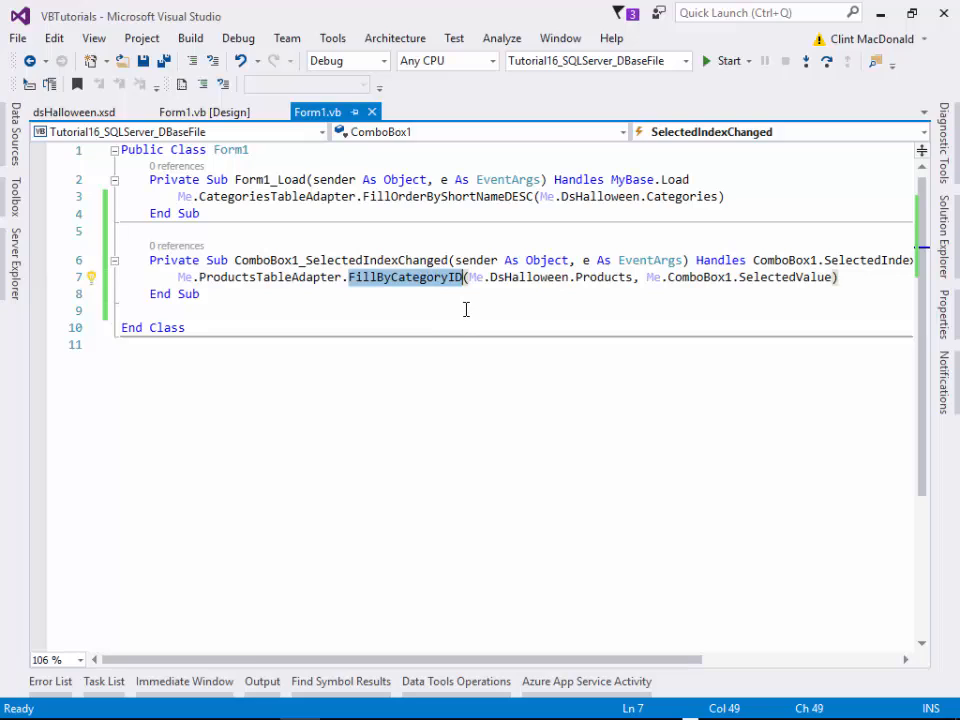